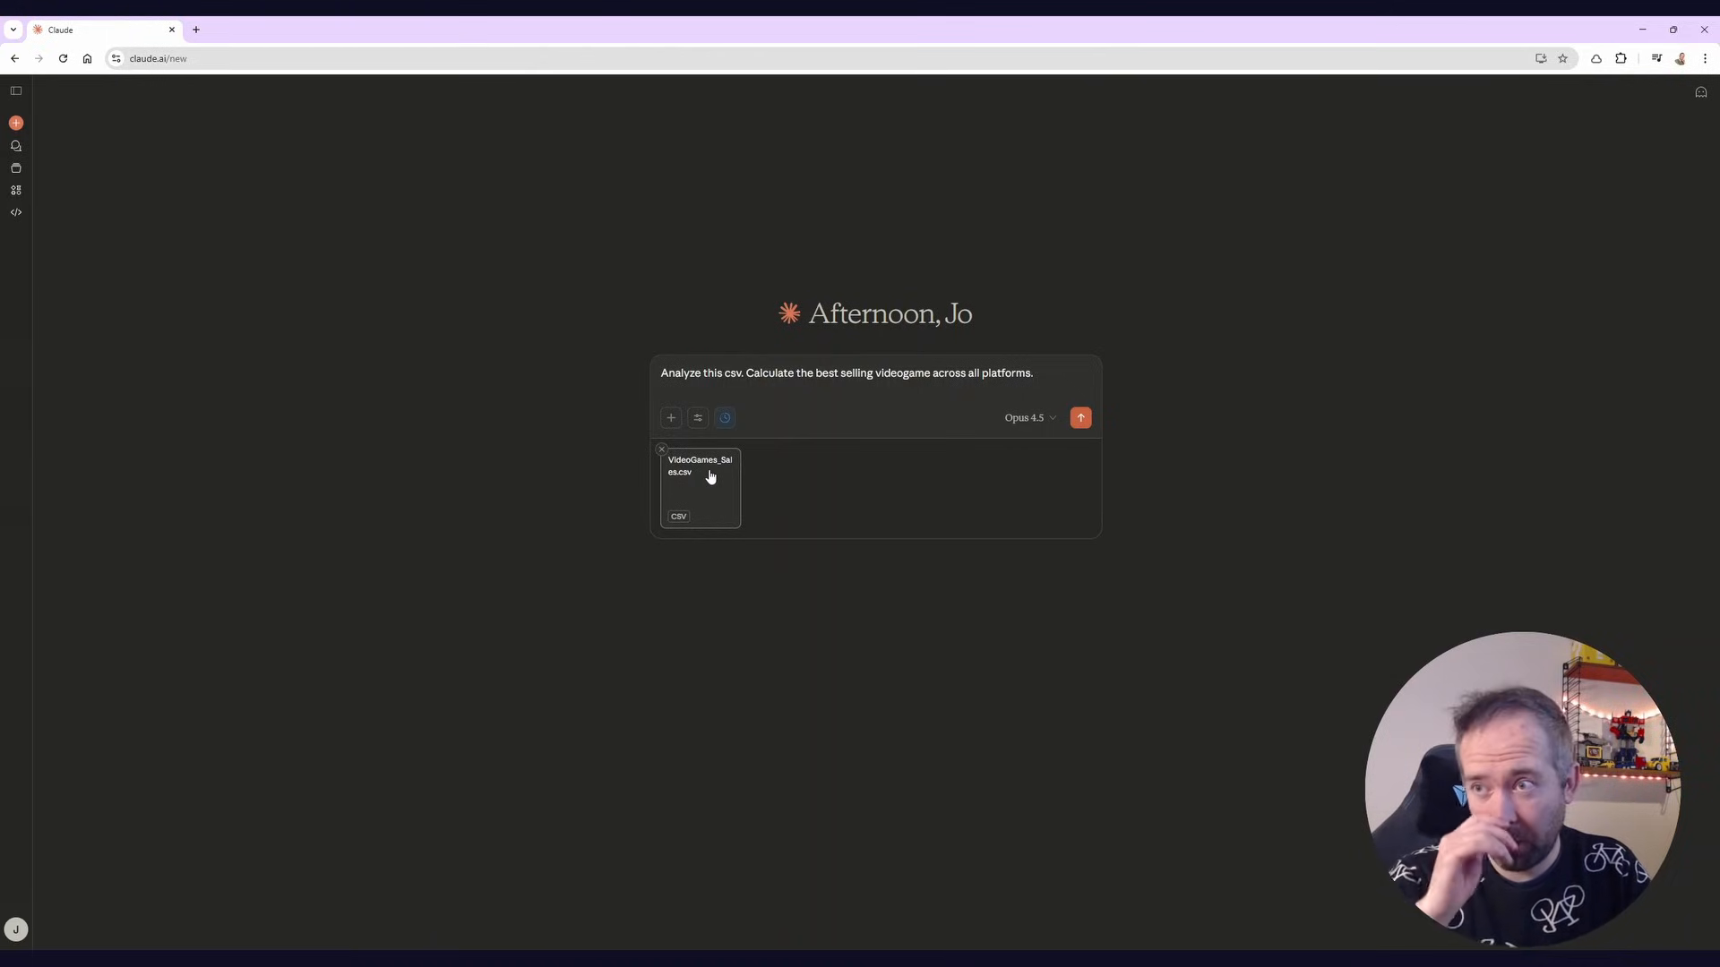
mouse_move(724, 491)
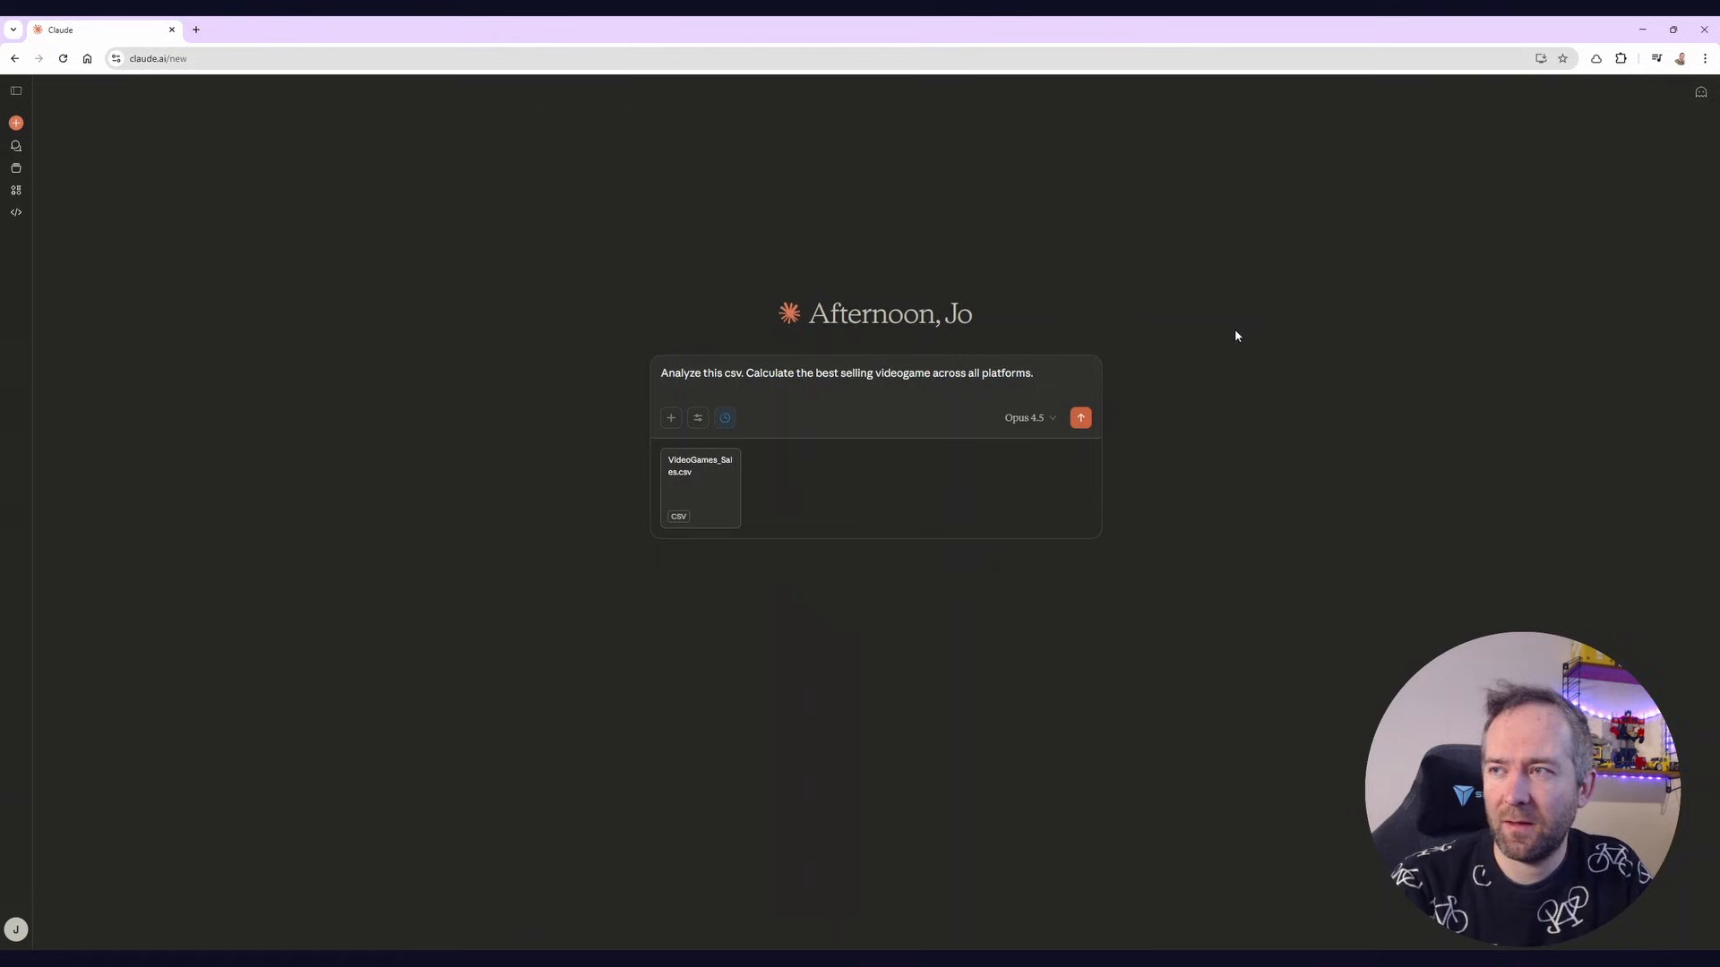
Submit the prompt asking Claude to find the best-selling game in VideoGames_Sales.csv
left_click(1078, 417)
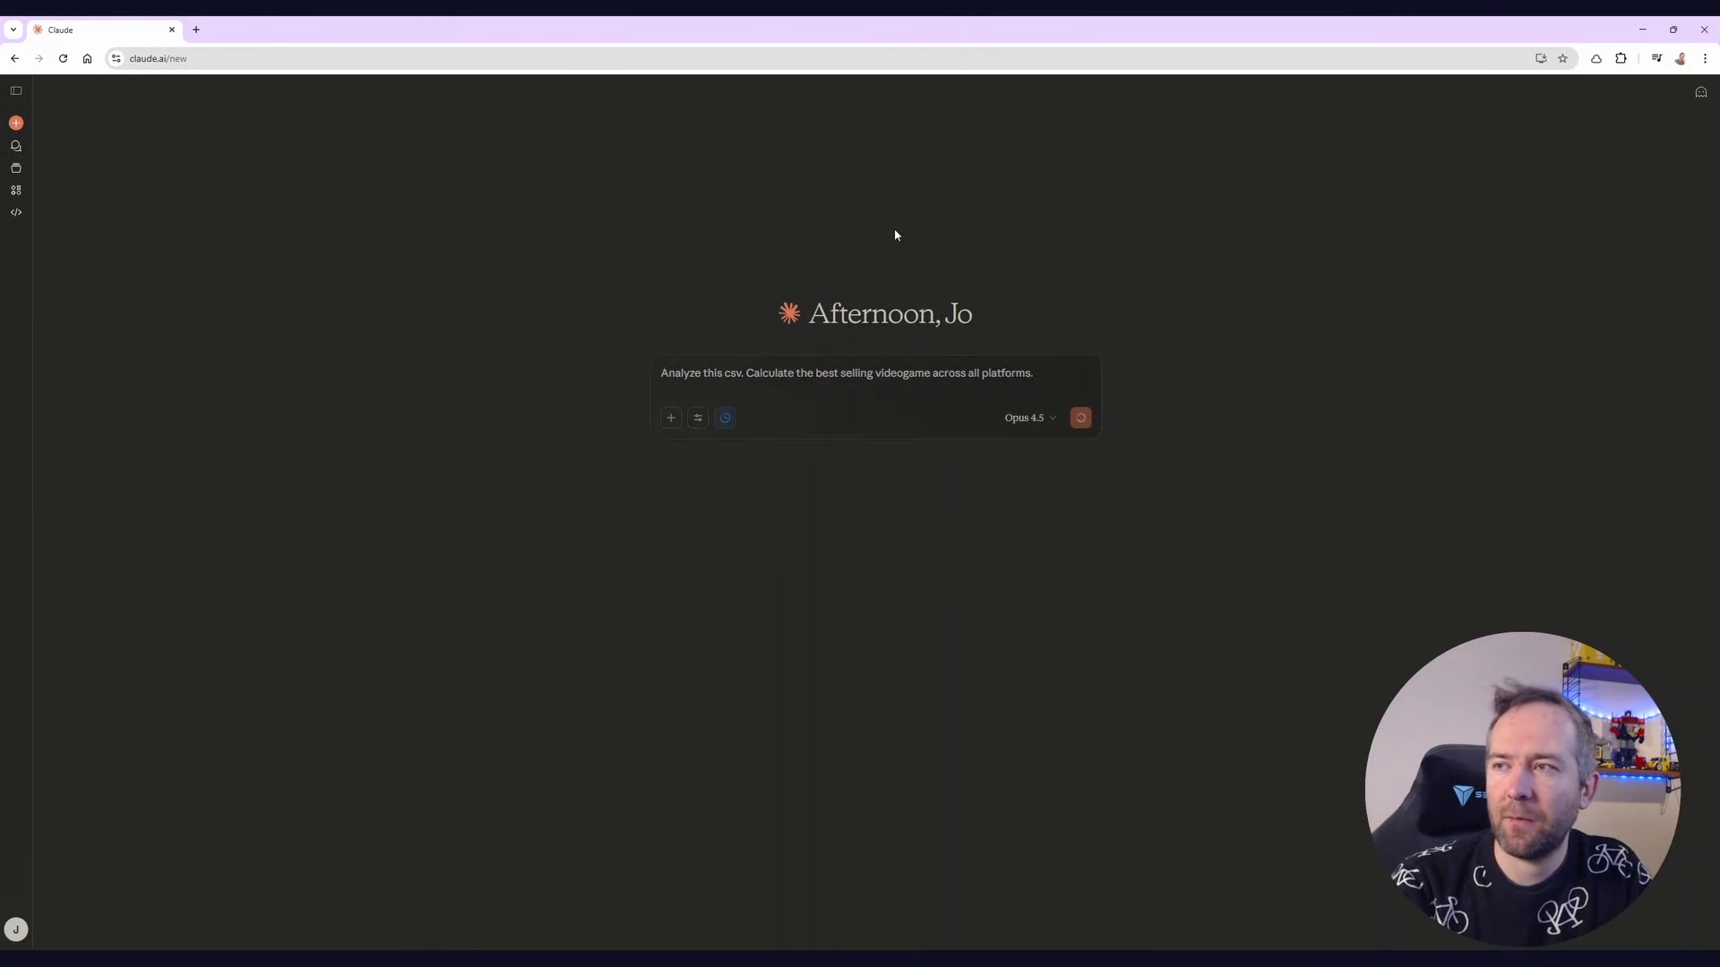
Expand Claude's running Python analysis and follow it to the Grand Theft Auto V answer
left_click(1079, 417)
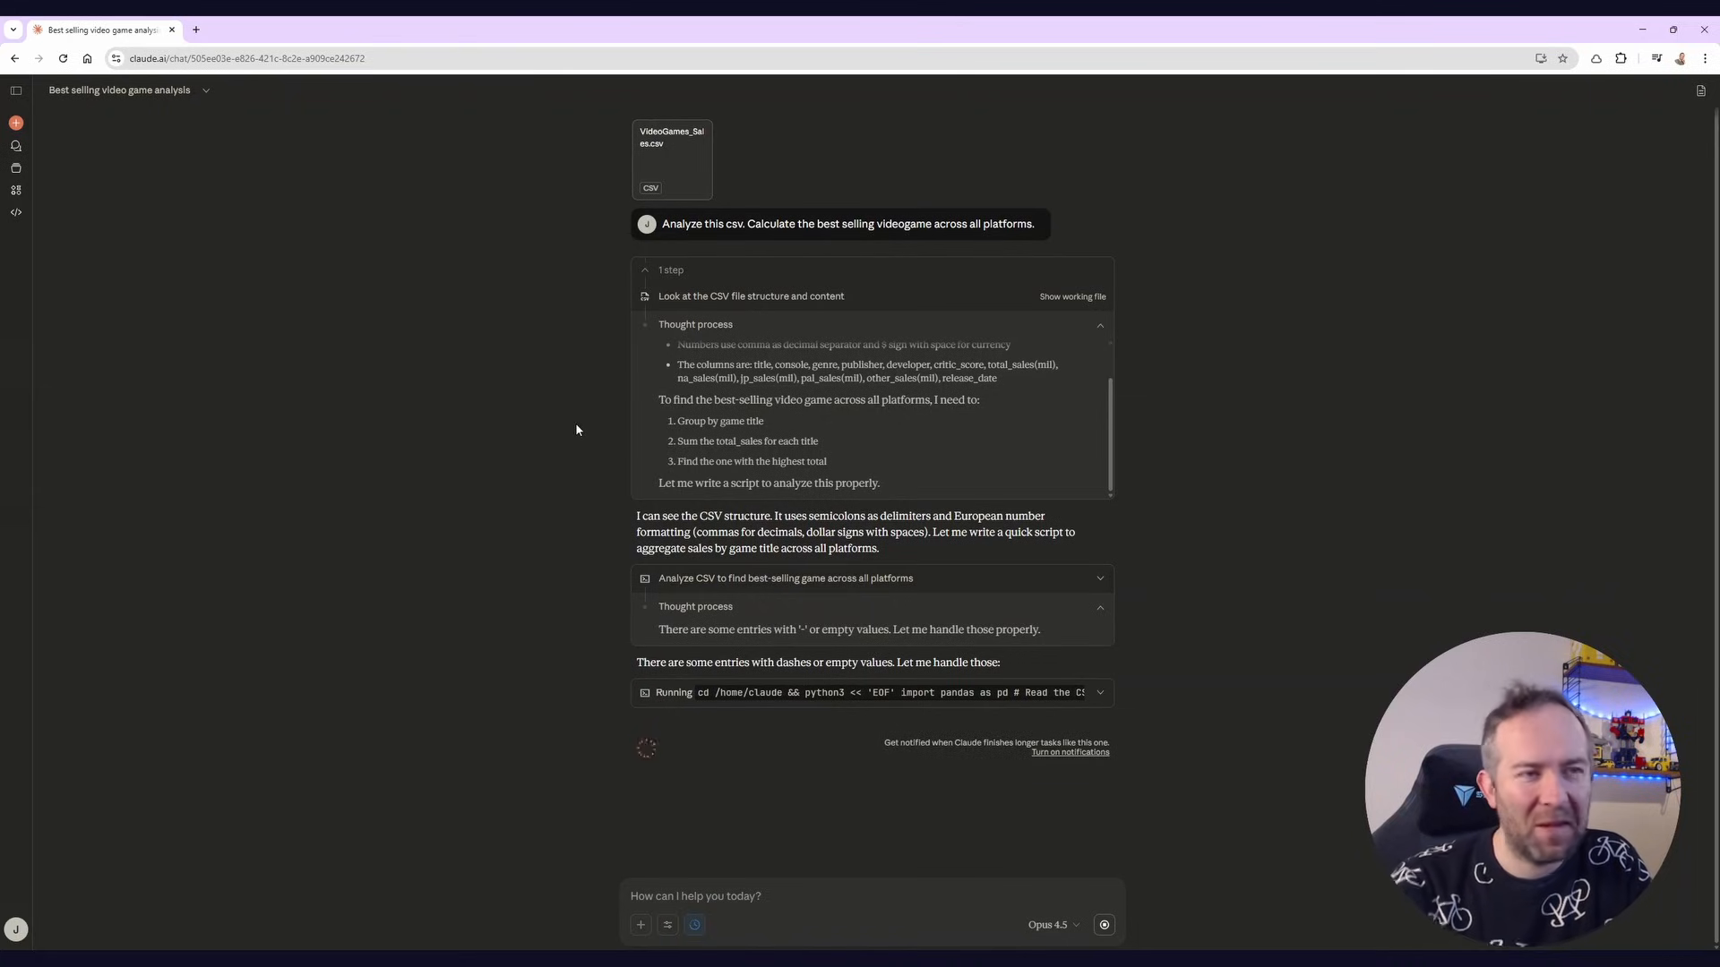
mouse_move(806, 684)
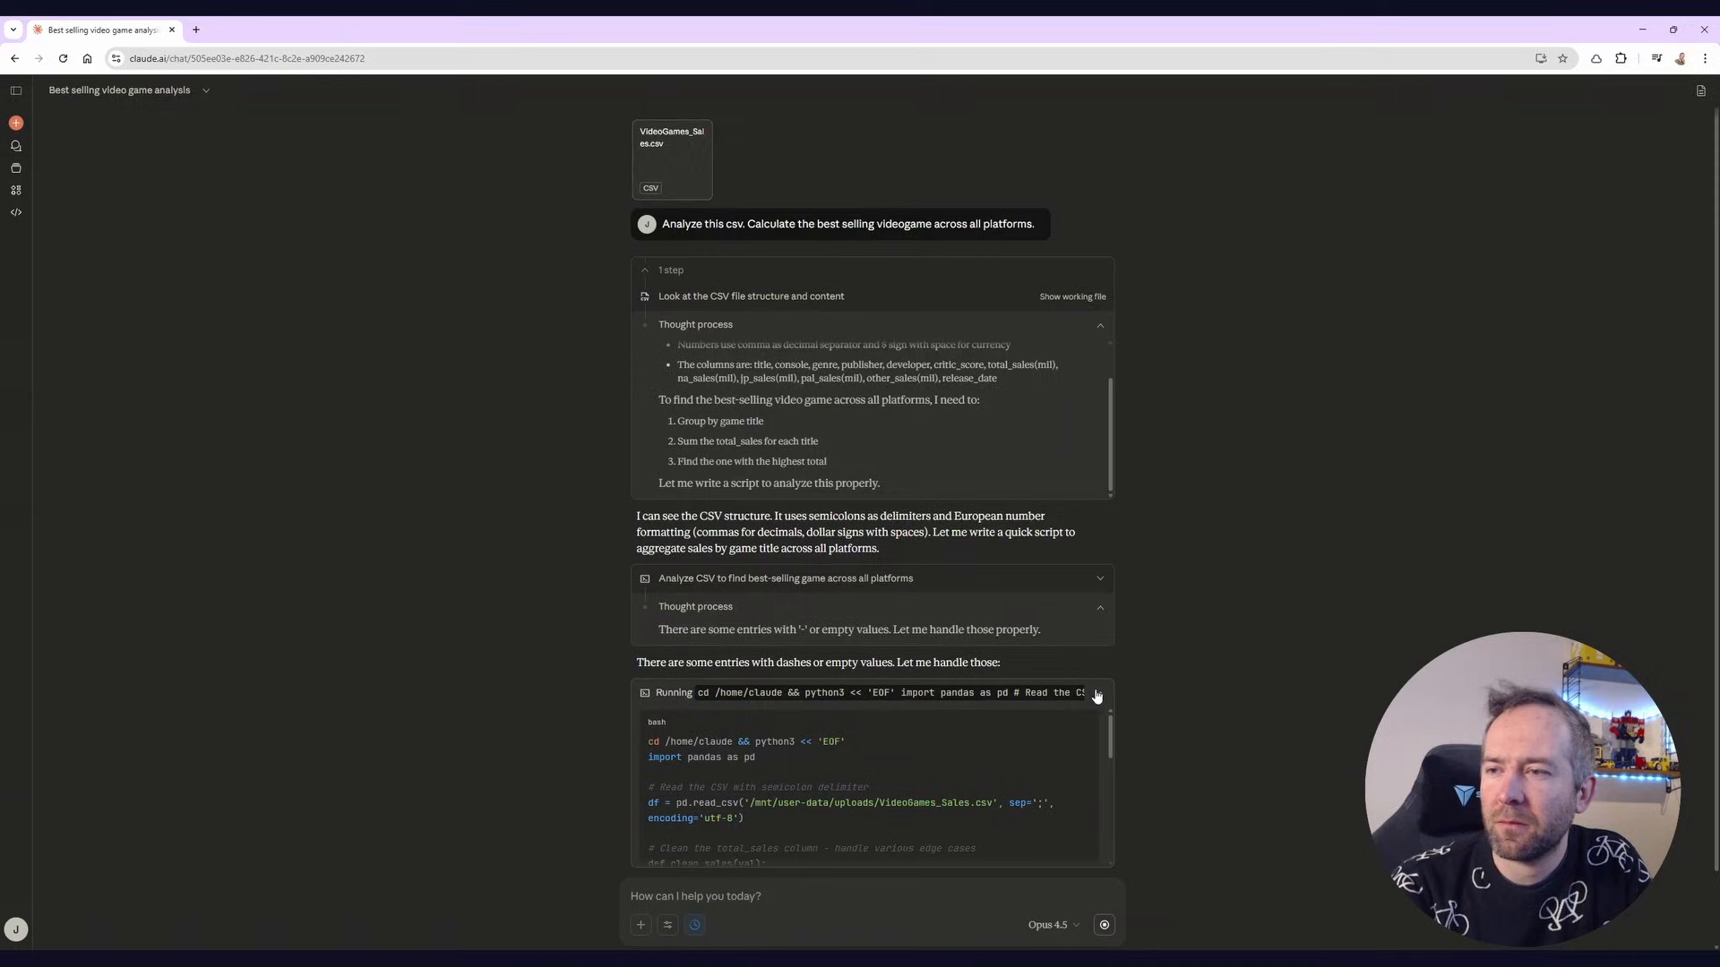
scroll("down", 3)
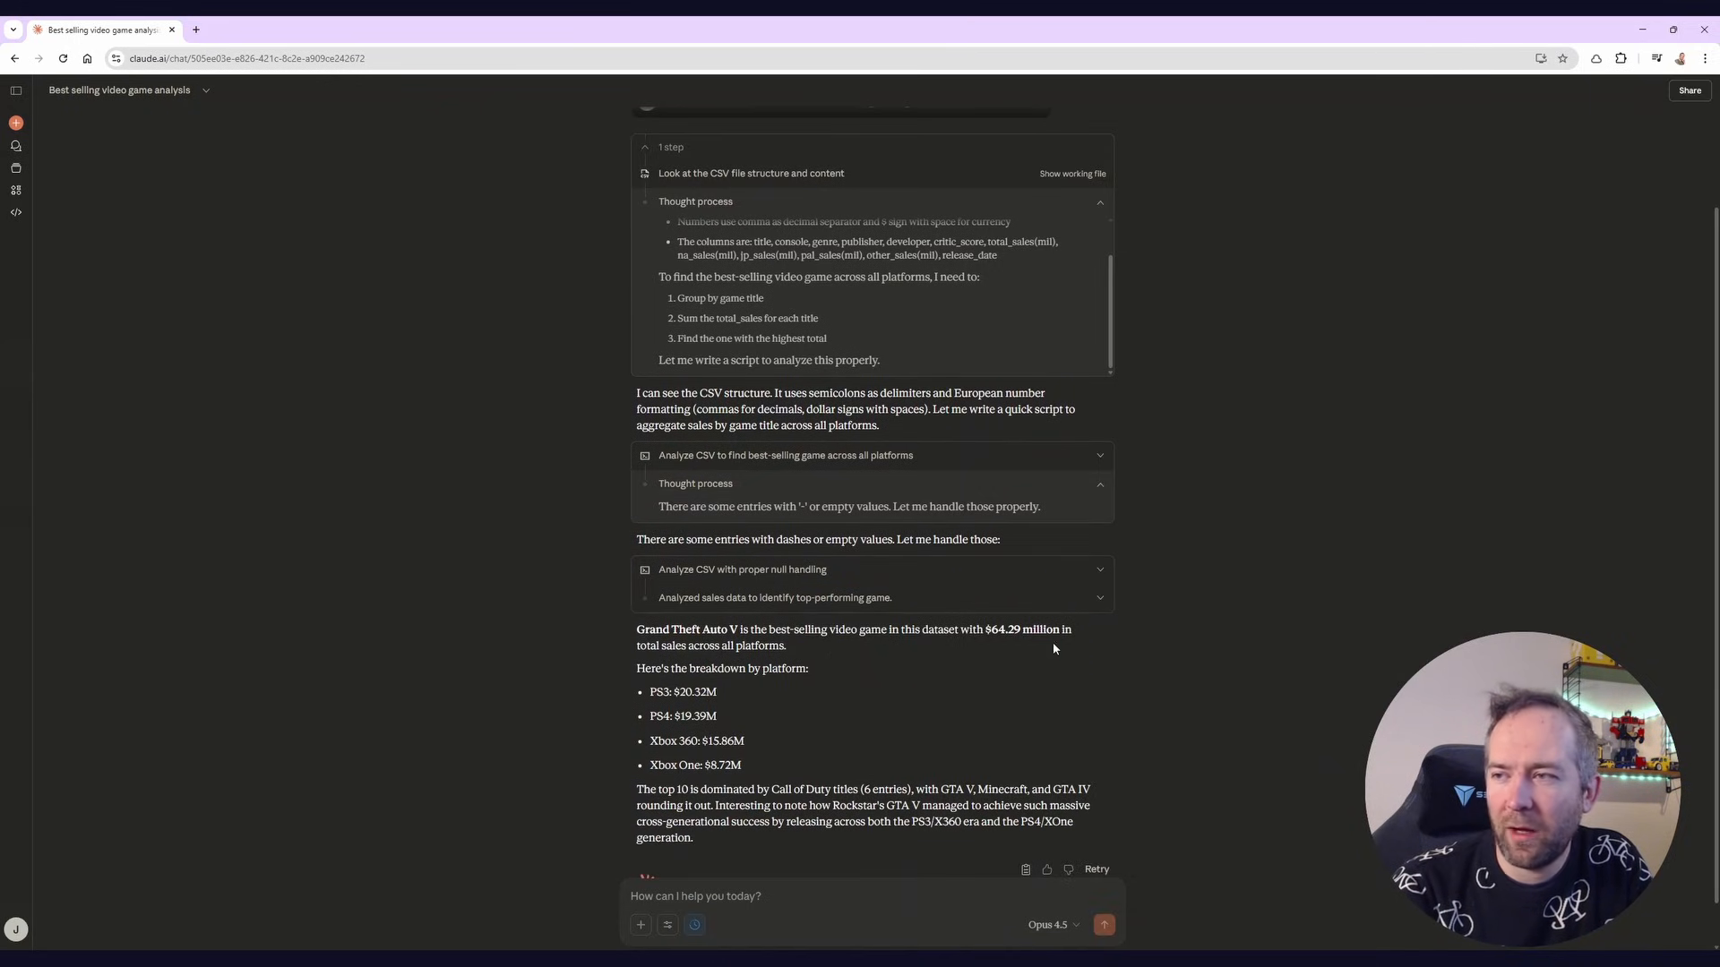
left_click_drag(636, 629, 786, 645)
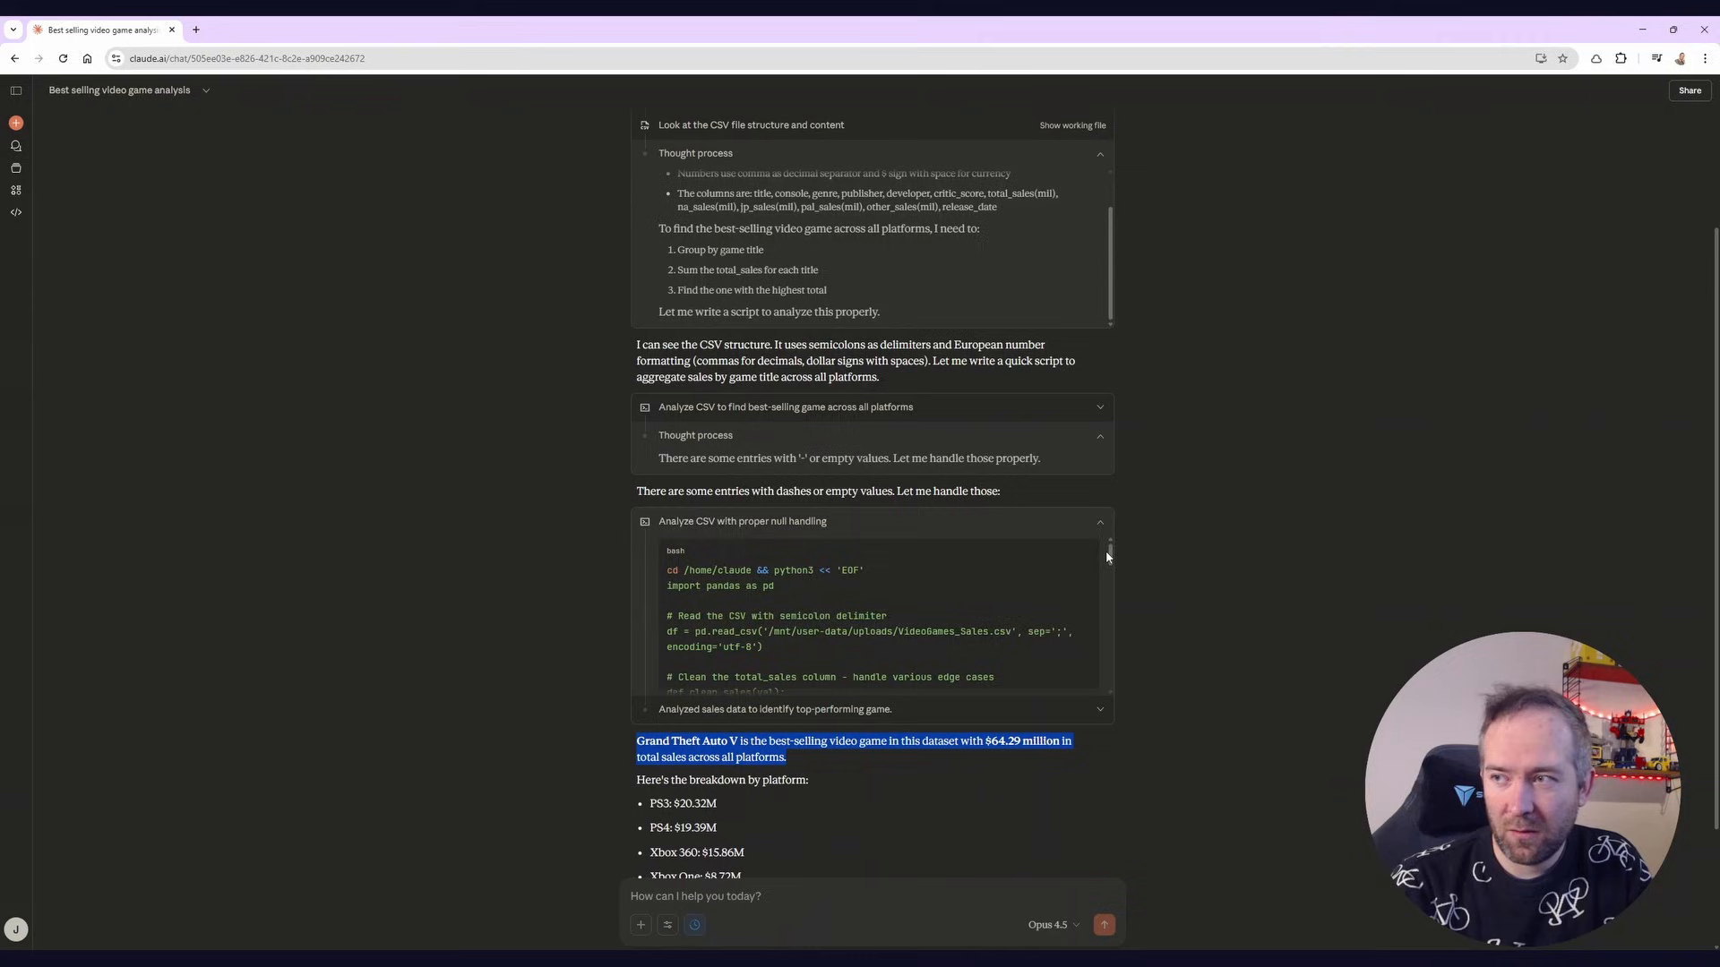
scroll("down", 3)
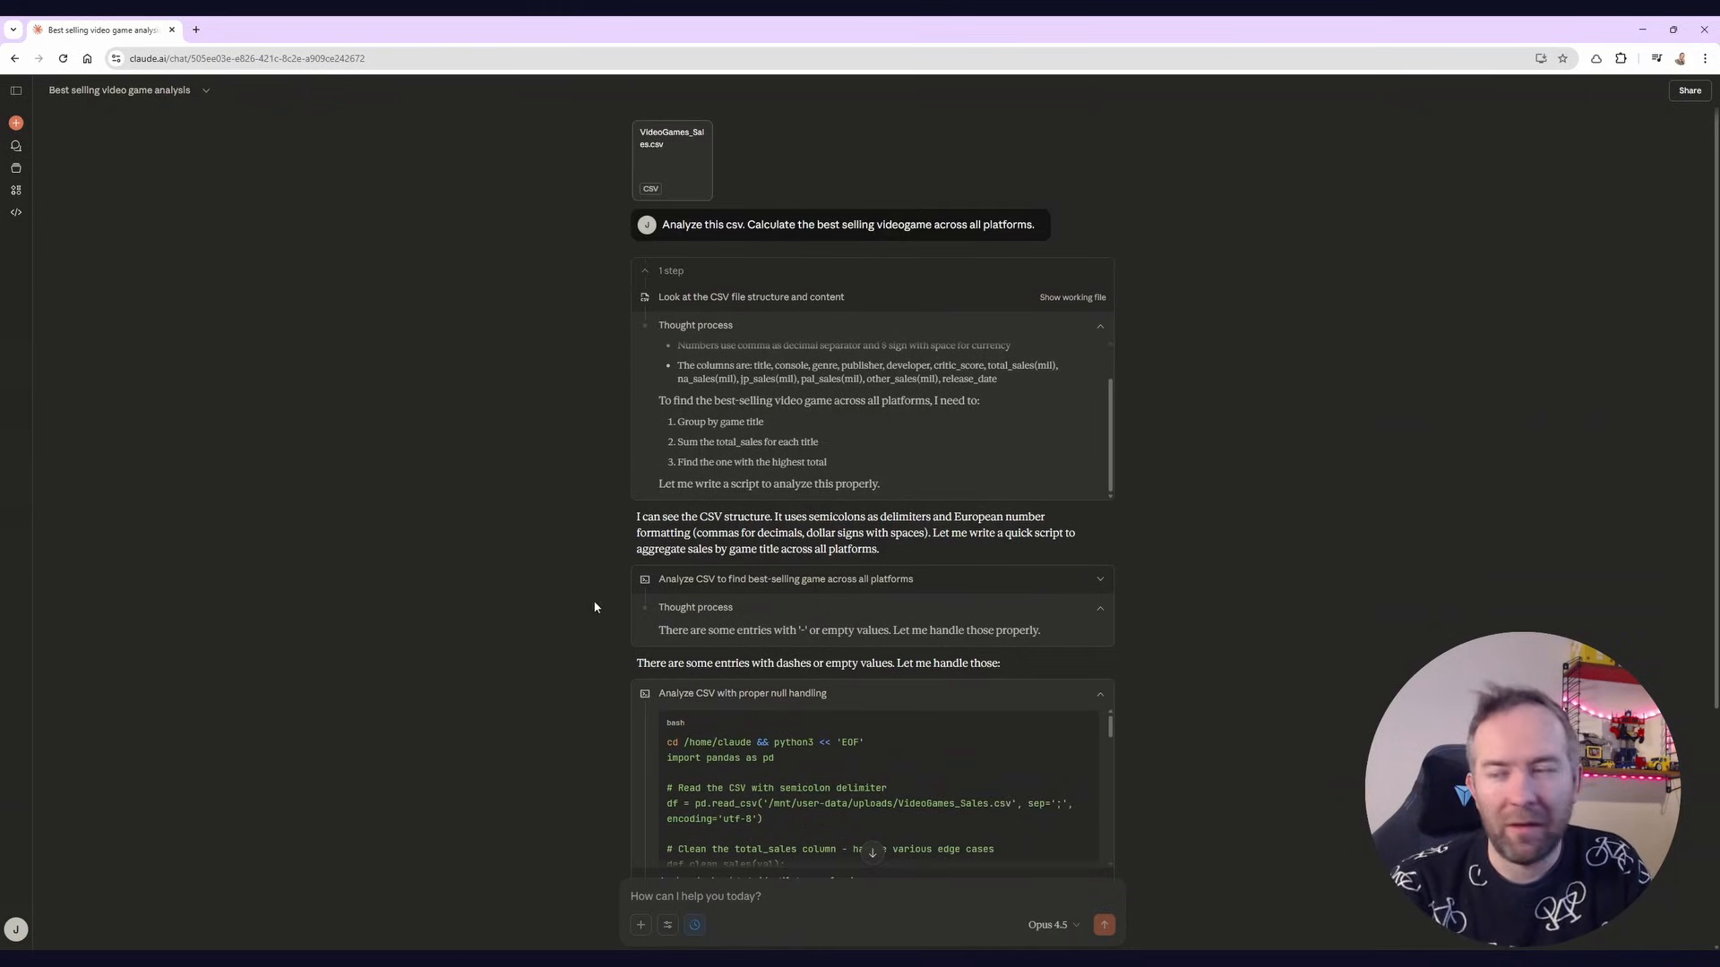
scroll("down", 3)
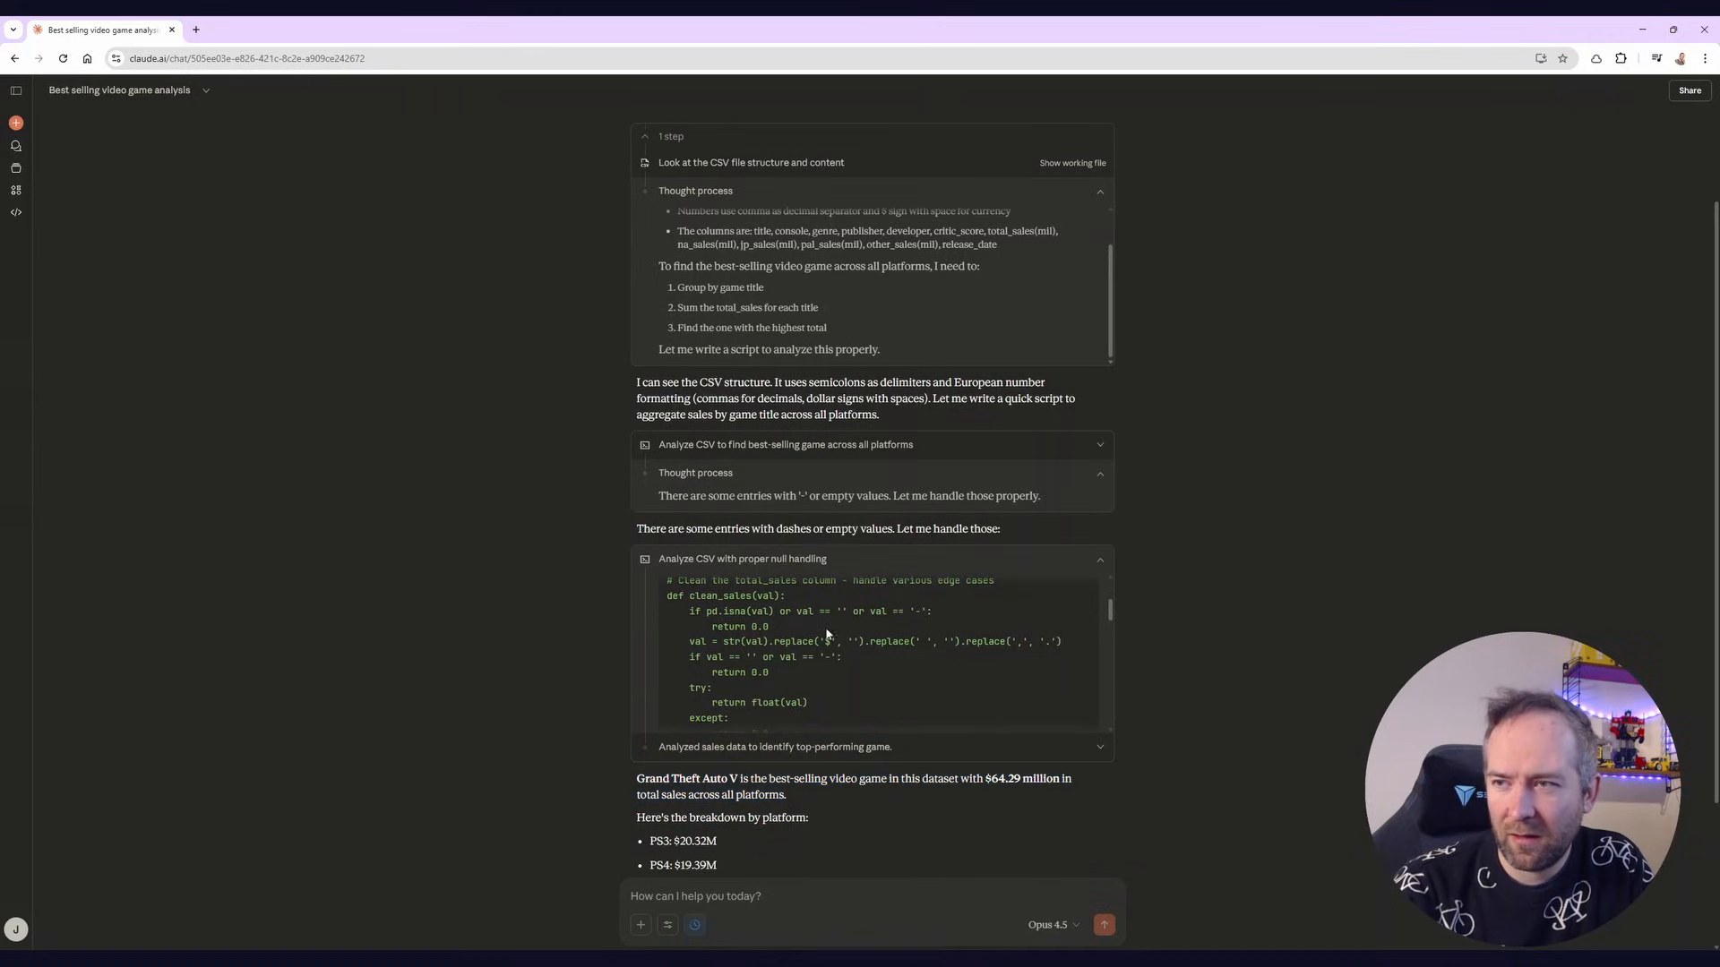
scroll("down", 3)
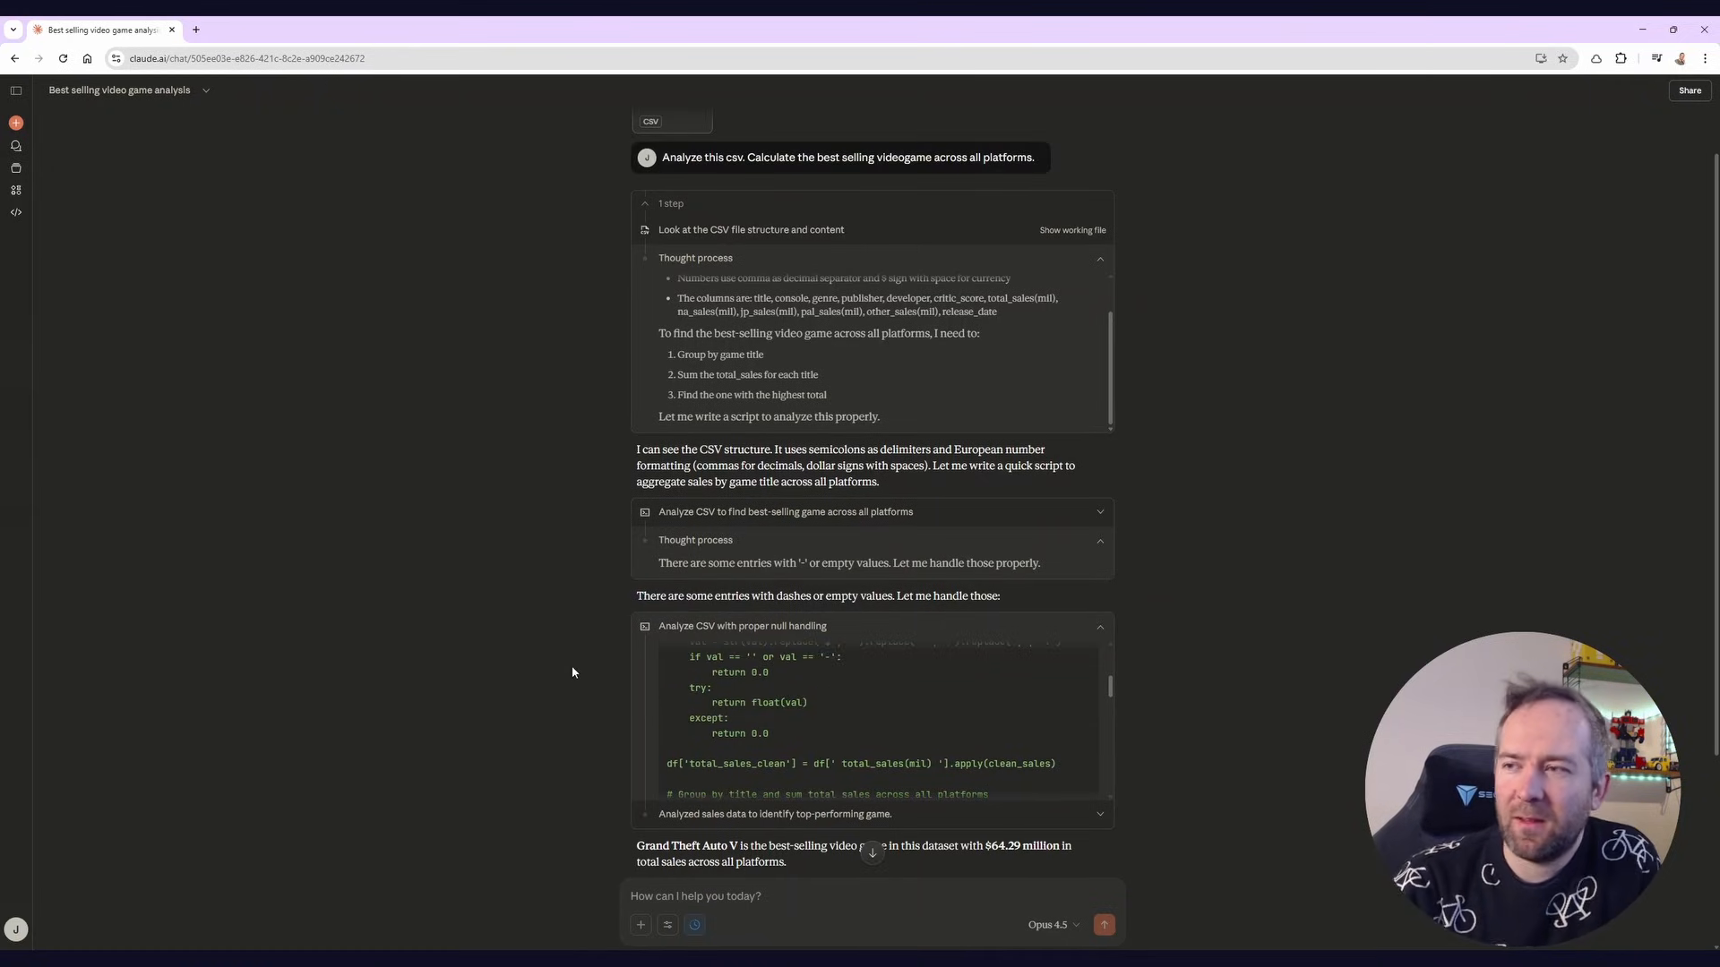
left_click(742, 625)
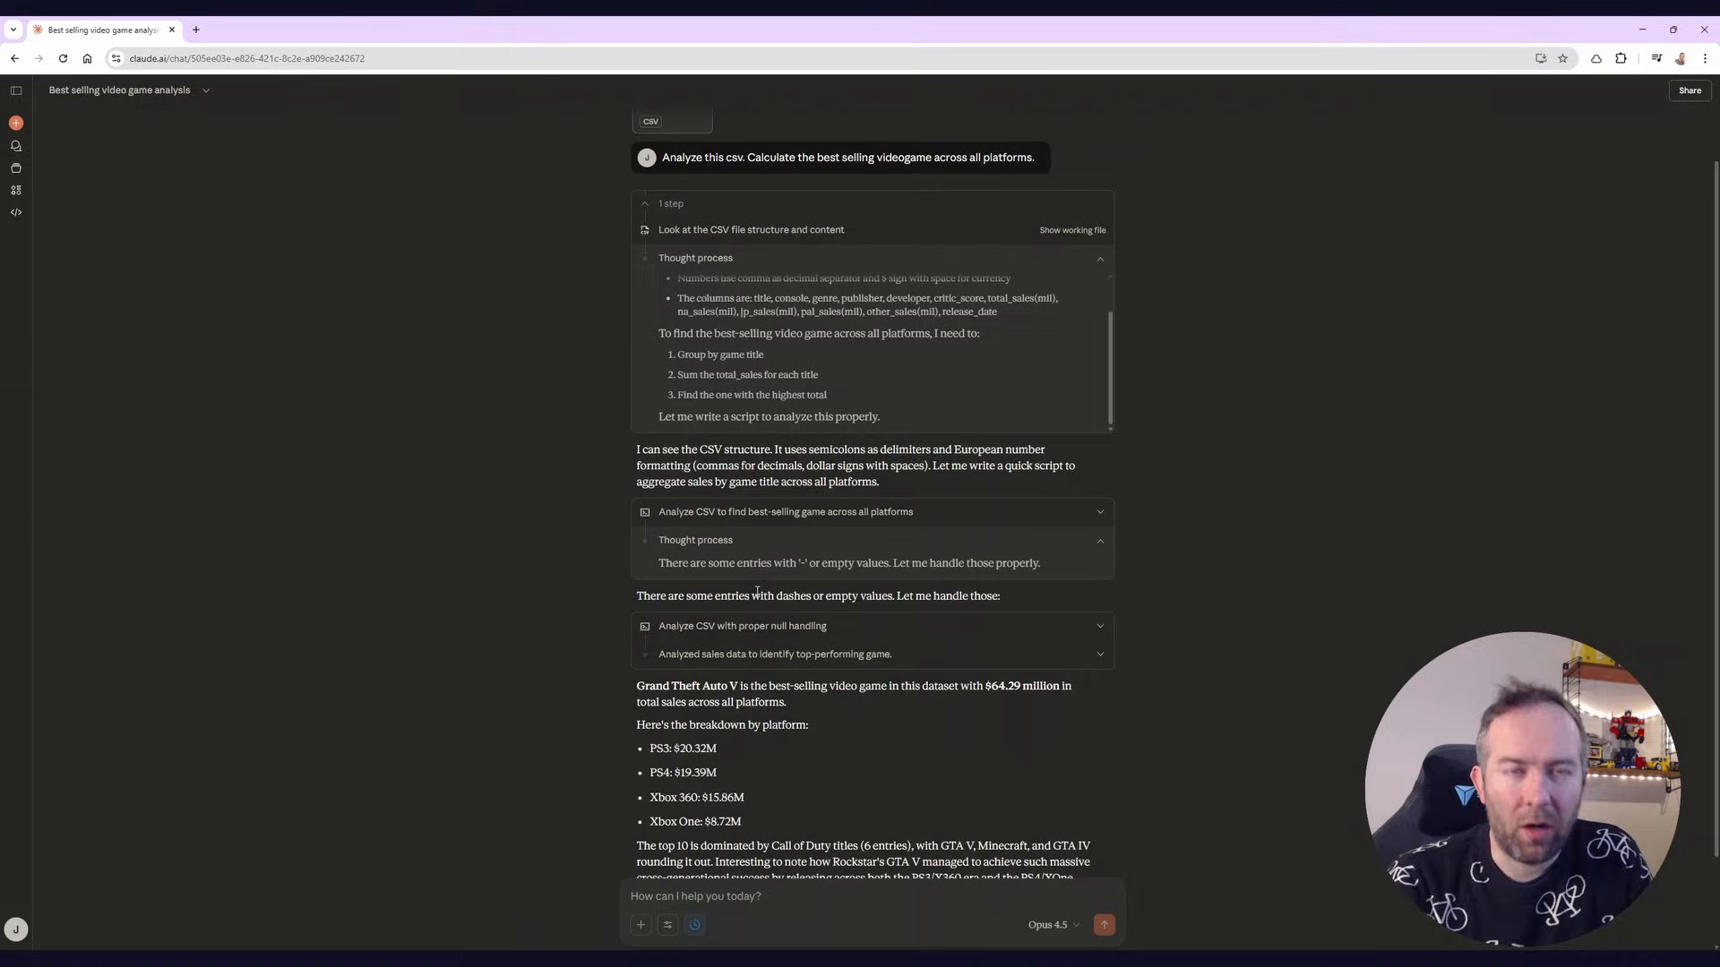
scroll("down", 3)
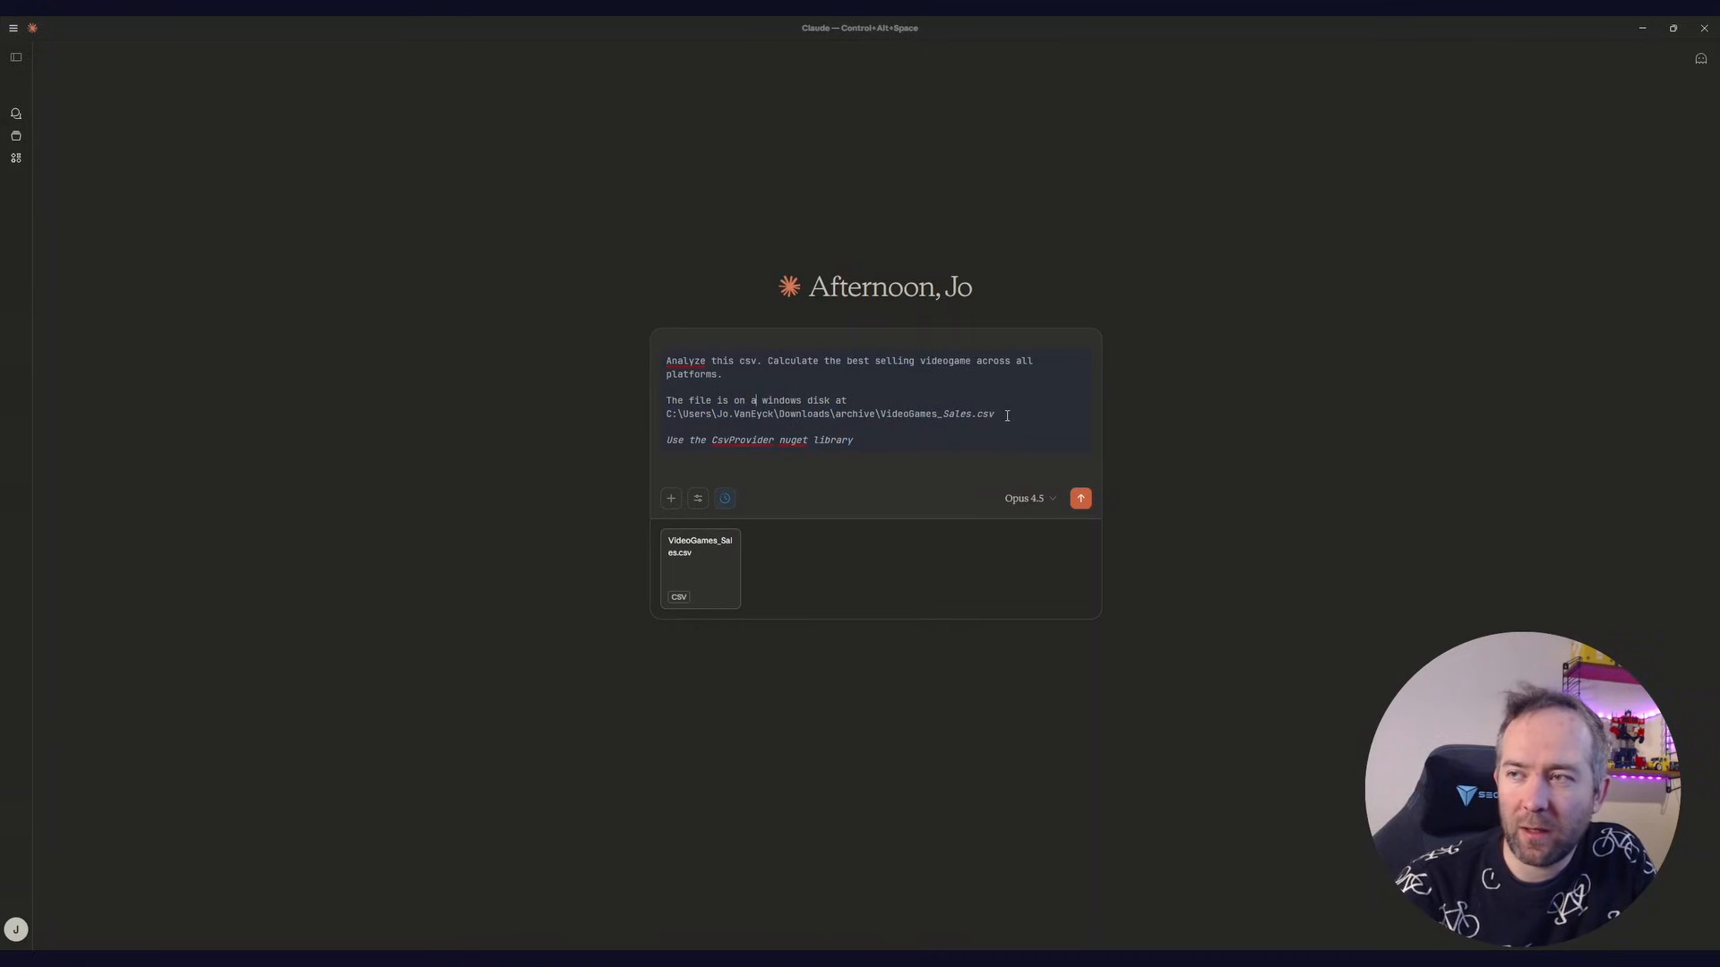
Review the Windows file path and CsvProvider lines, then submit the revised analysis prompt
left_click_drag(665, 399, 994, 414)
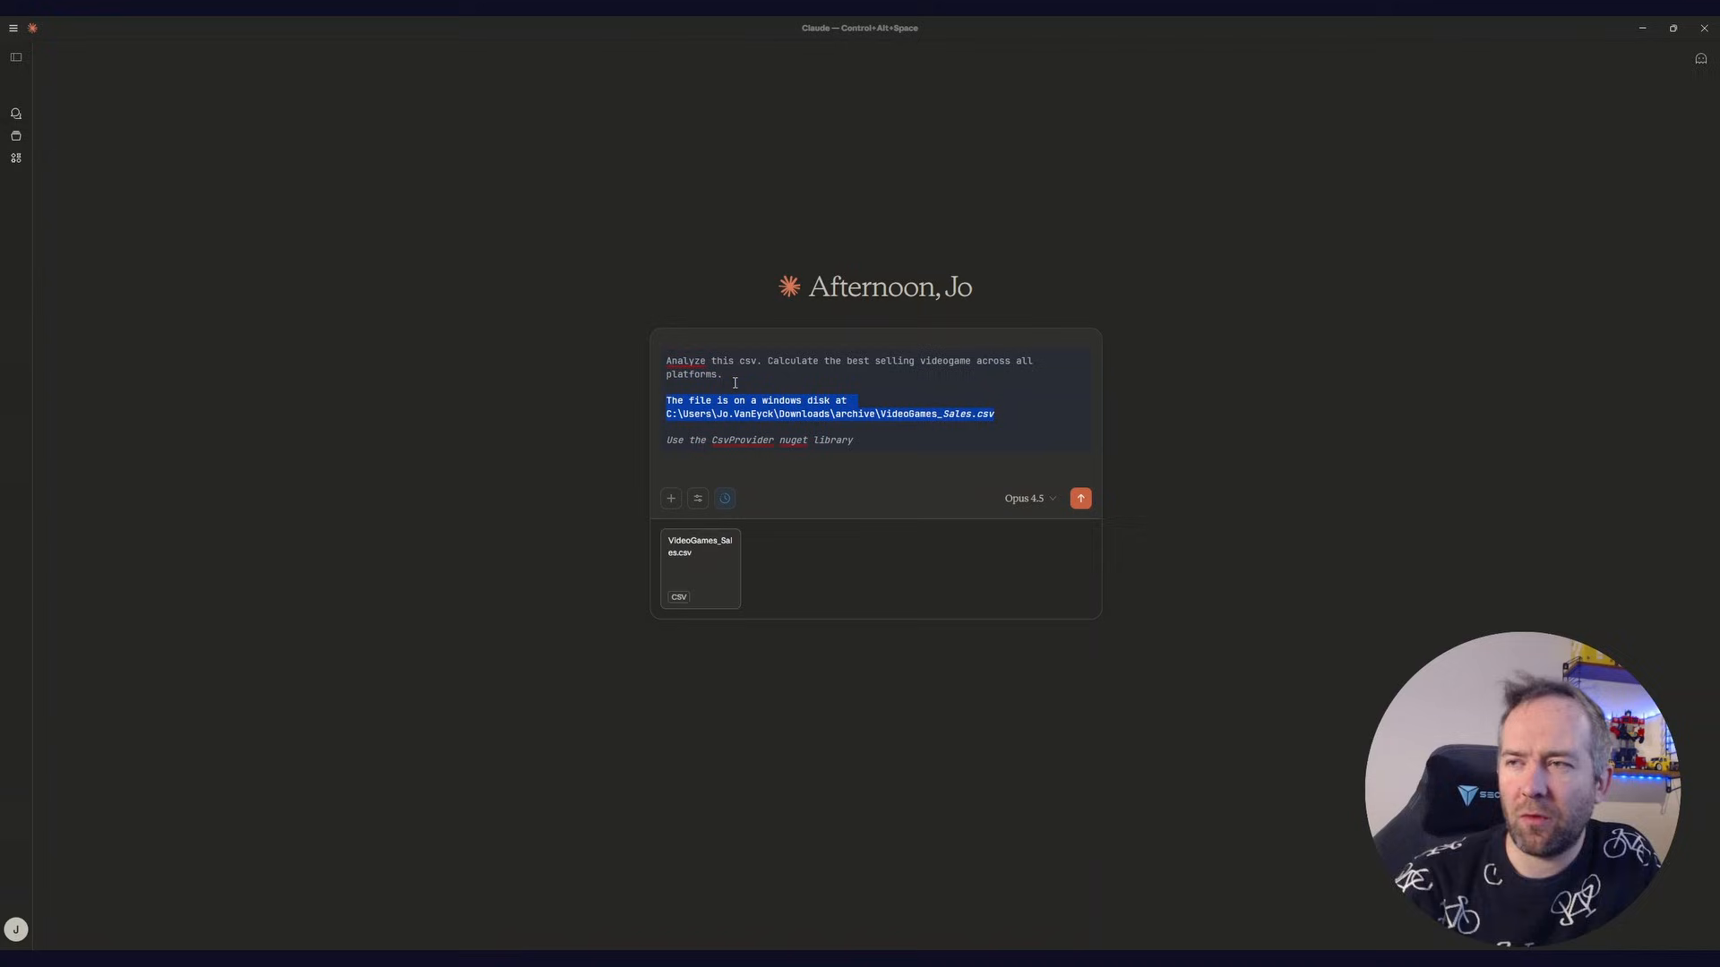
mouse_move(627, 406)
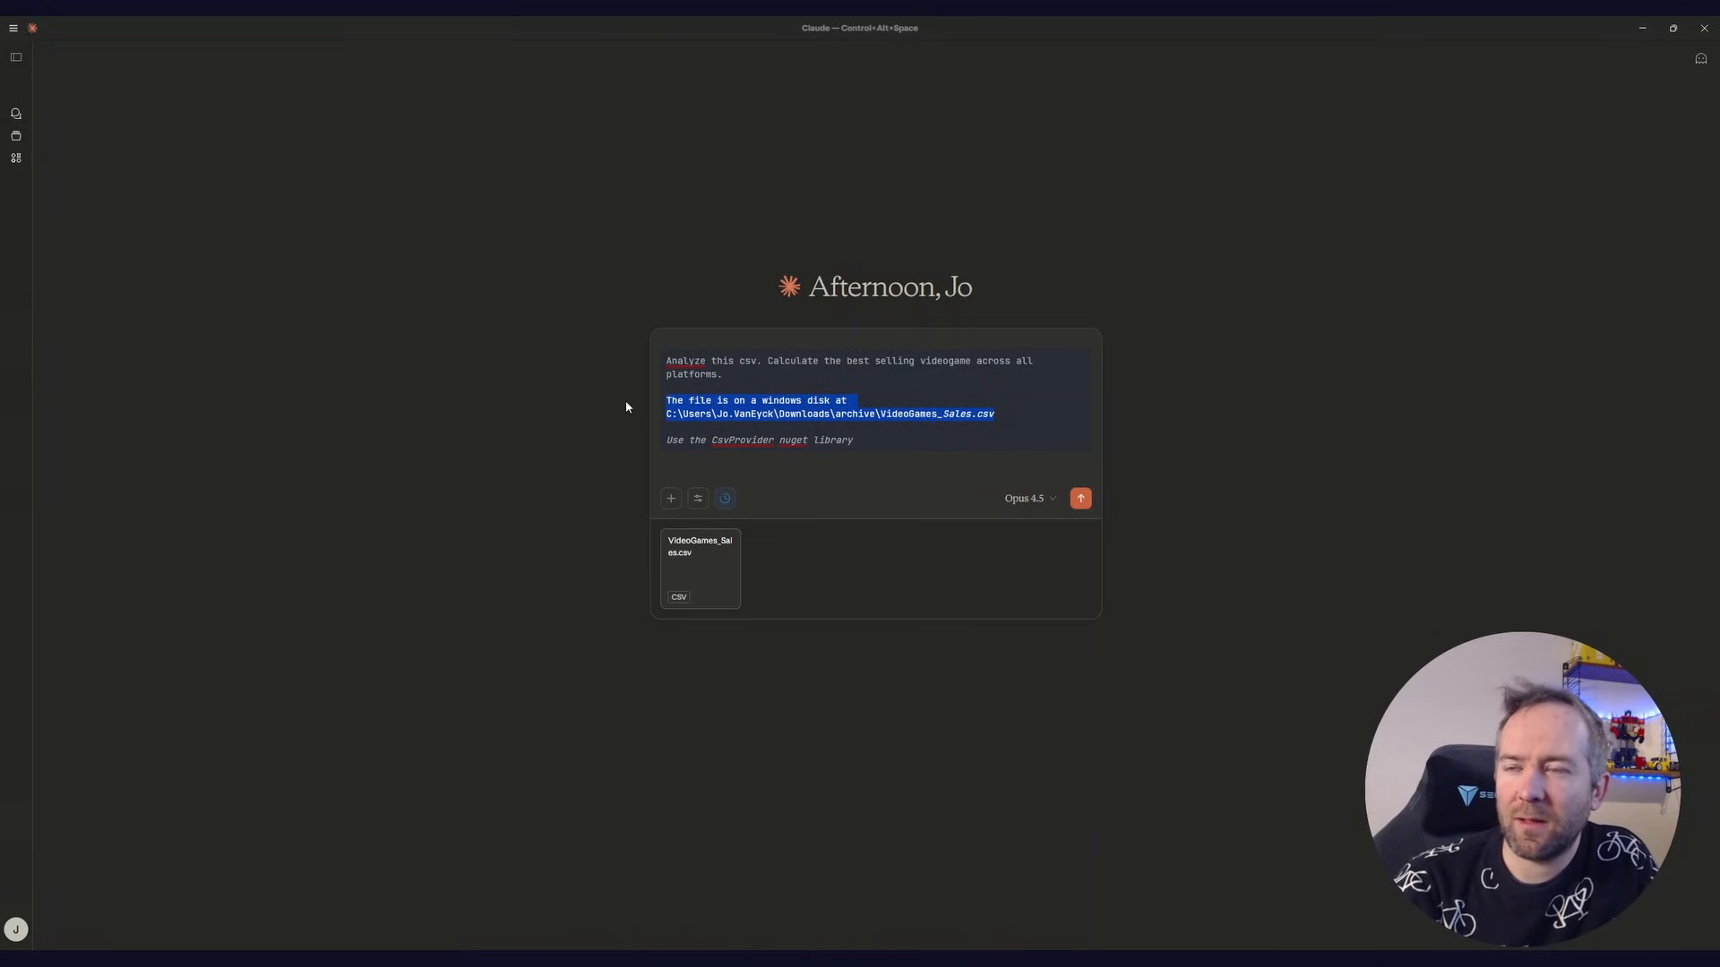
mouse_move(722, 319)
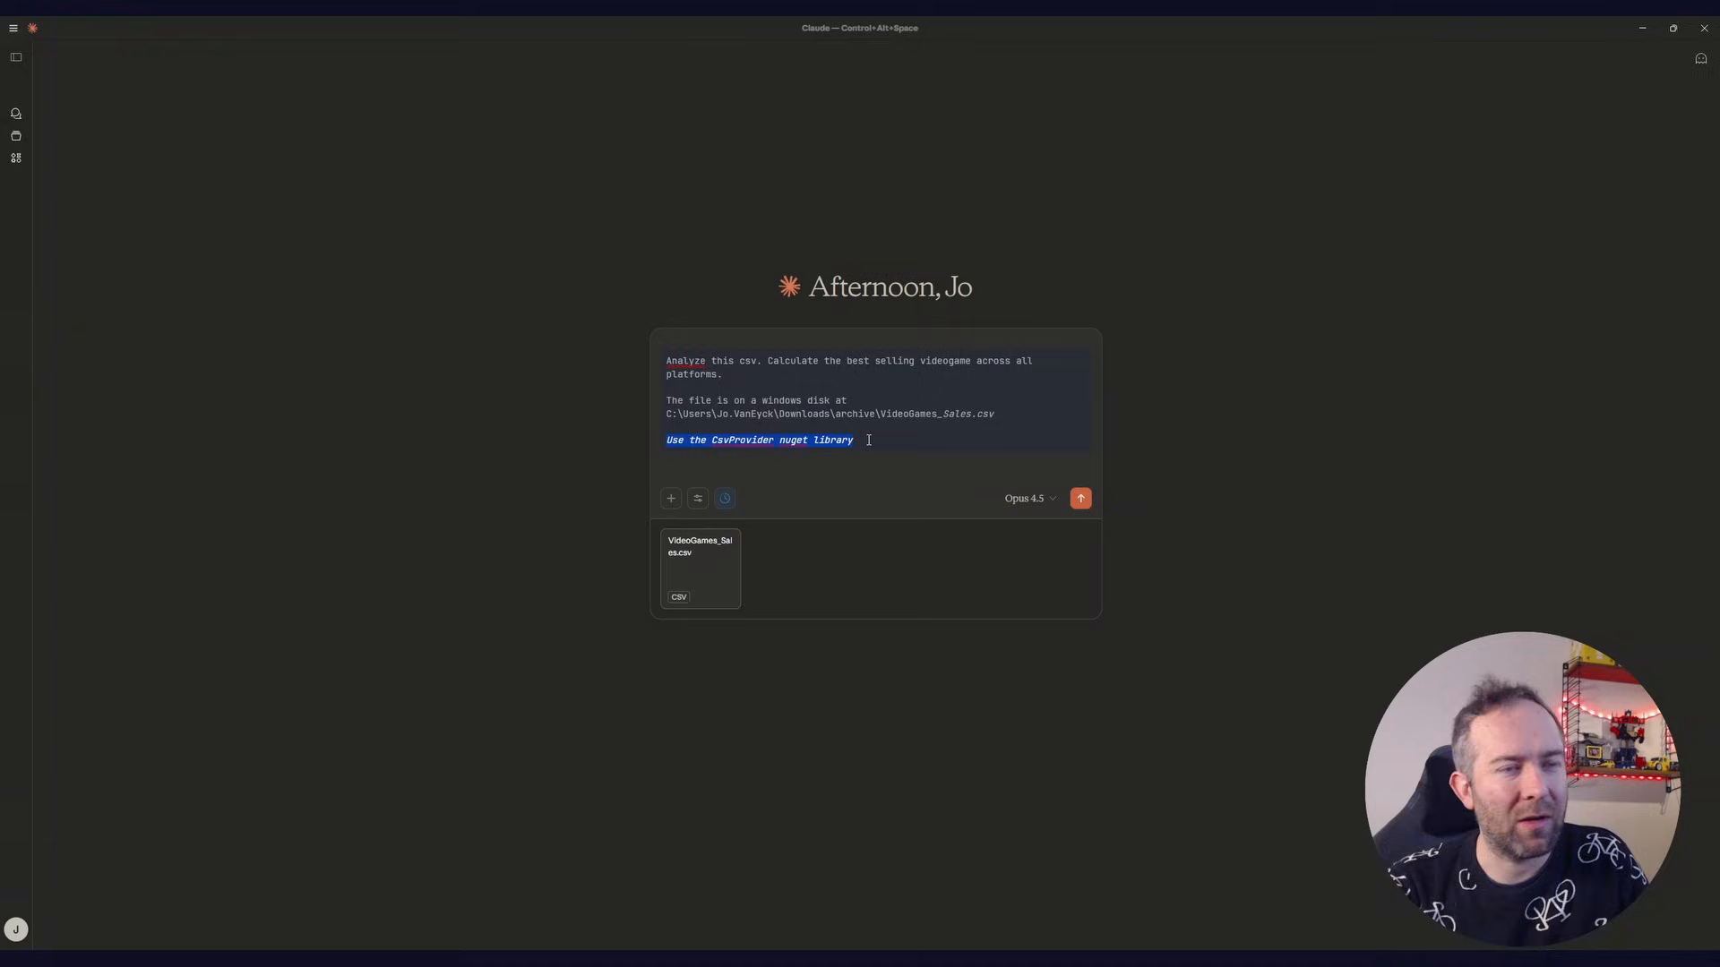
double_click(741, 441)
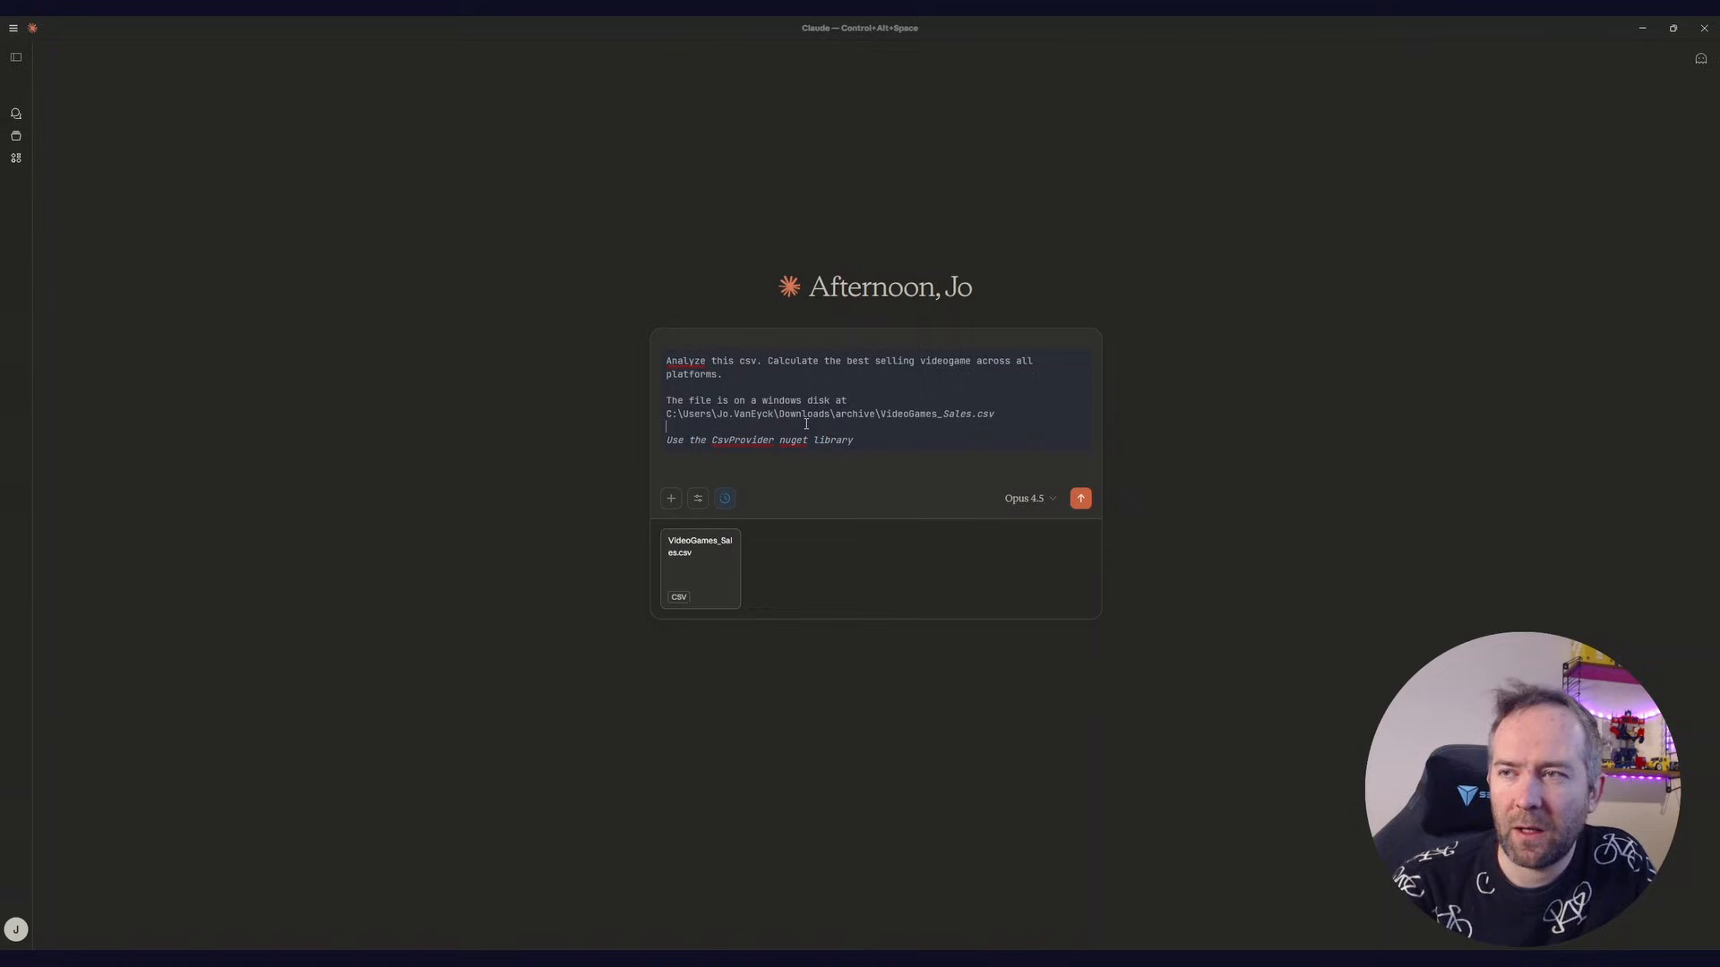
left_click(1079, 498)
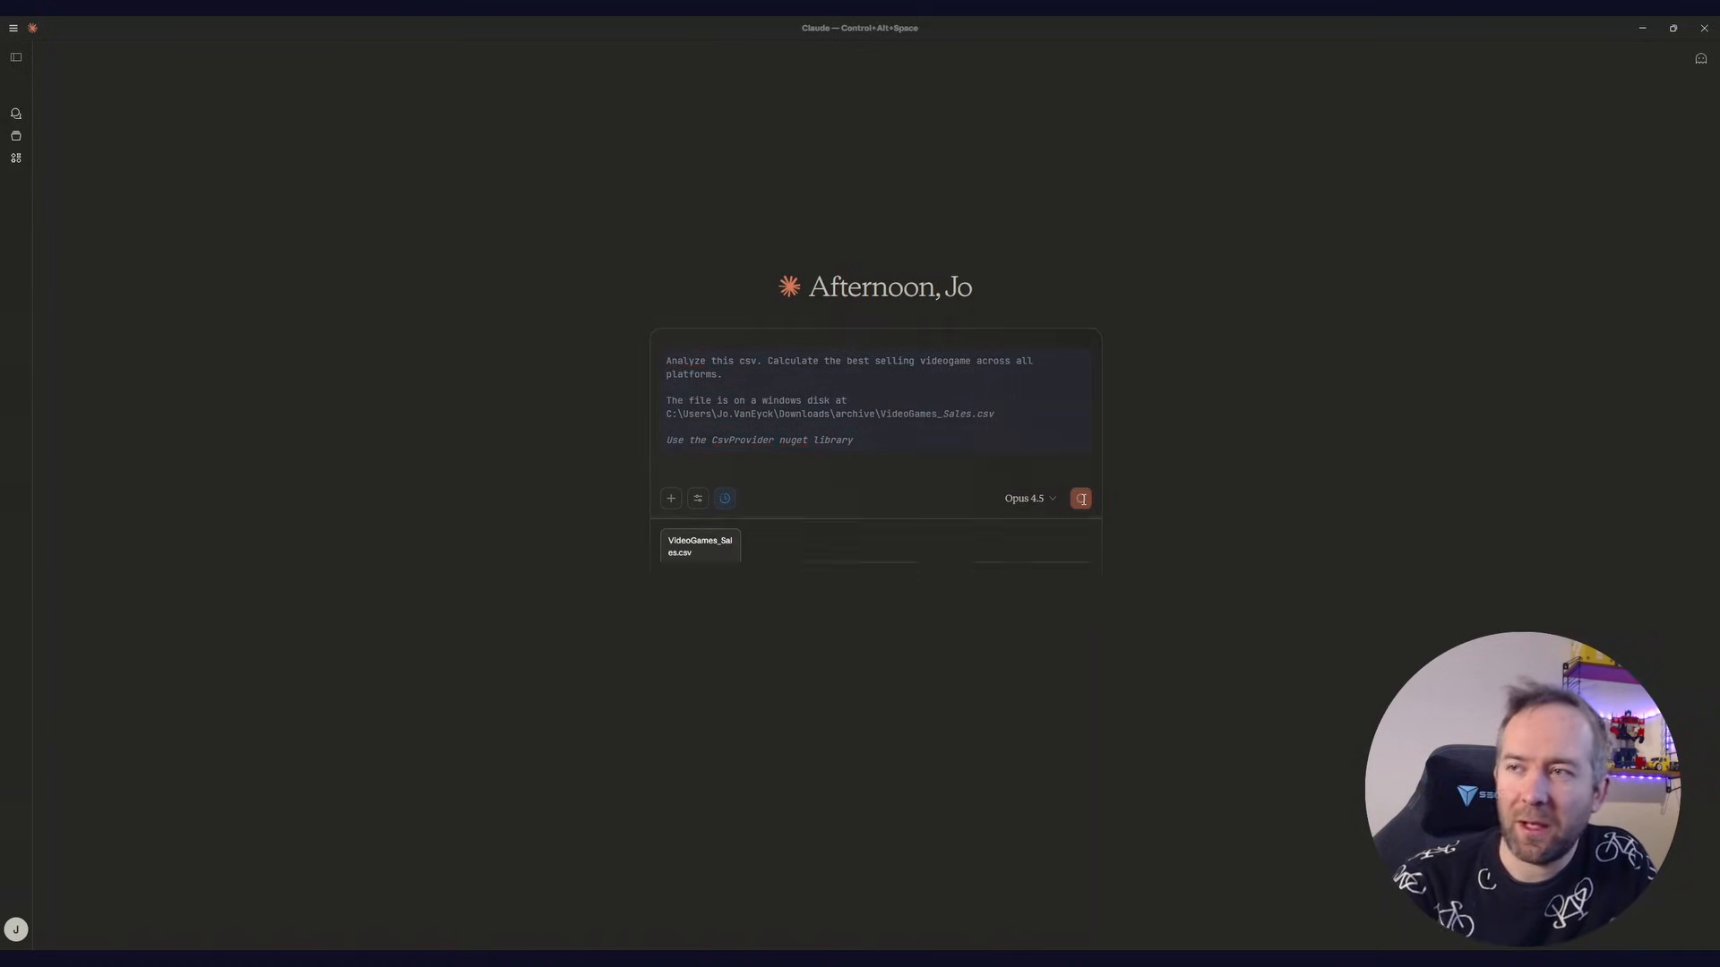
Confirm the fsi-mcp connector is enabled and let Claude return the F# CsvProvider results
left_click(1078, 498)
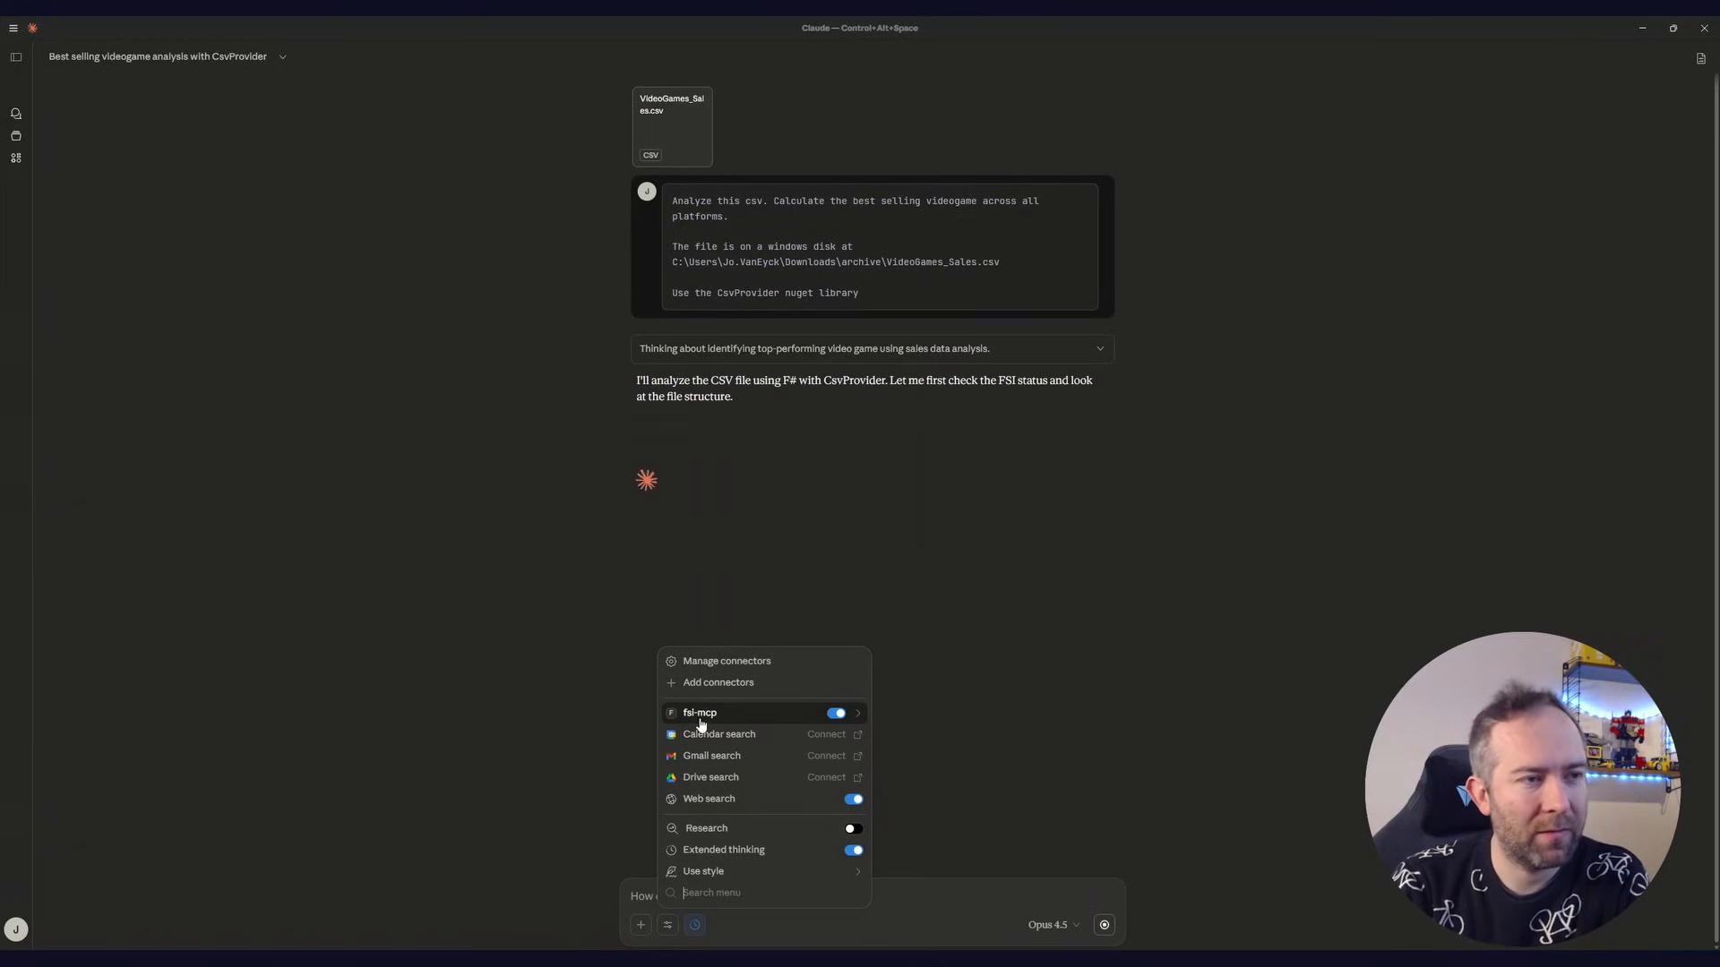
left_click(699, 713)
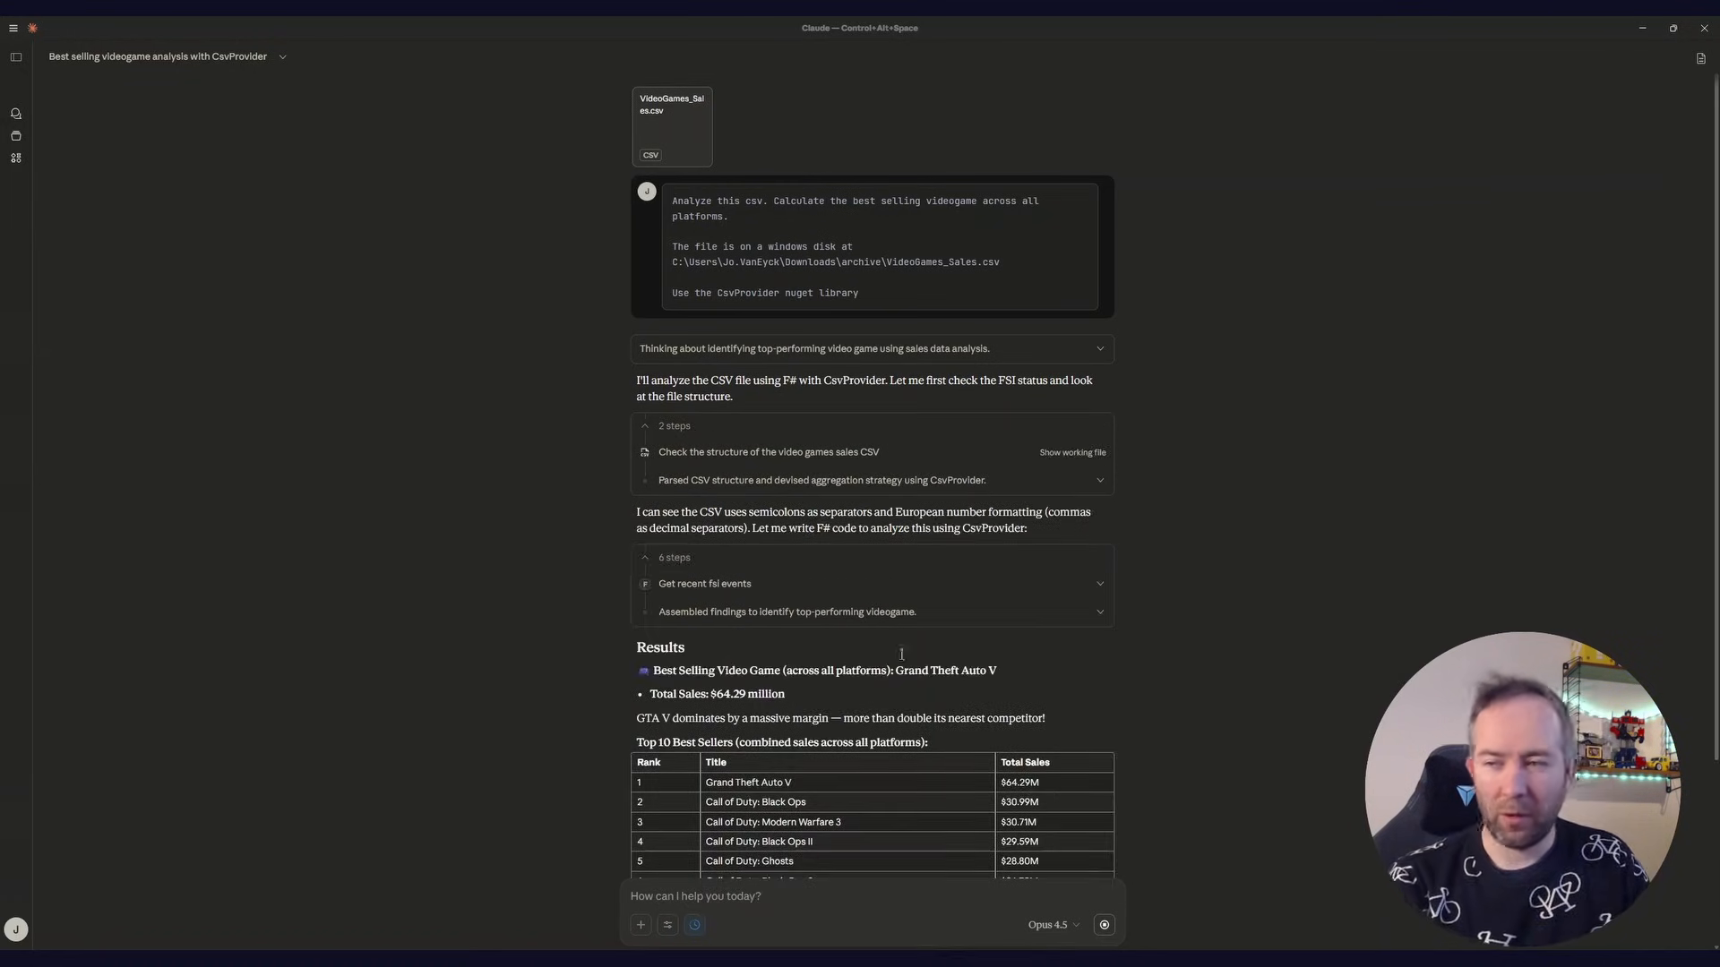
scroll("down", 3)
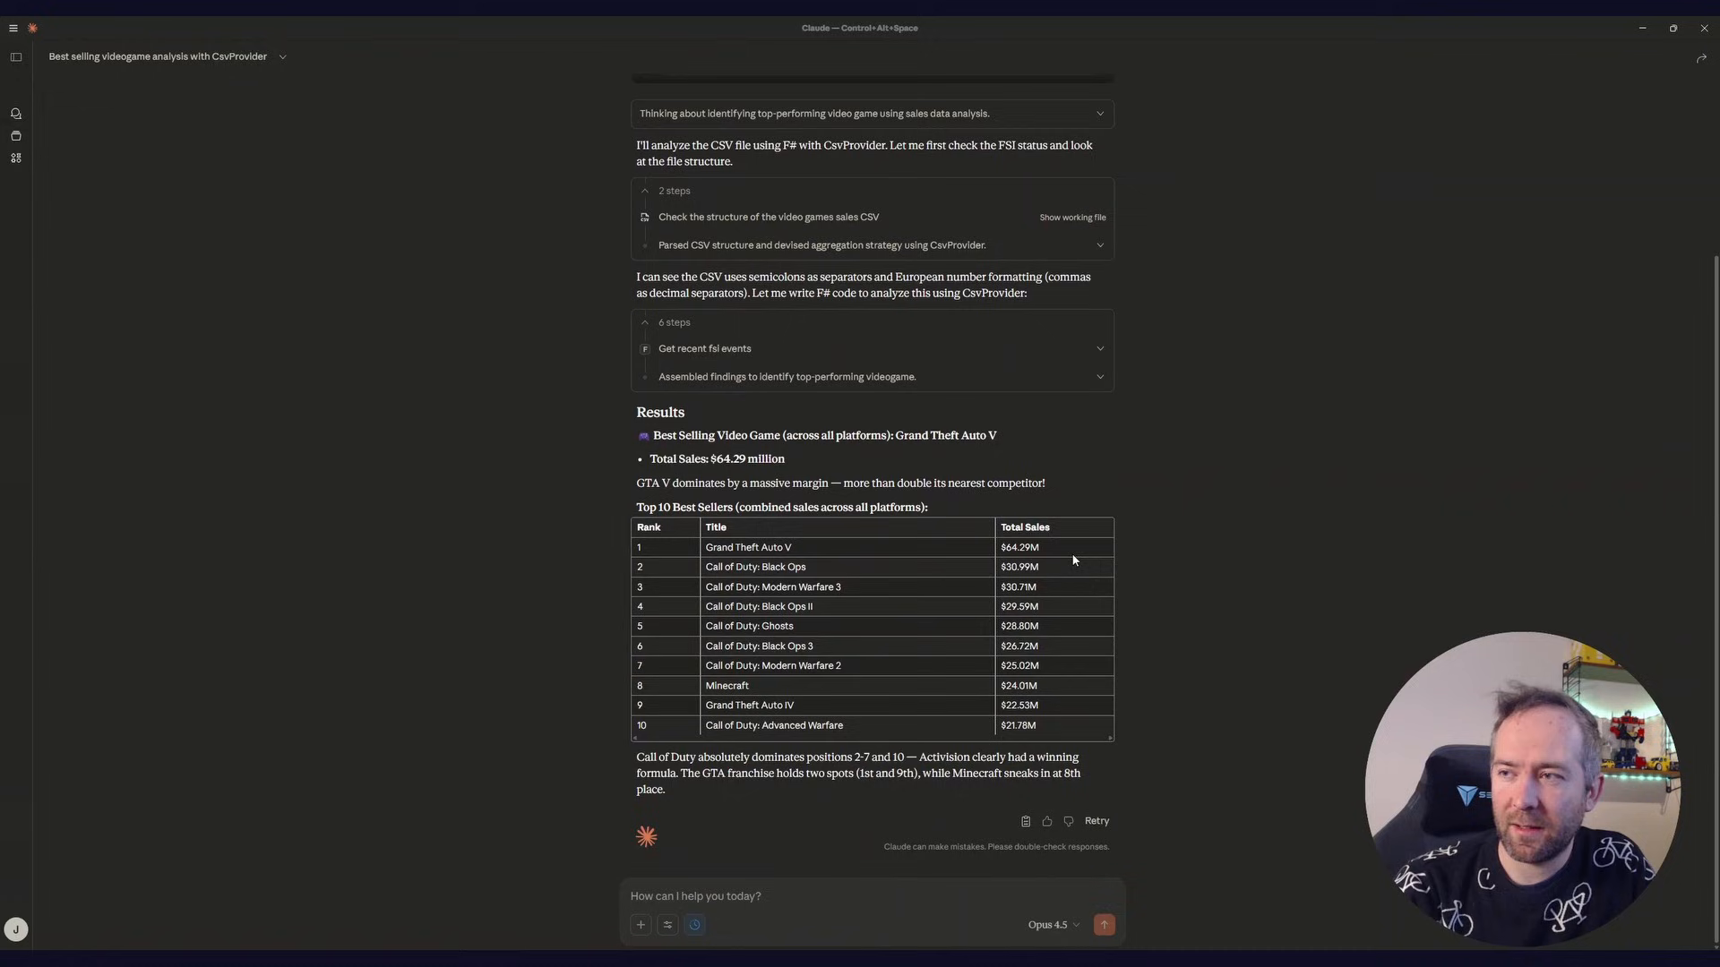
Expand the agent steps and read through the F# code sent to FSI and the recent FSI events
left_click_drag(707, 548, 1039, 548)
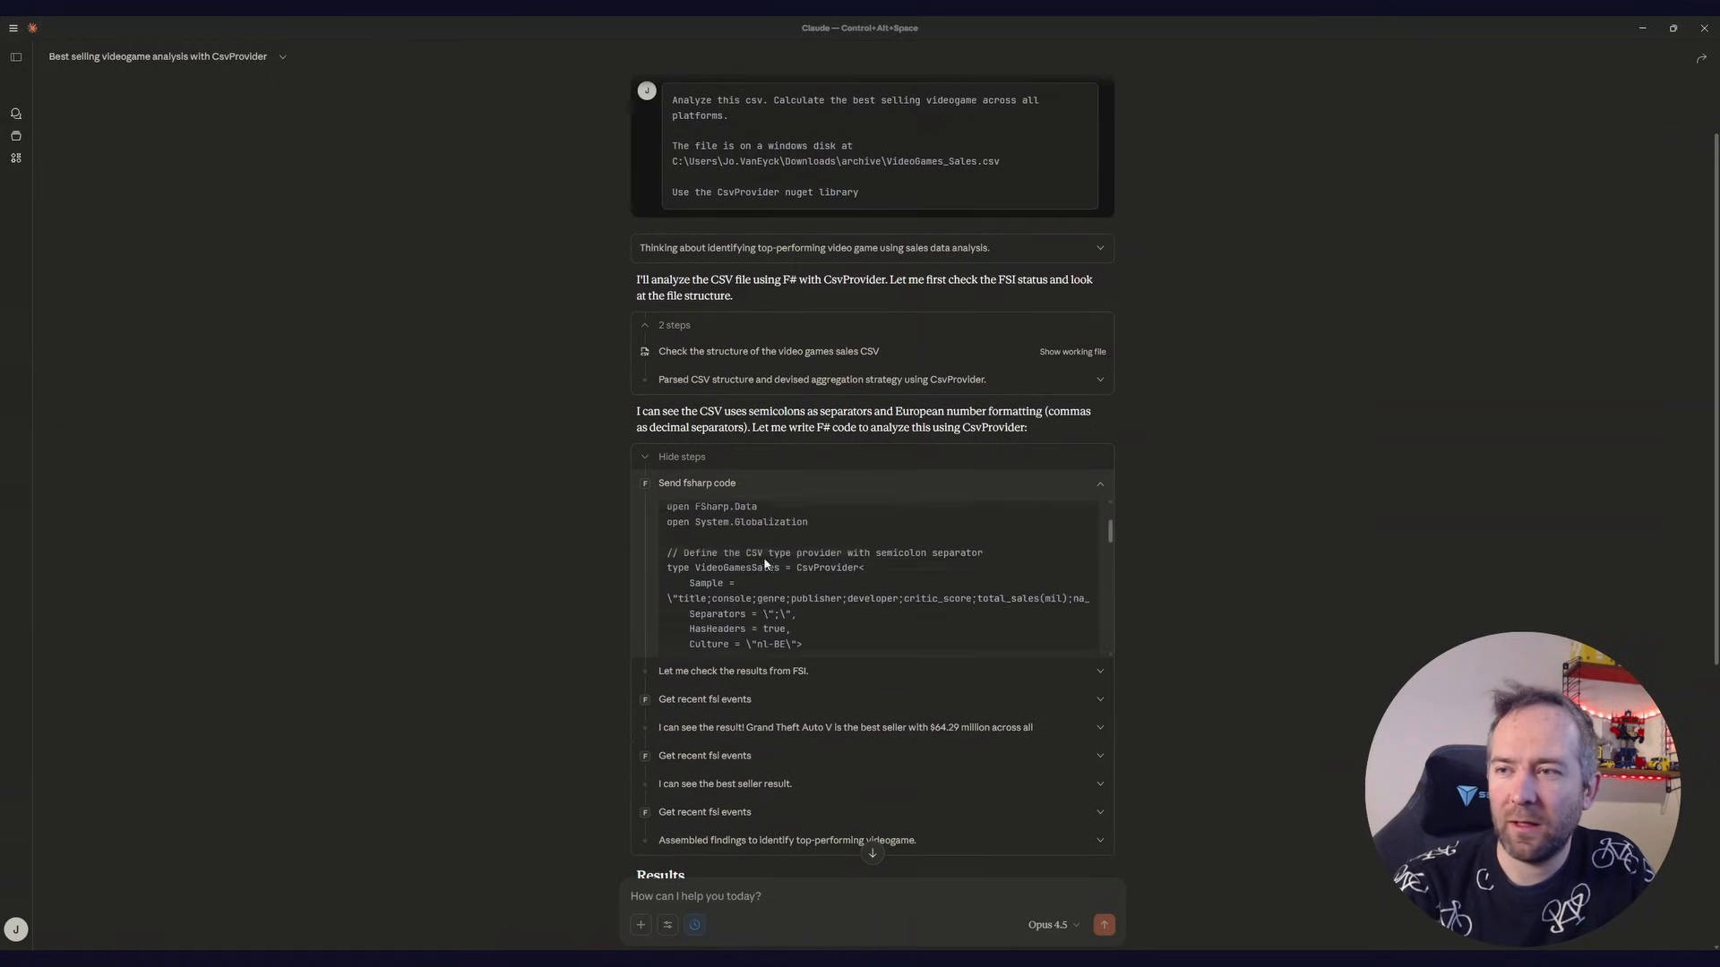
scroll("down", 3)
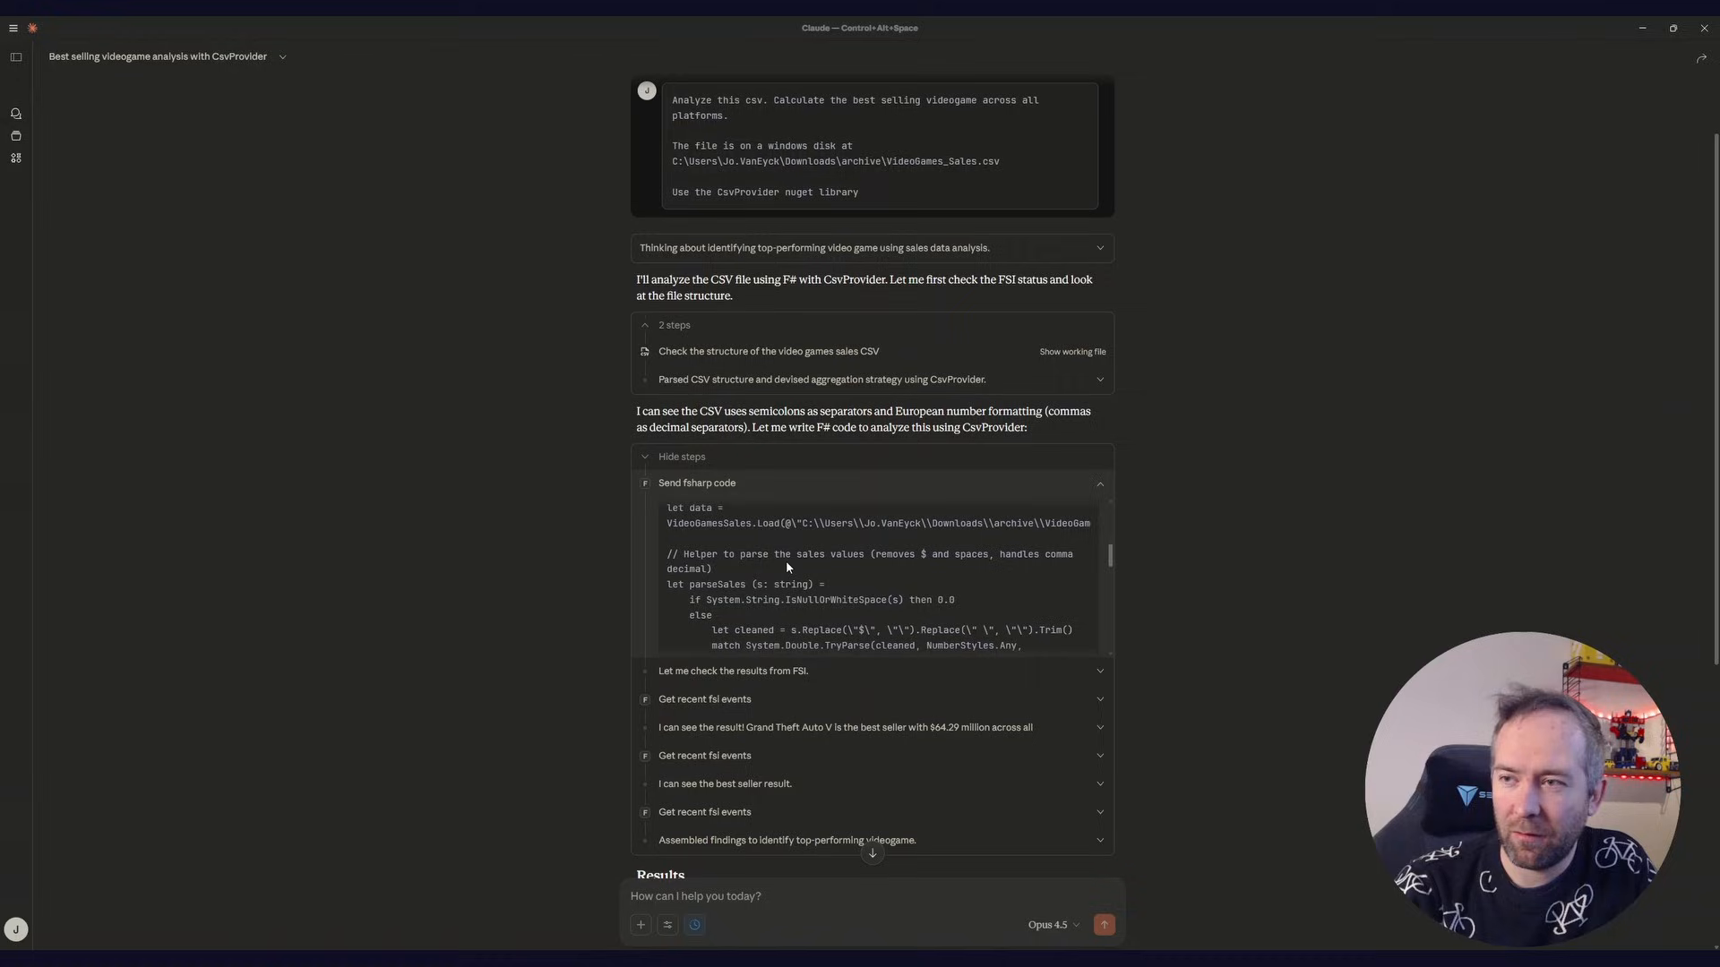
scroll("down", 3)
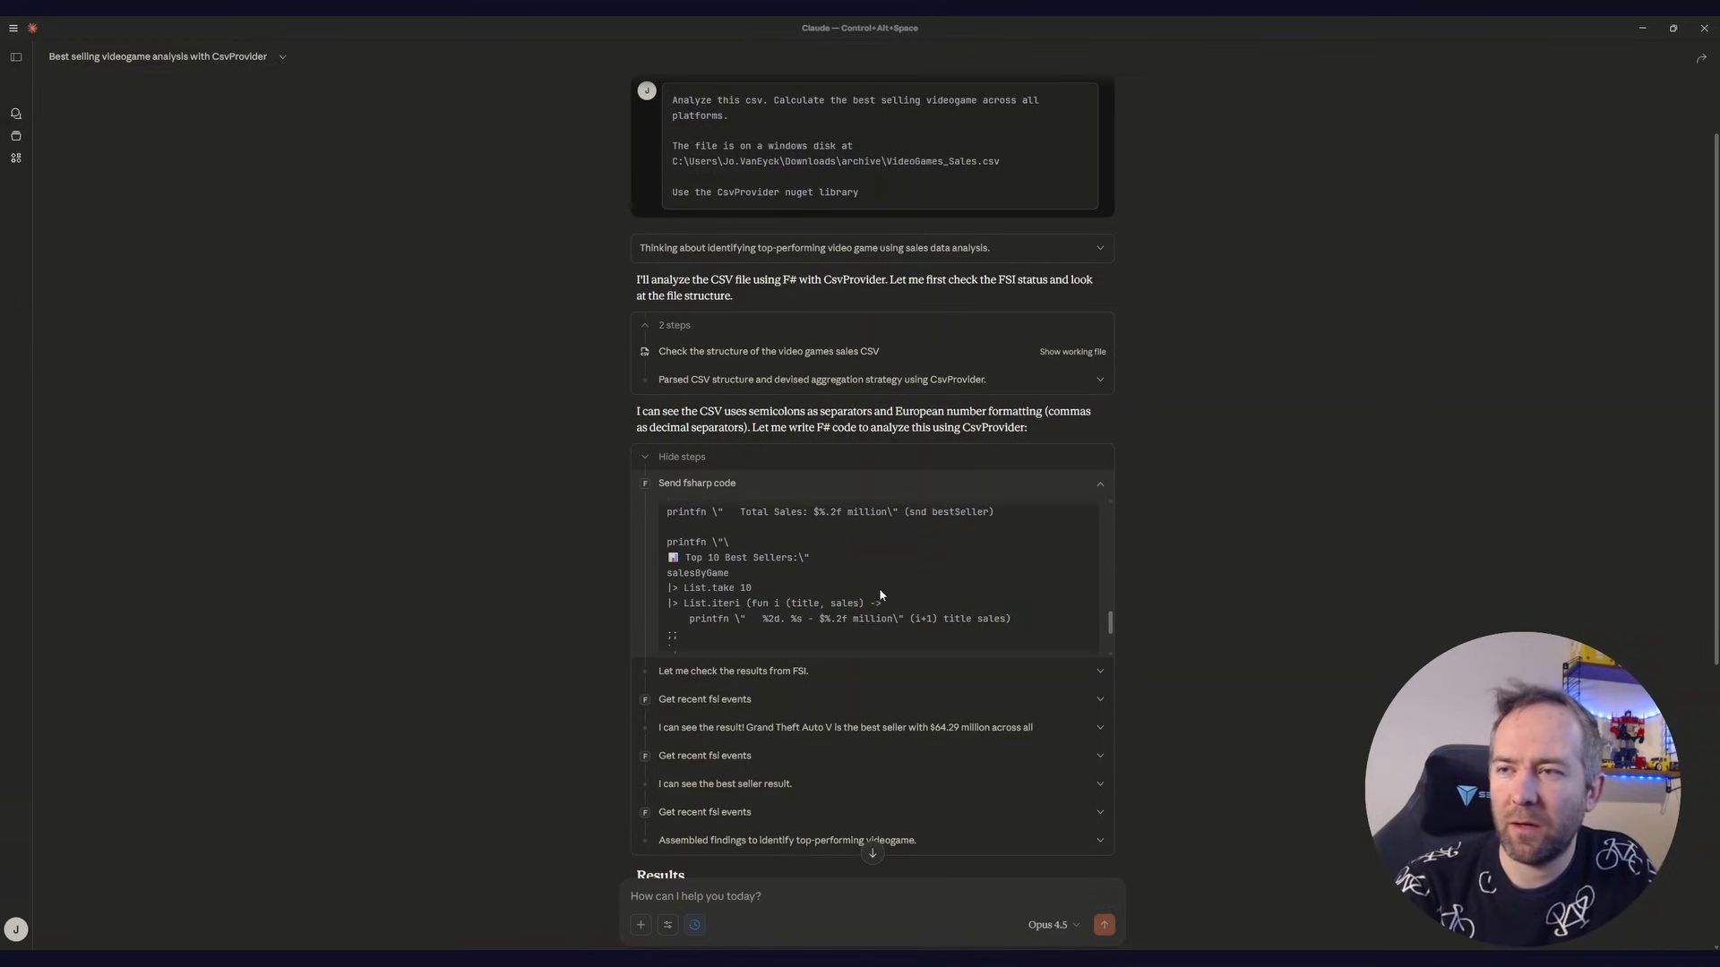
scroll("down", 3)
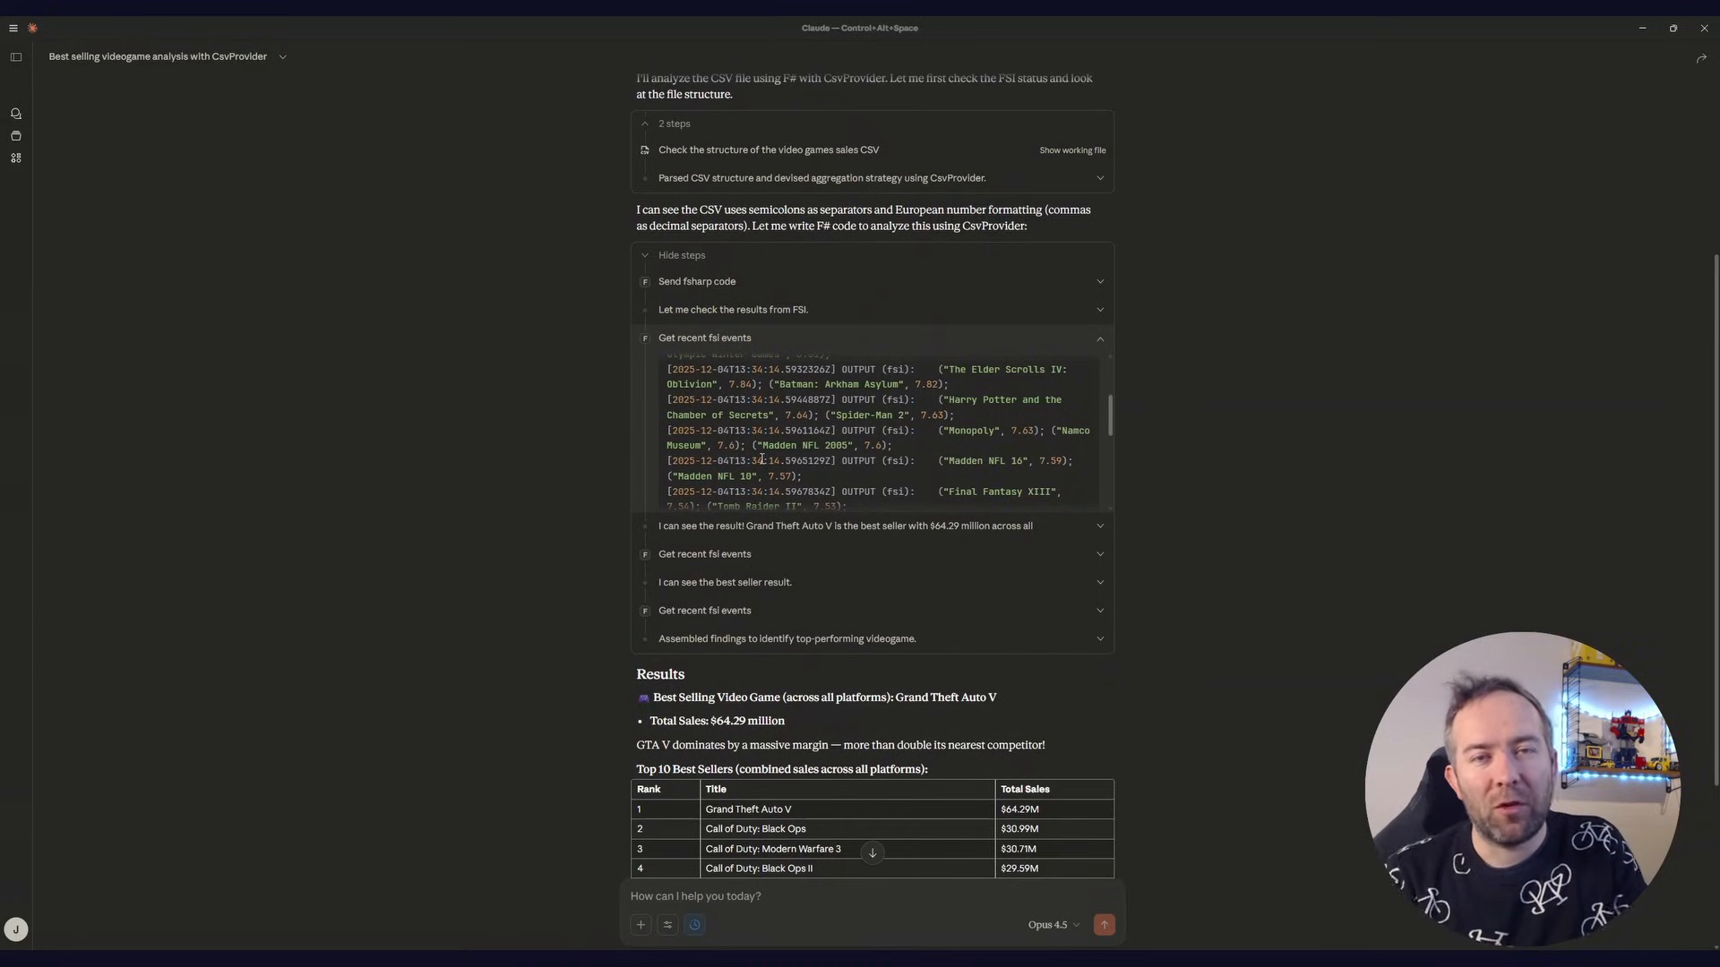
scroll("down", 3)
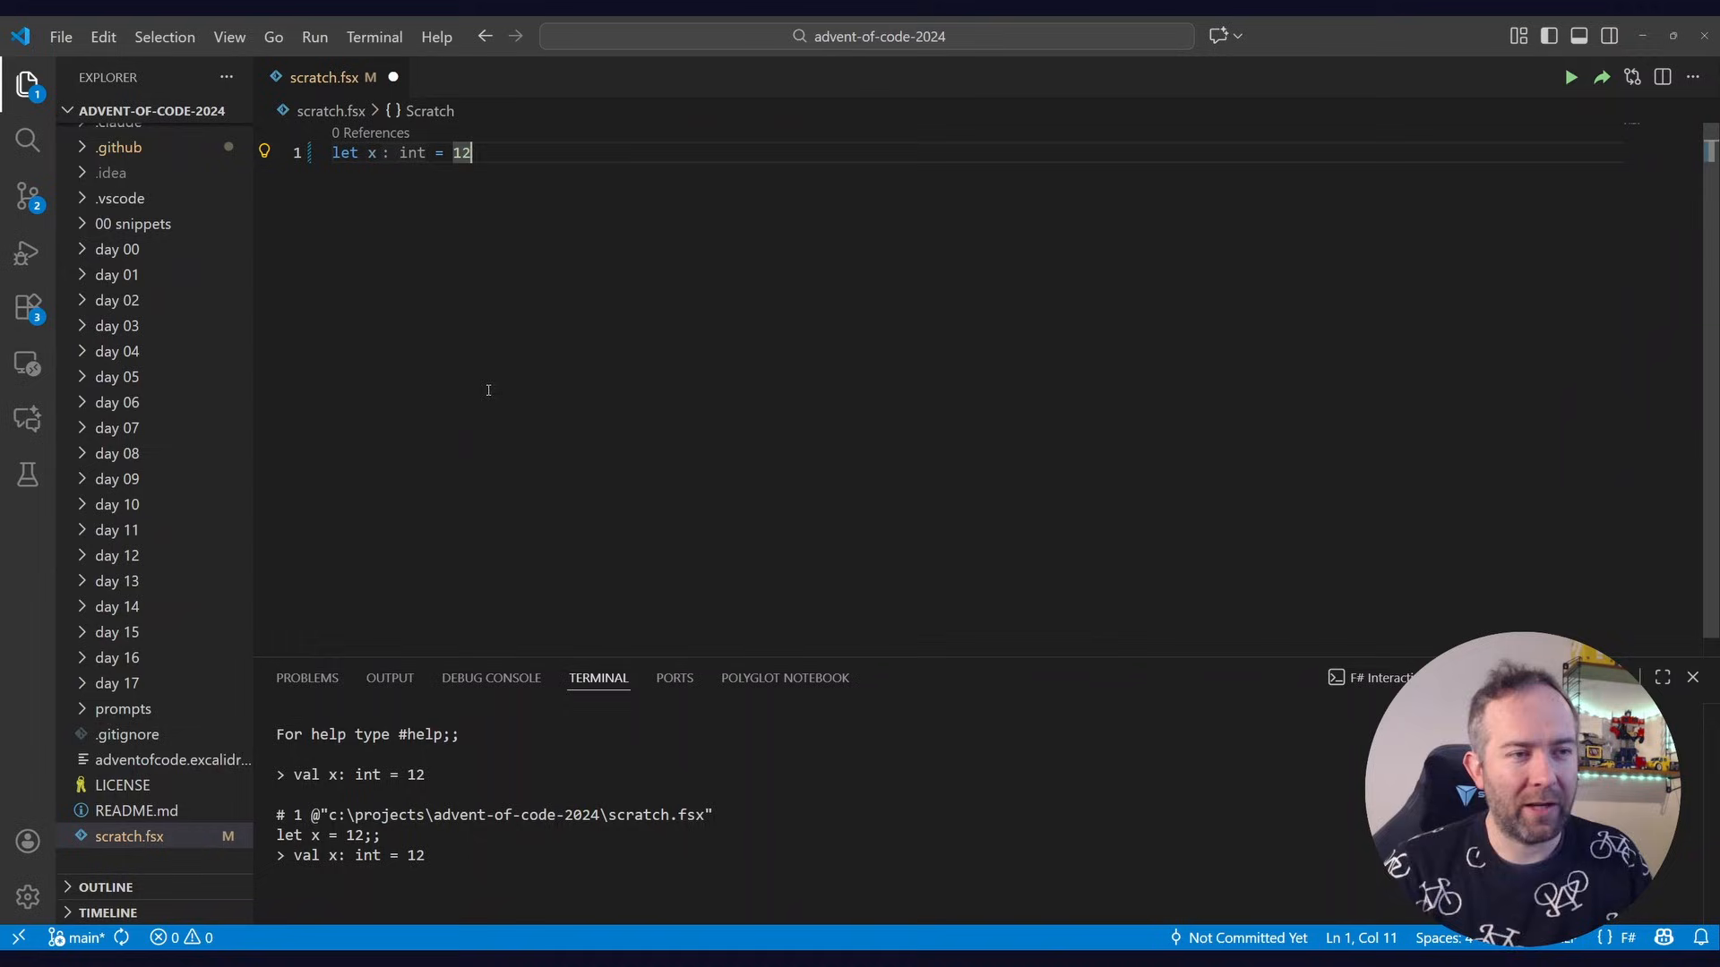
mouse_move(560, 296)
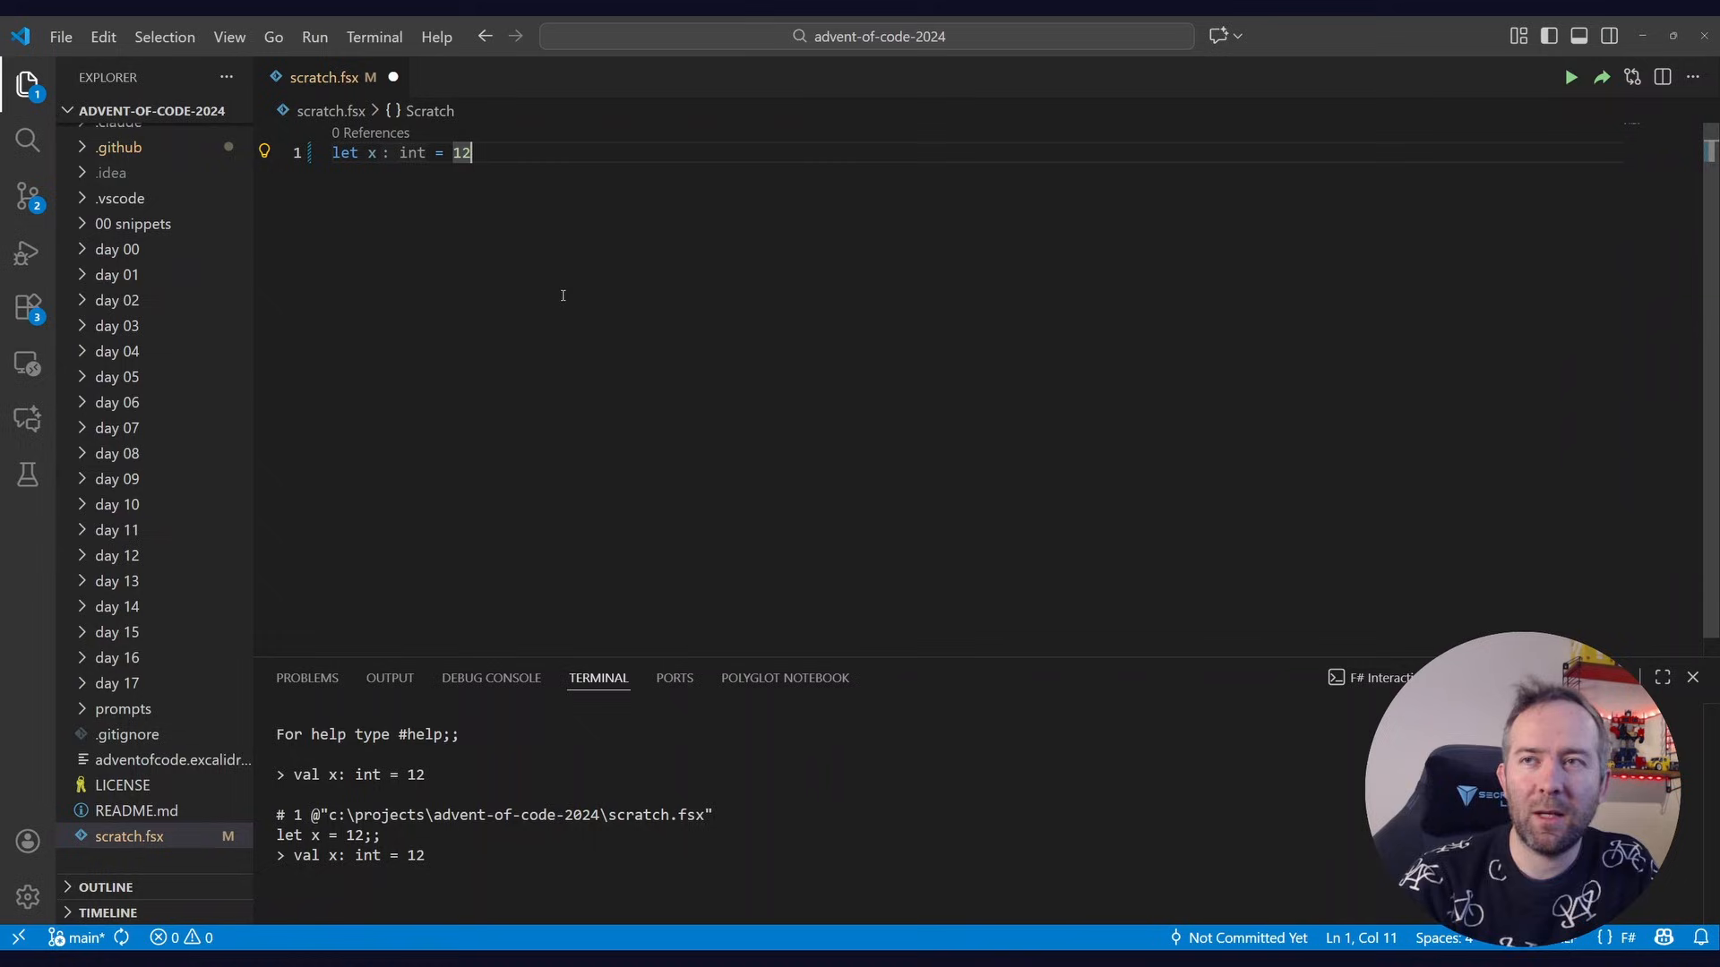
mouse_move(536, 305)
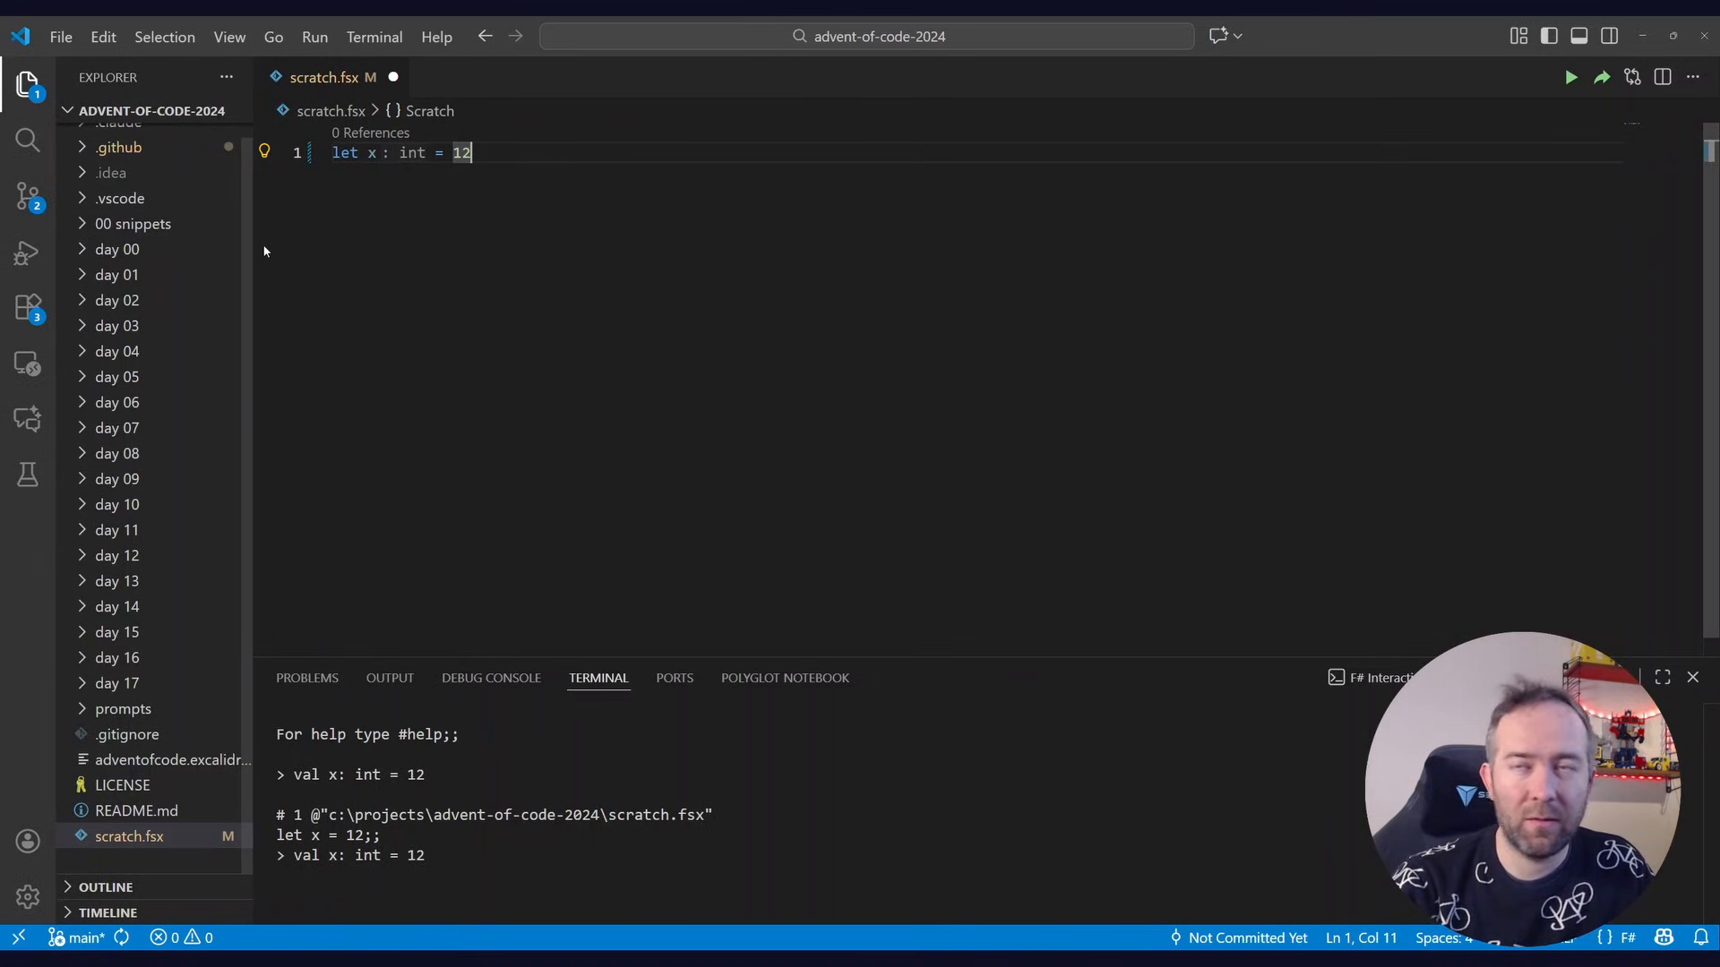
Select the x = 12 line in scratch.fsx to send it to F# Interactive
key("ctrl+a")
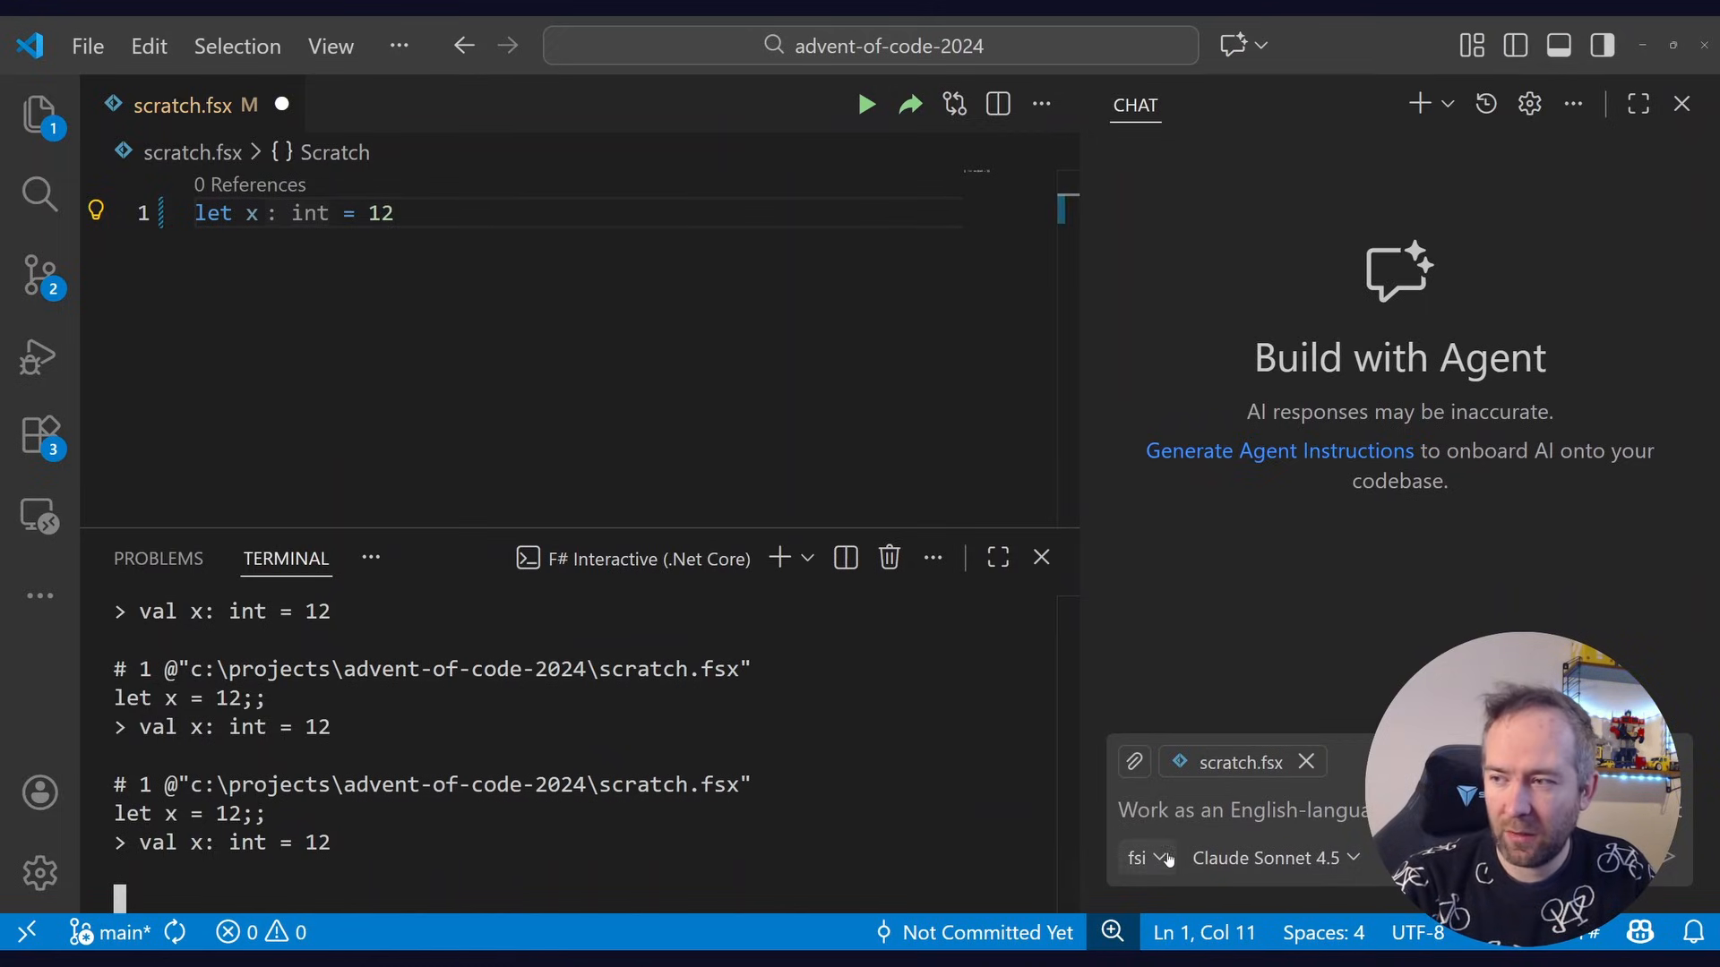
mouse_move(1144, 858)
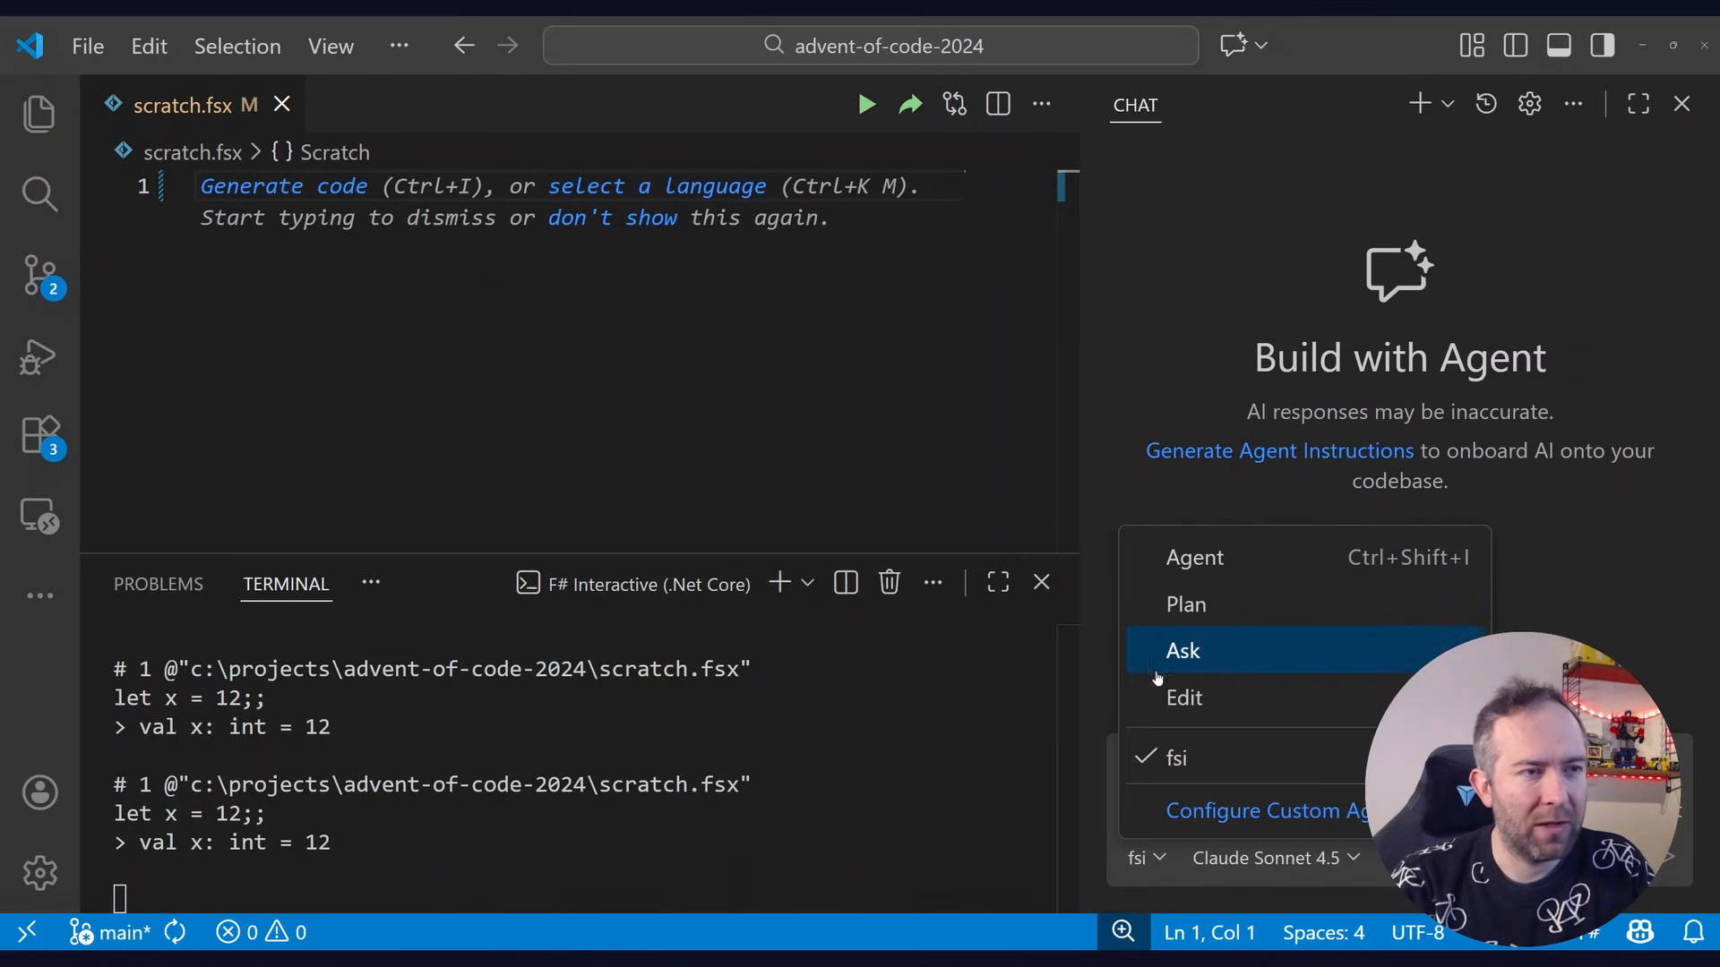
mouse_move(1175, 758)
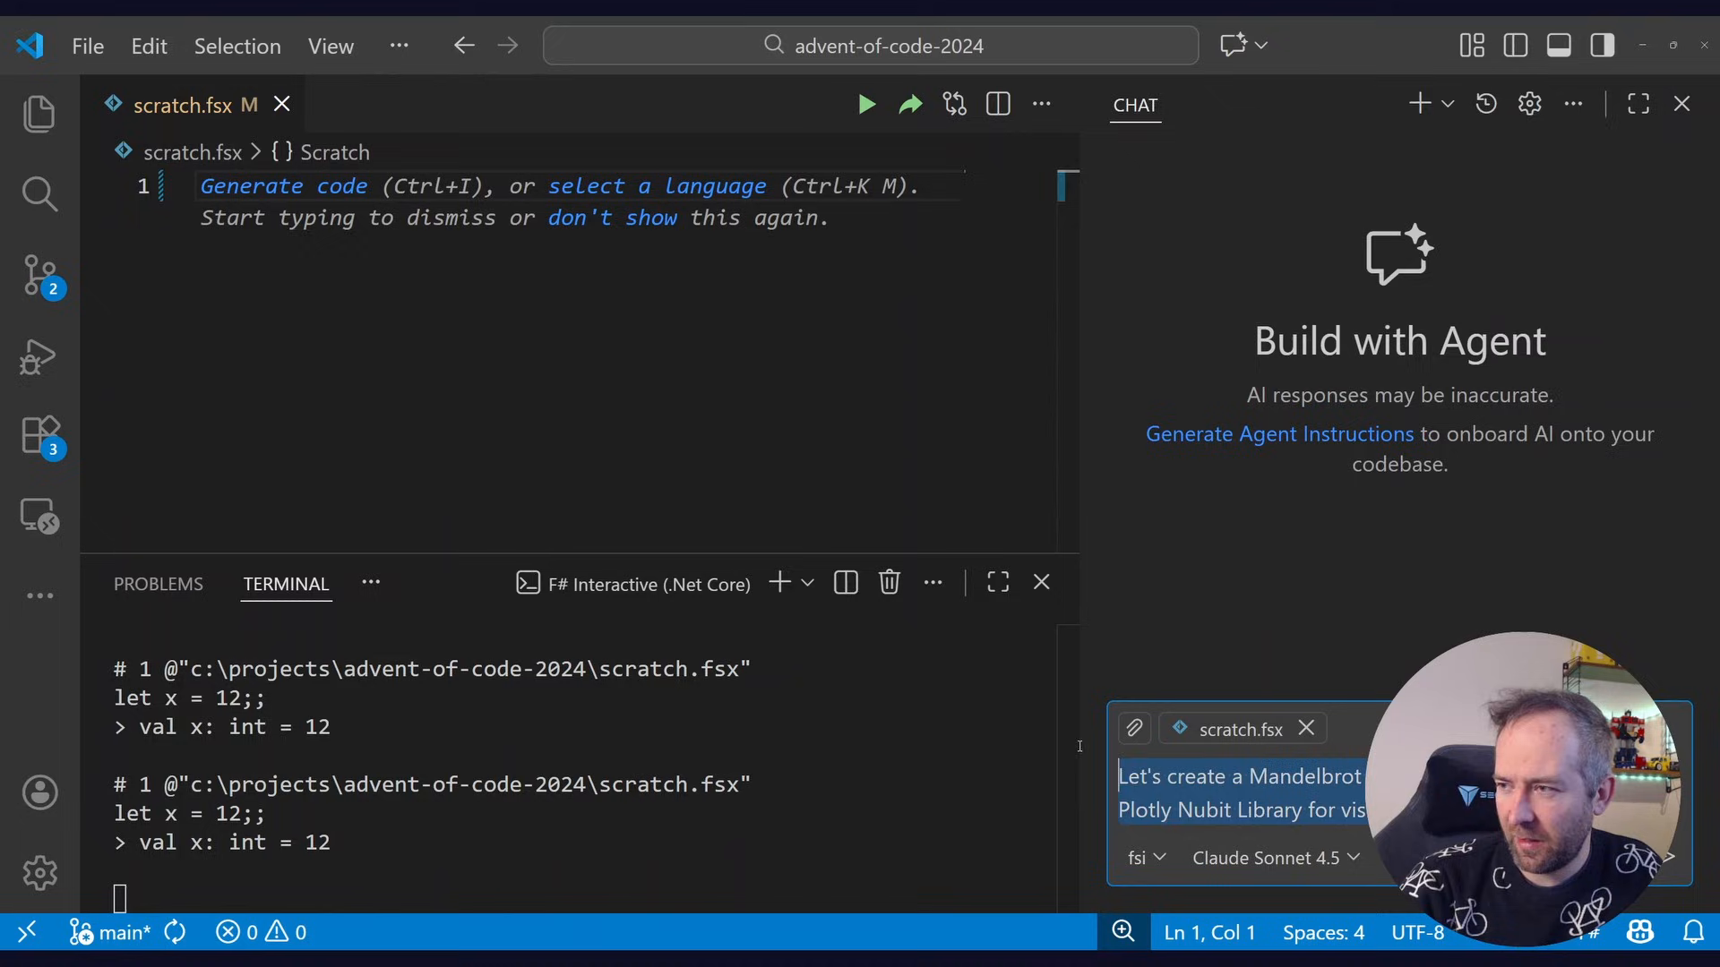
Replace the misheard word 'Nubit' with 'Nuget' in the Mandelbrot chat prompt
double_click(1200, 809)
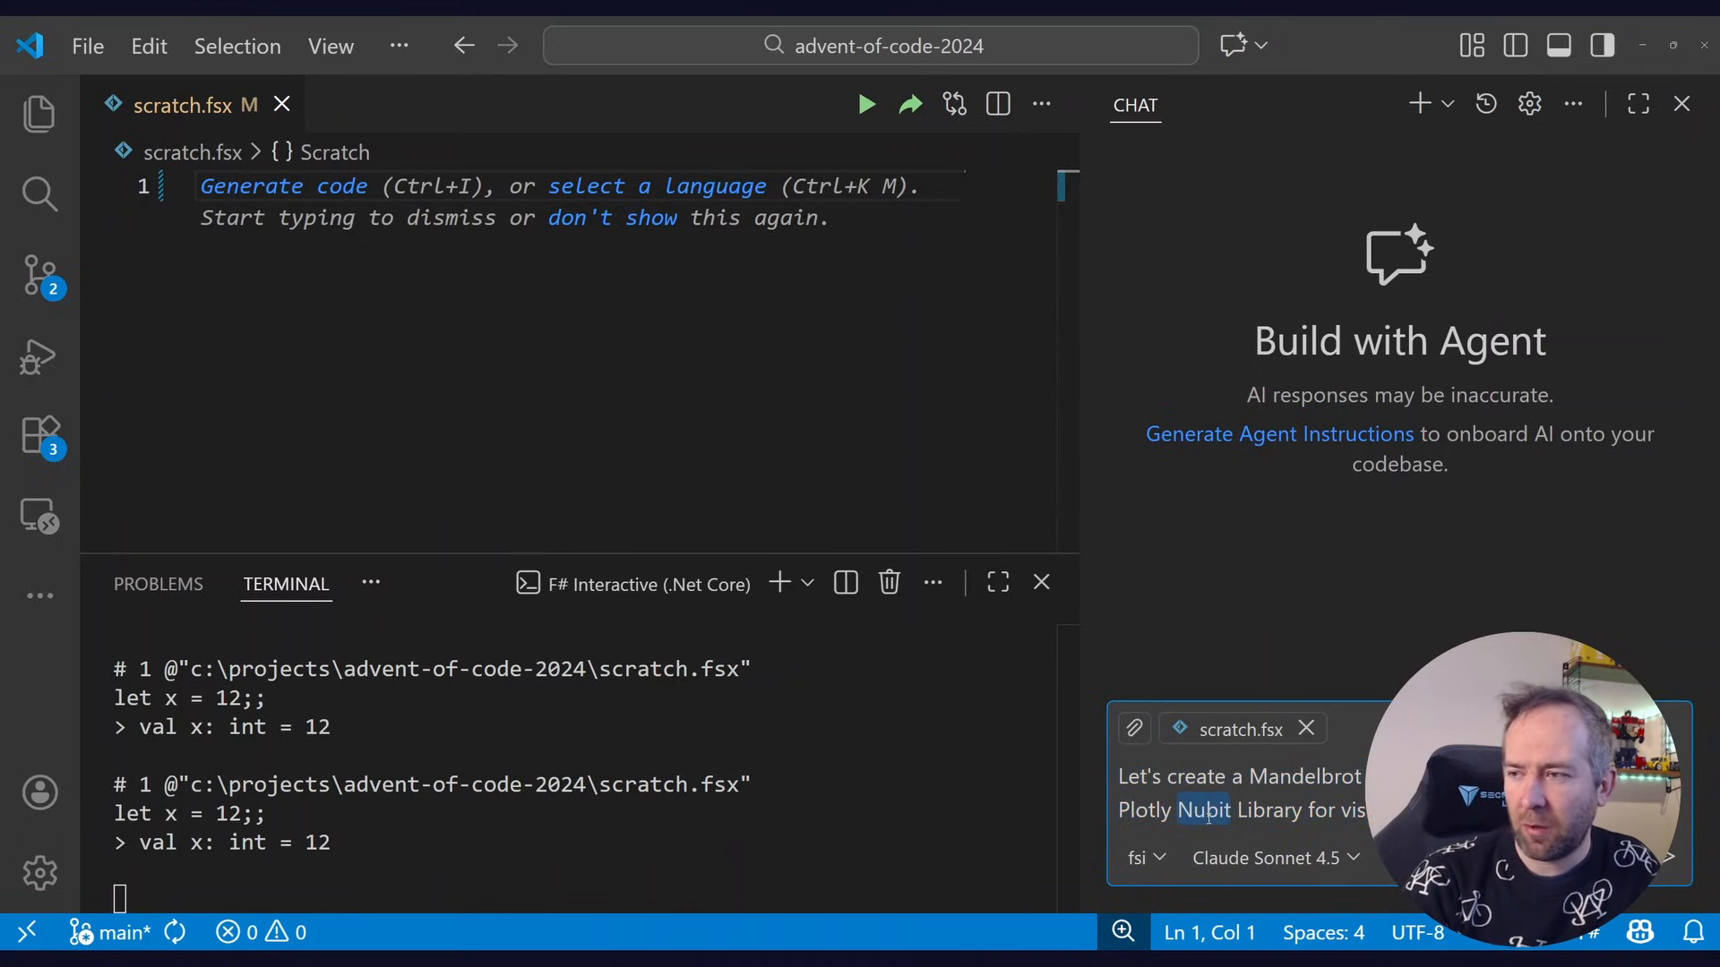
type("Nuget")
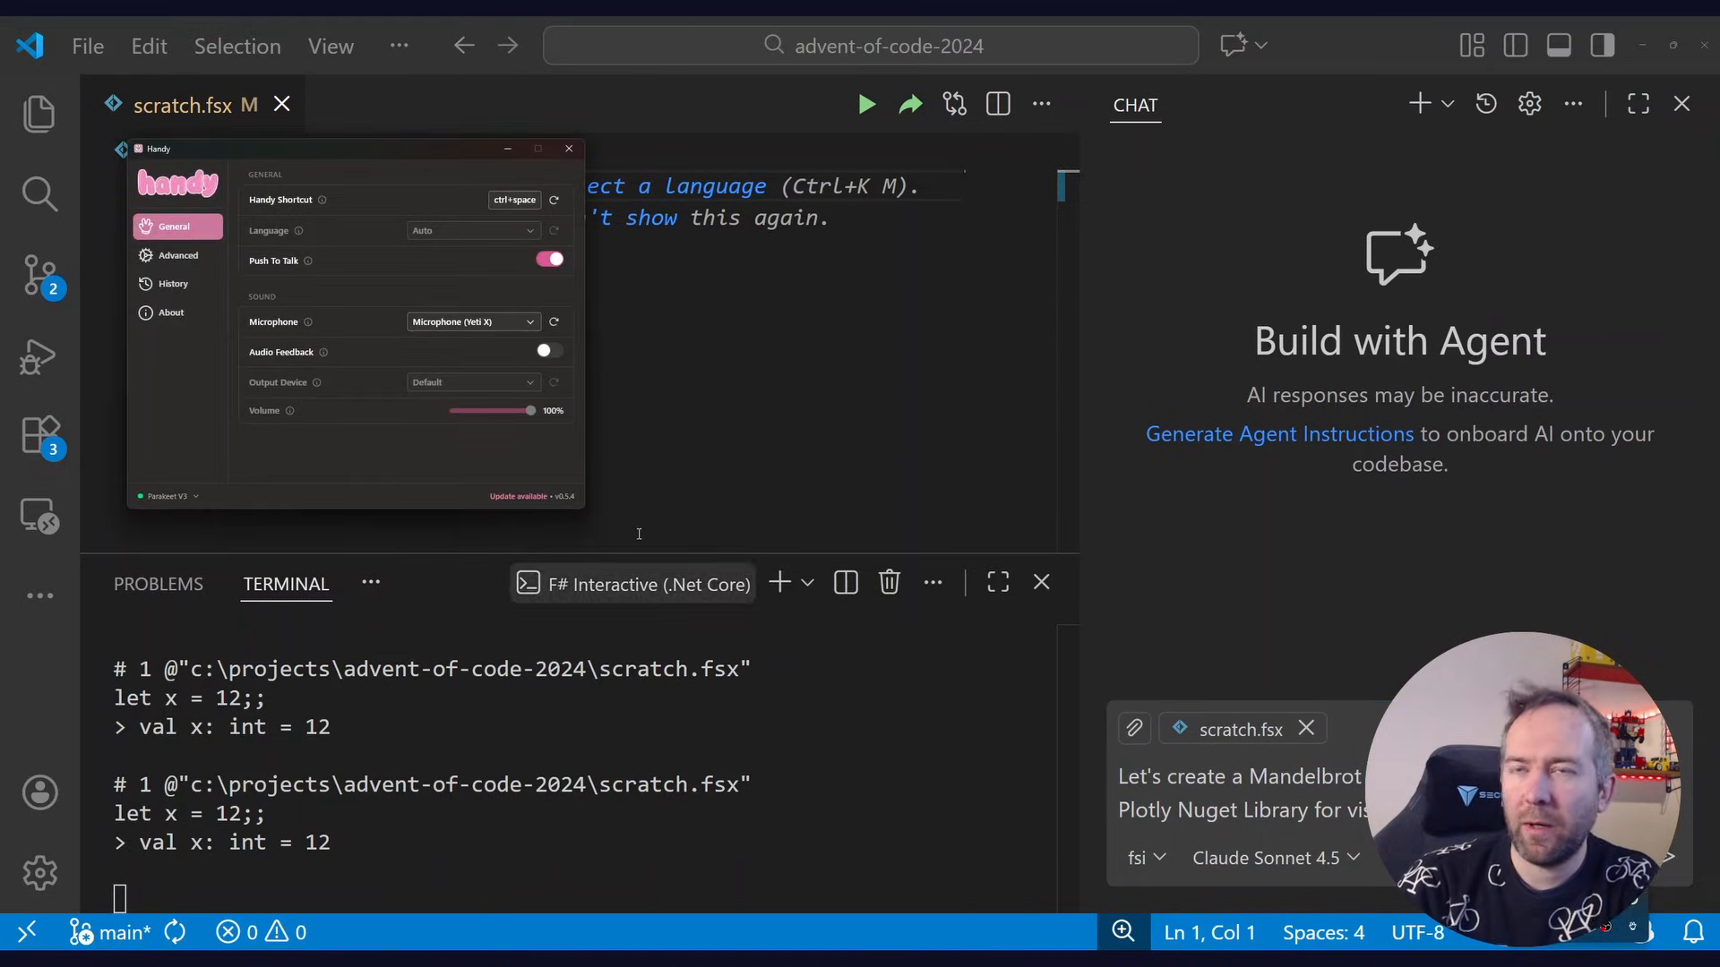
Move the Handy dictation window aside and close it
left_click_drag(329, 149, 481, 254)
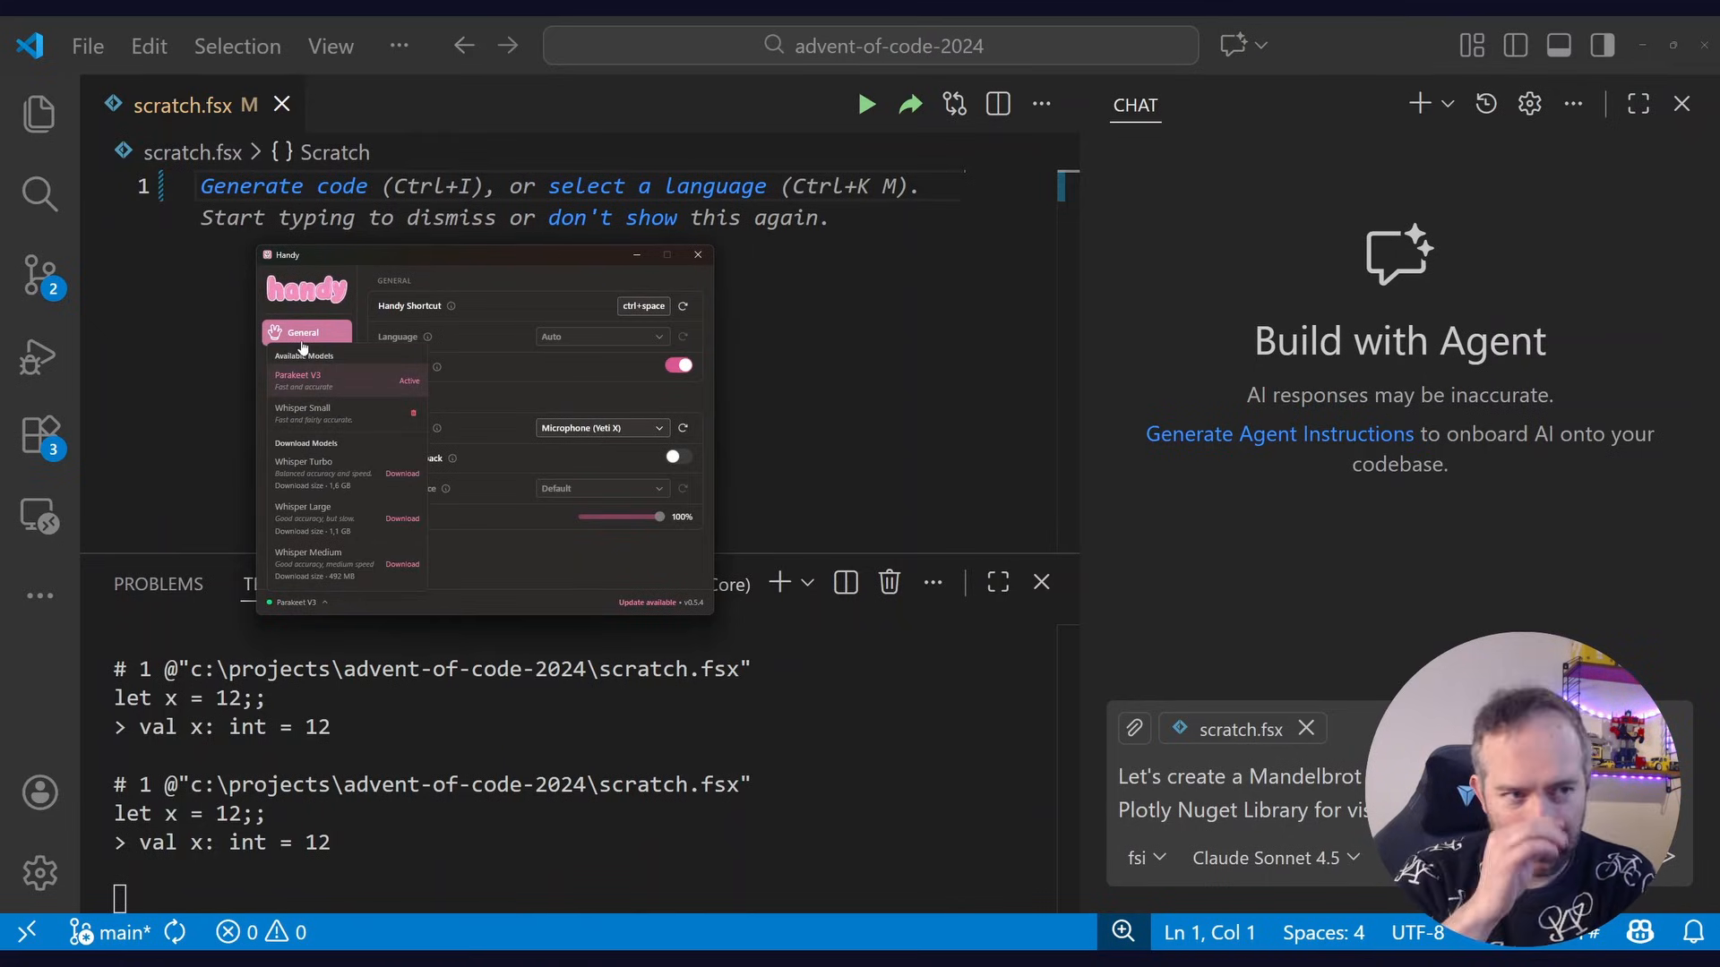
mouse_move(408, 265)
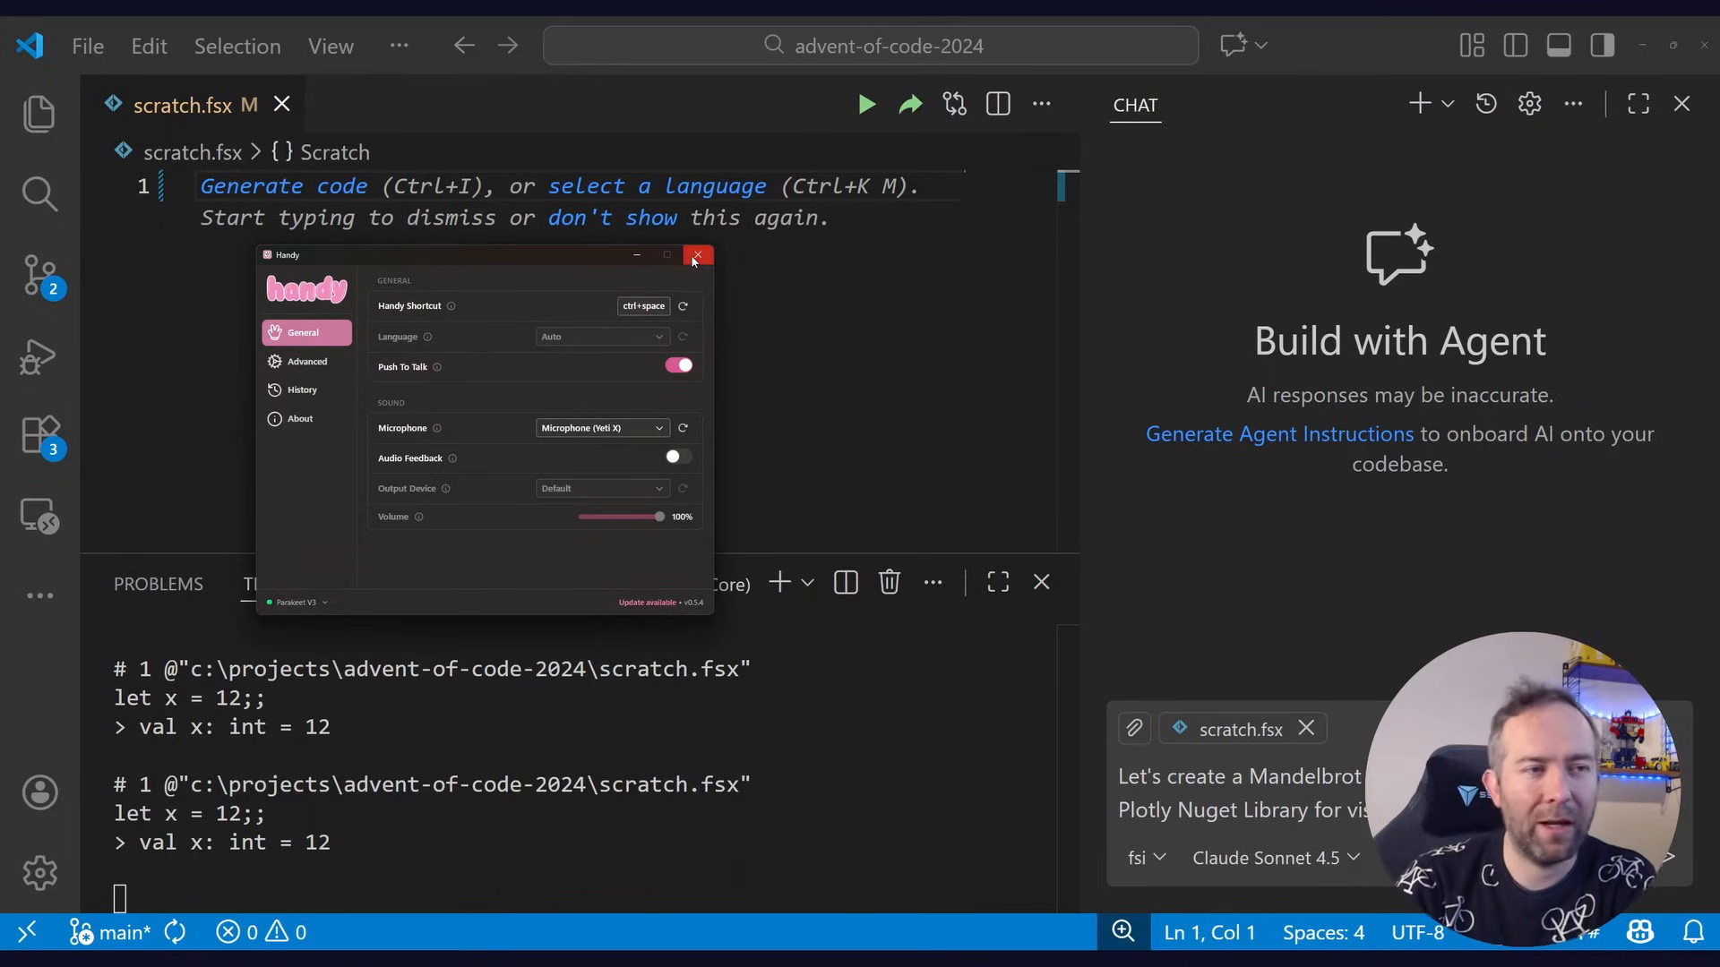
mouse_move(697, 256)
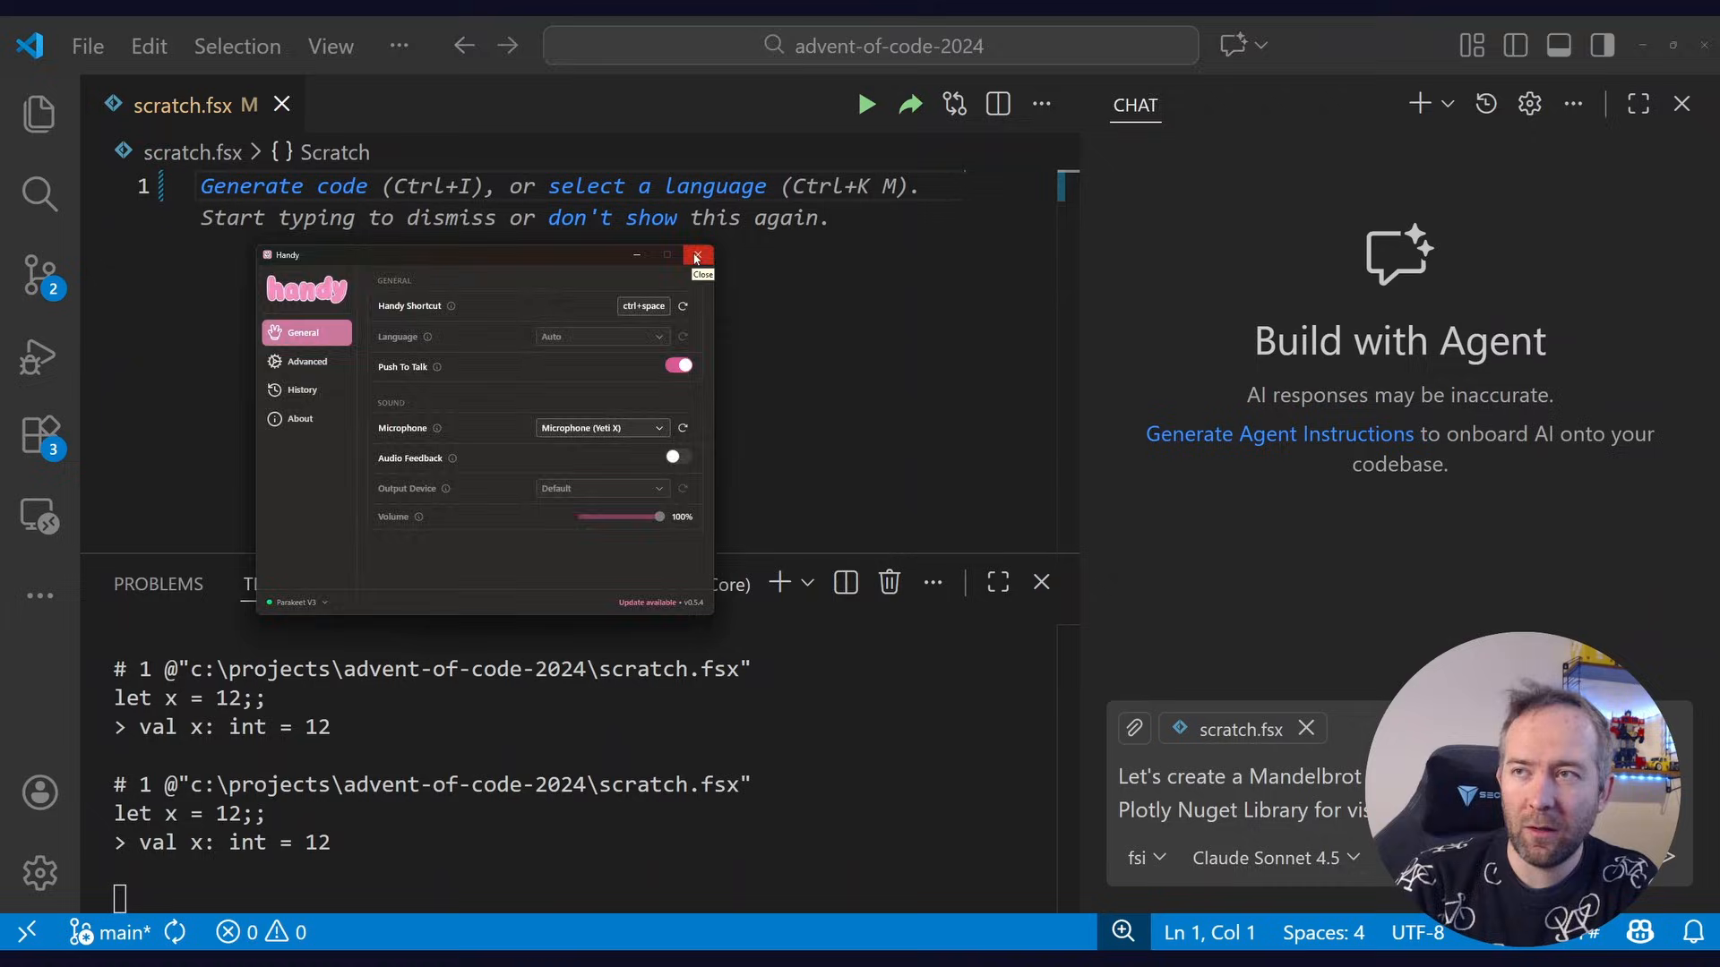
left_click(697, 256)
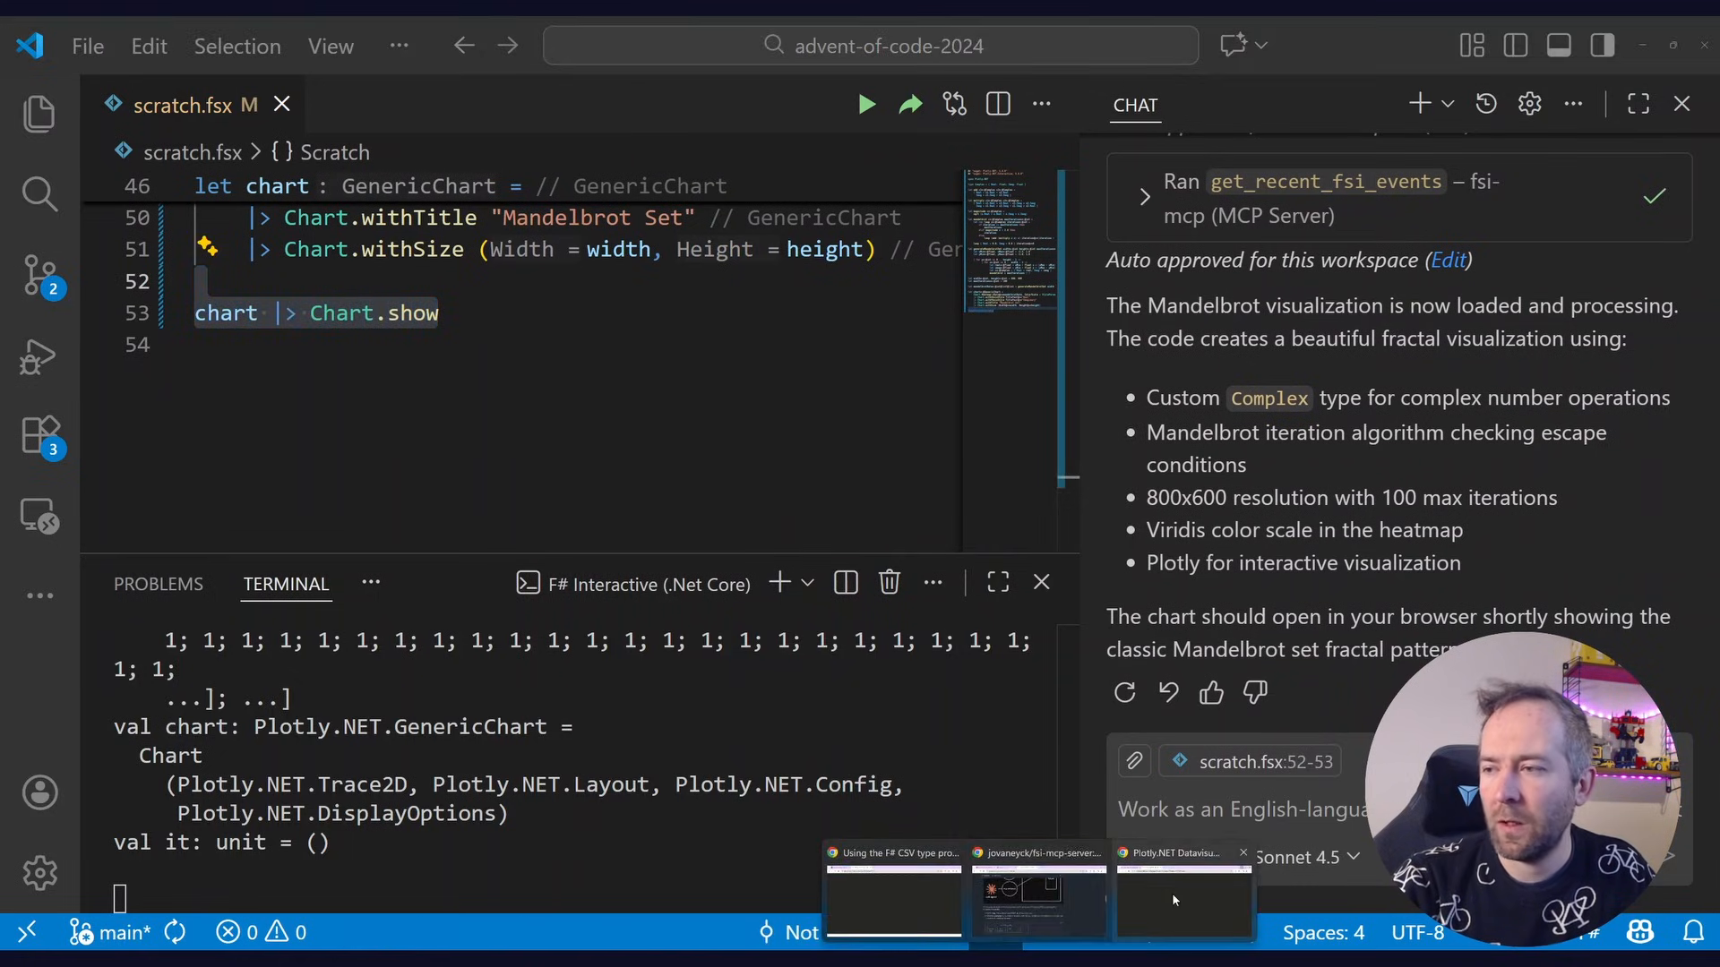
Bring up the browser window showing the Plotly.NET Mandelbrot chart
left_click(1180, 894)
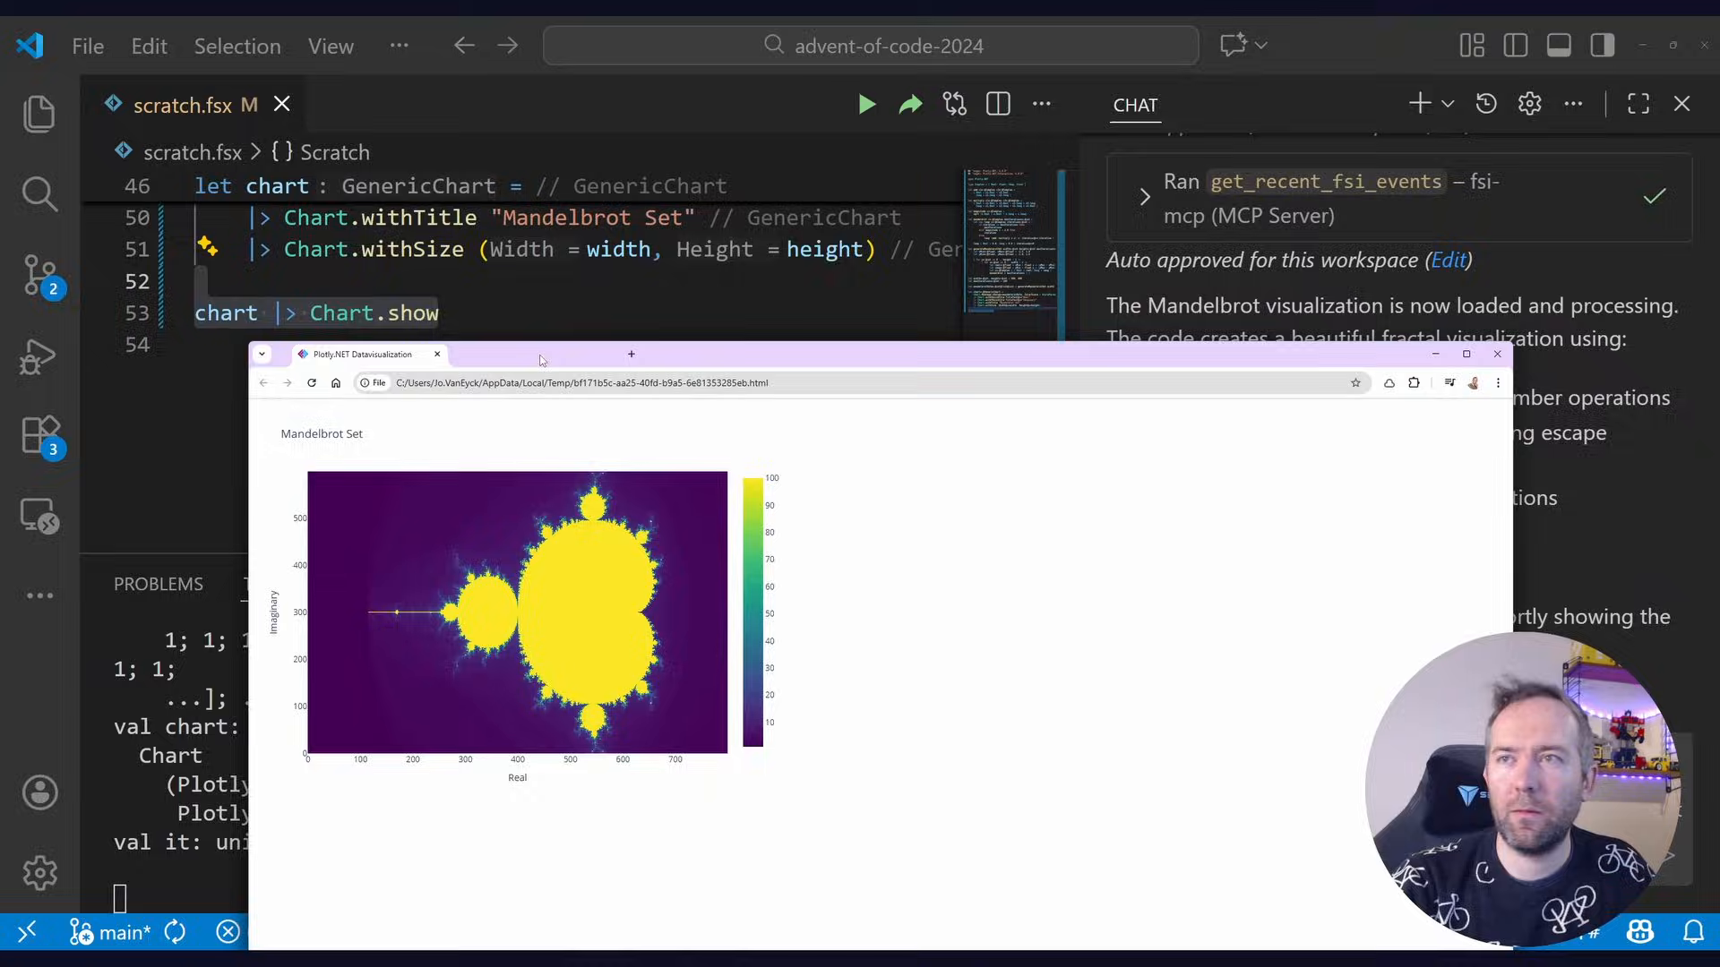
Maximize Chrome and zoom into a region of the Mandelbrot Set heatmap
left_click(1463, 353)
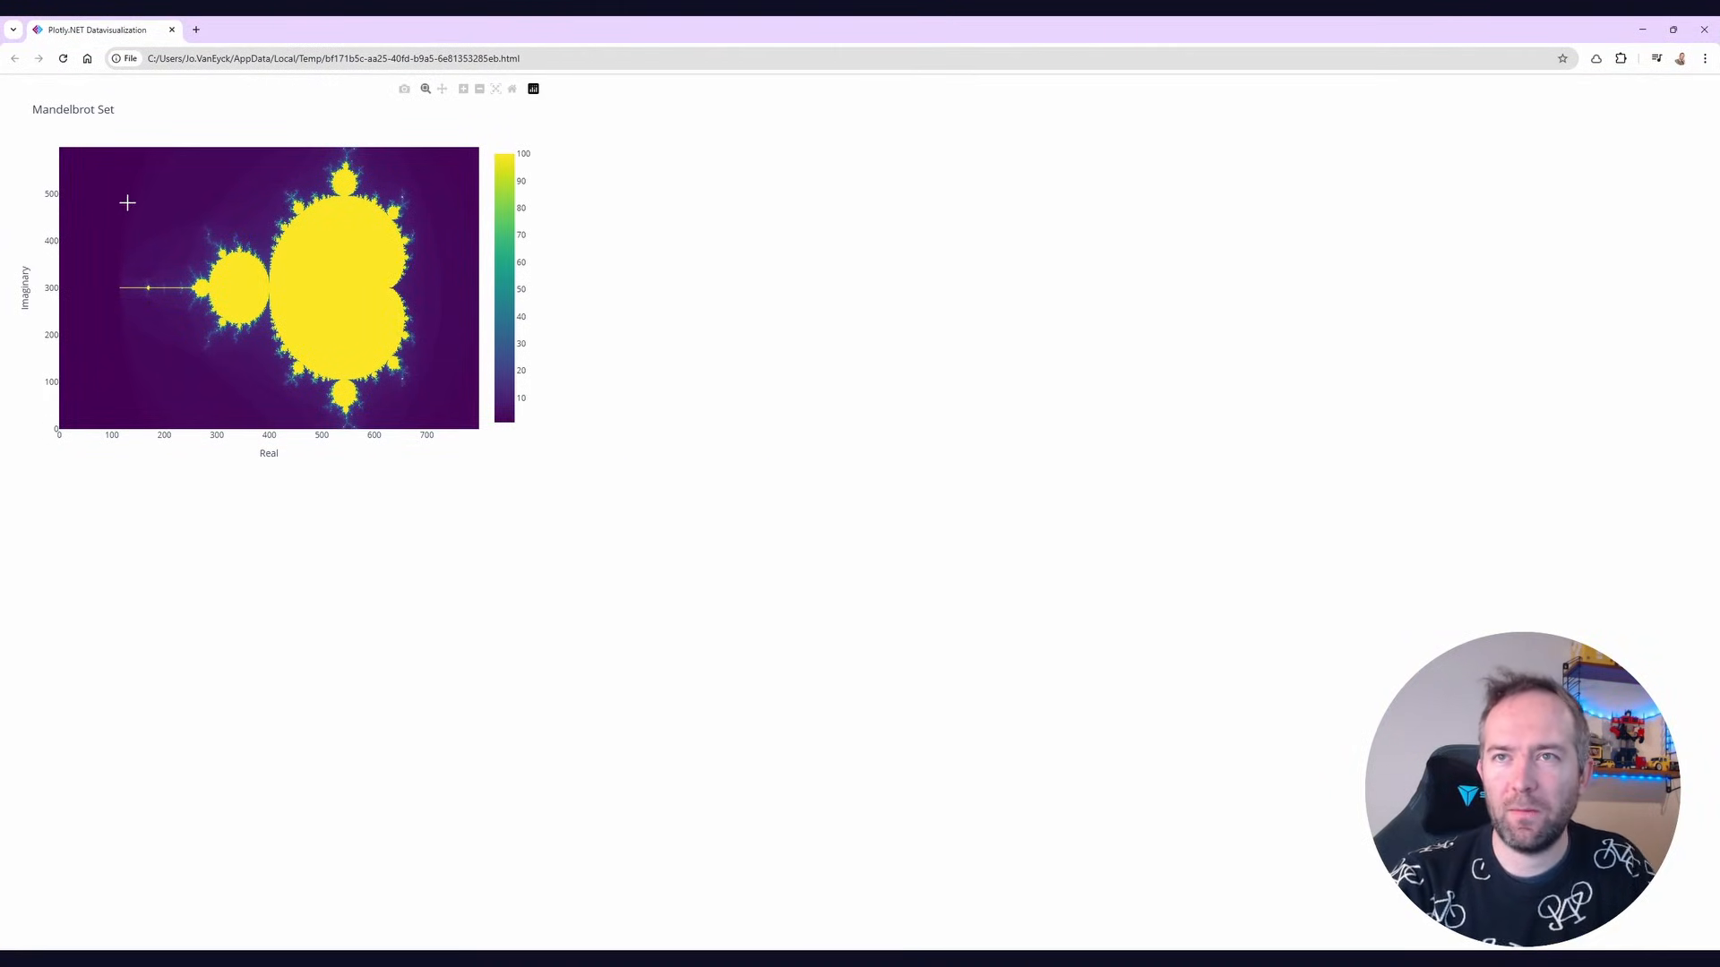
left_click_drag(128, 202, 260, 285)
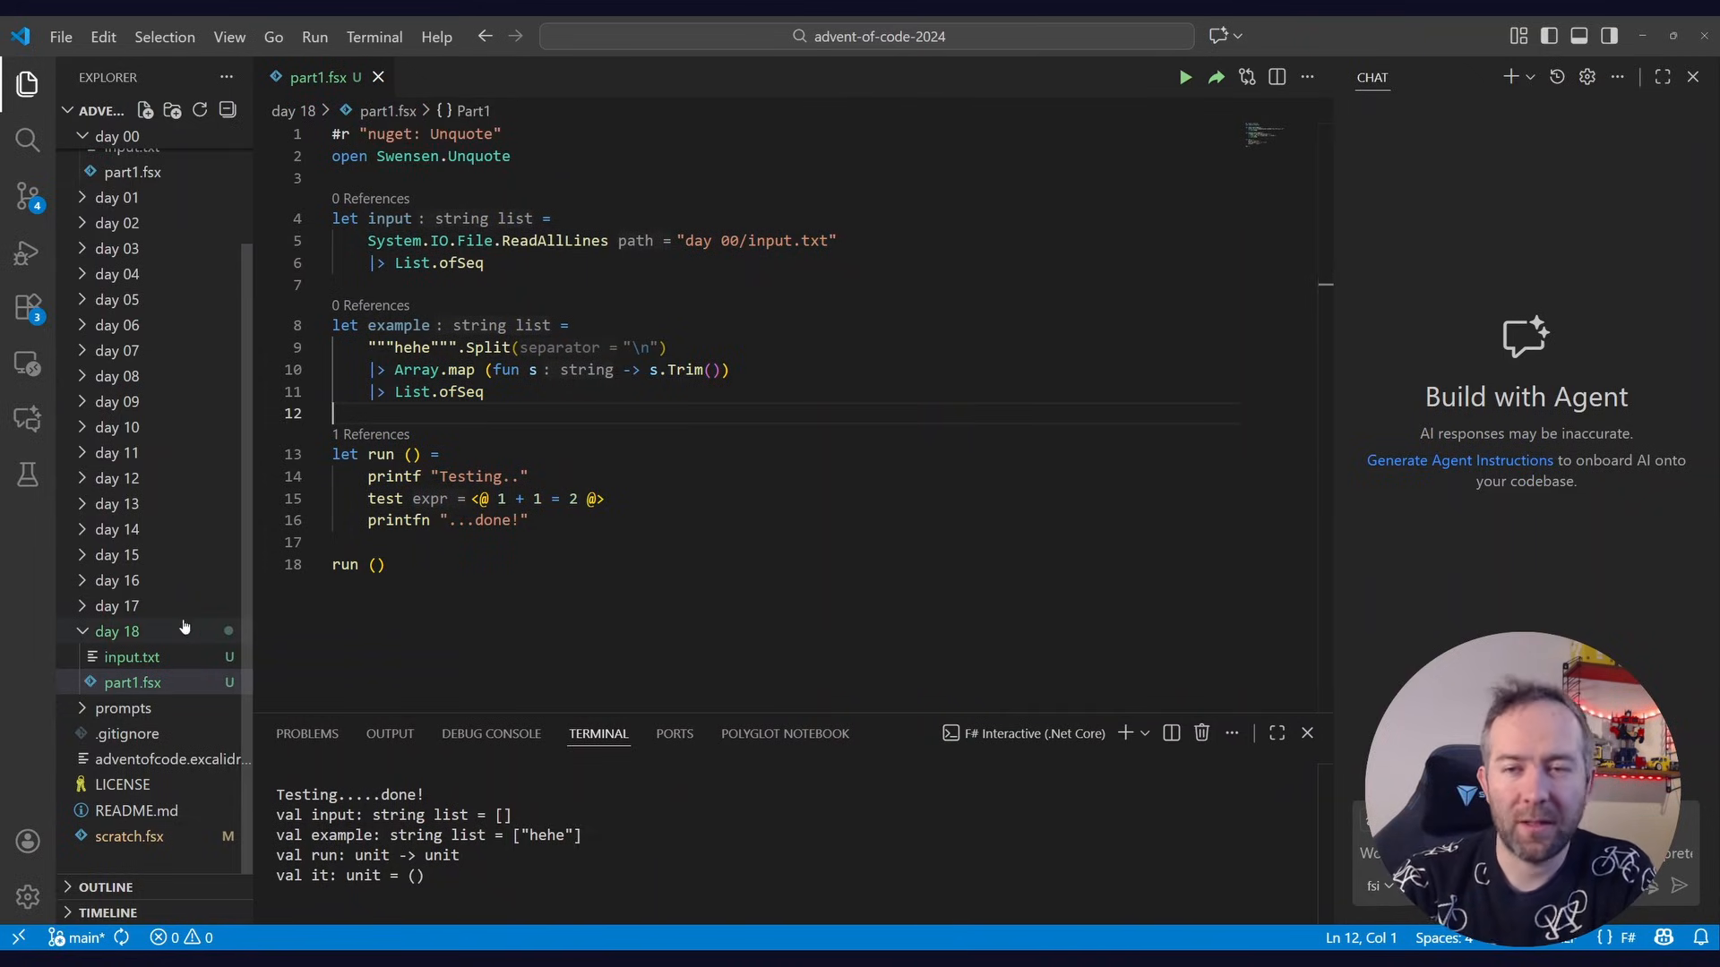
mouse_move(136, 666)
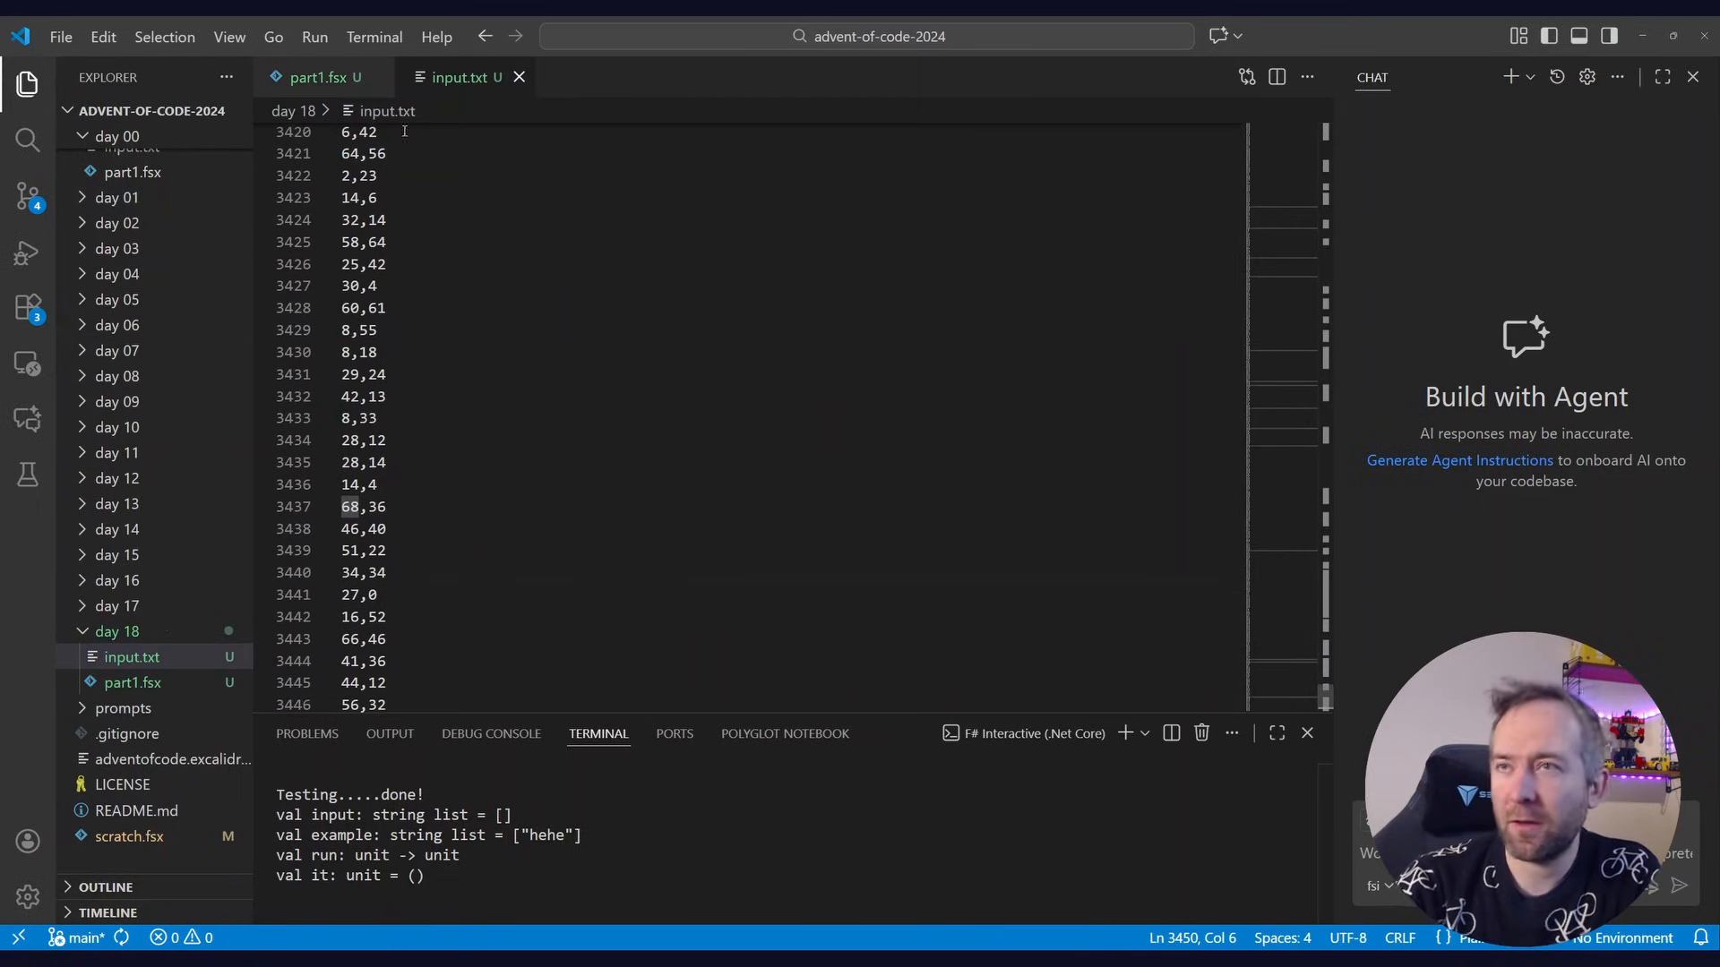
mouse_move(461, 77)
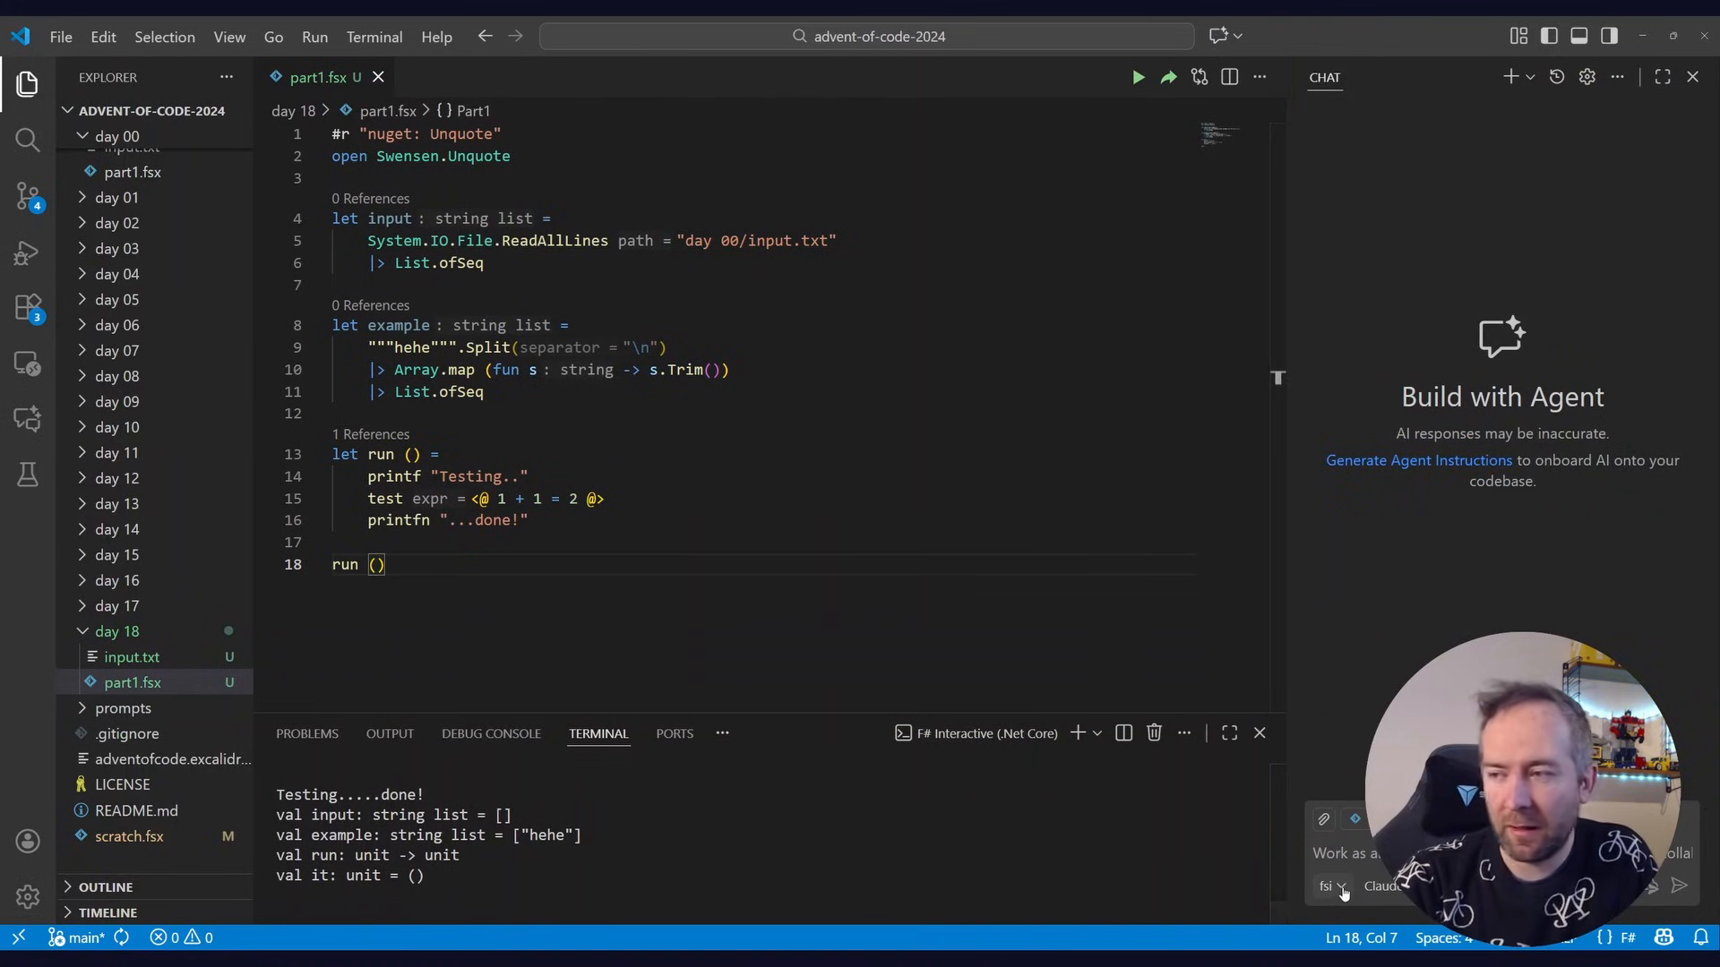
mouse_move(1331, 887)
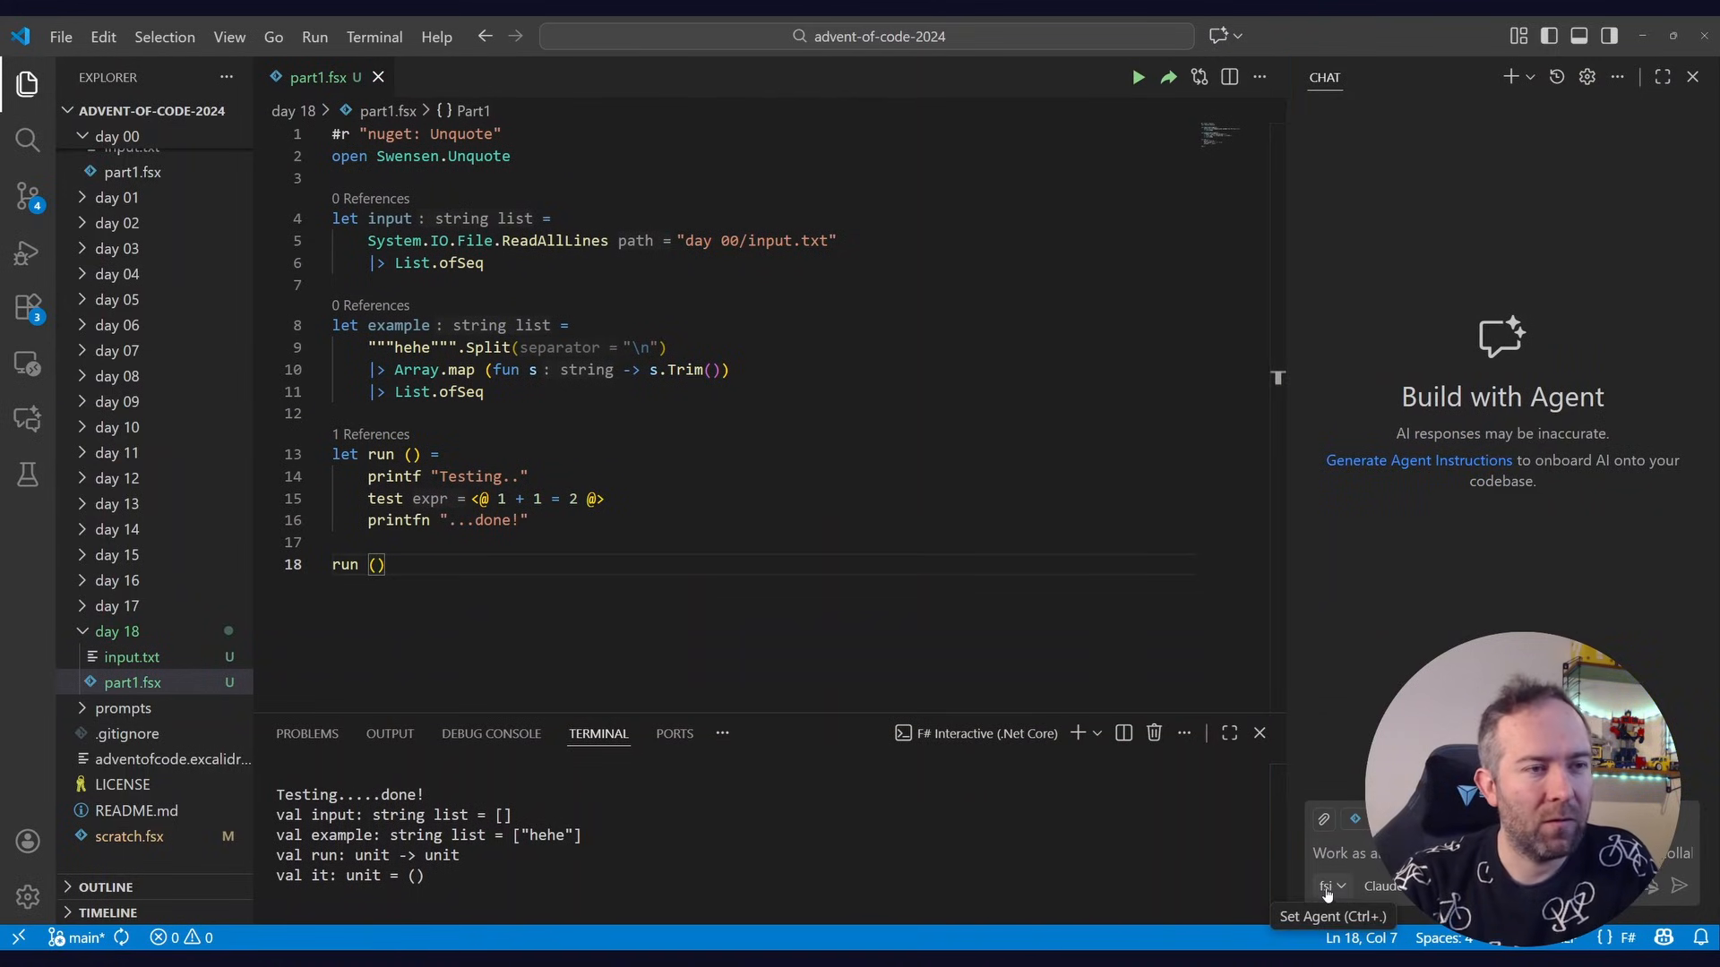
Show the list of chat agents in the VS Code chat panel
left_click(1331, 887)
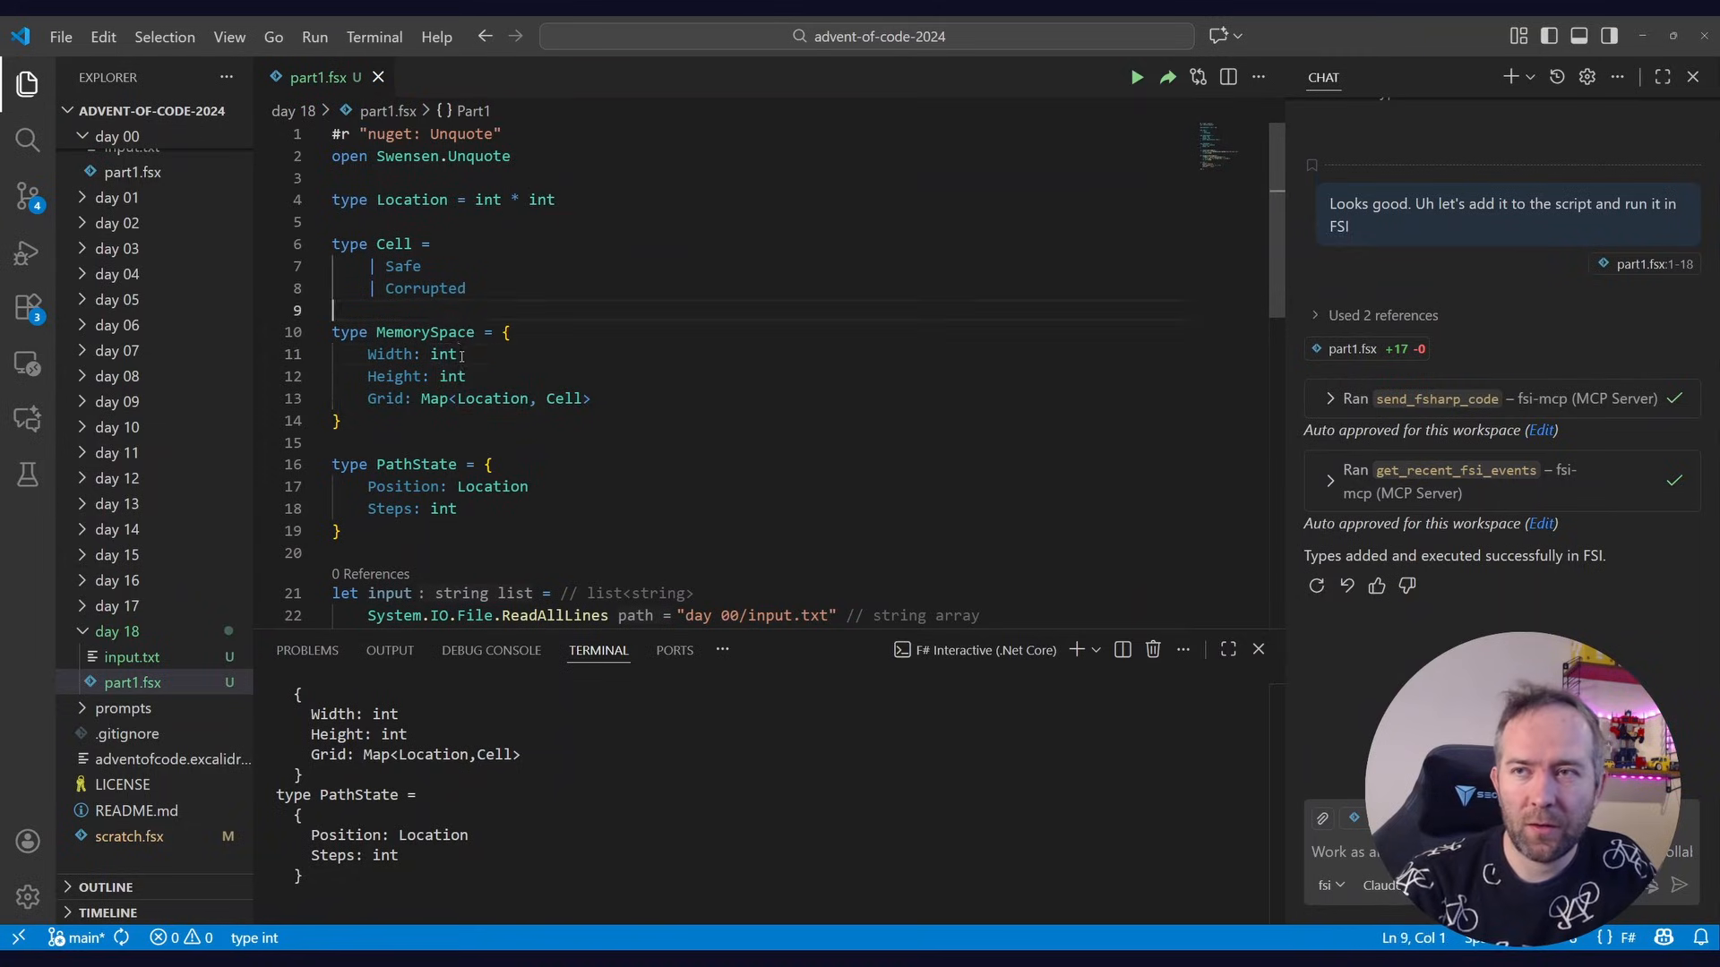
Append '64' to make MemorySpace Width and Height int64 and re-evaluate the type
type("64")
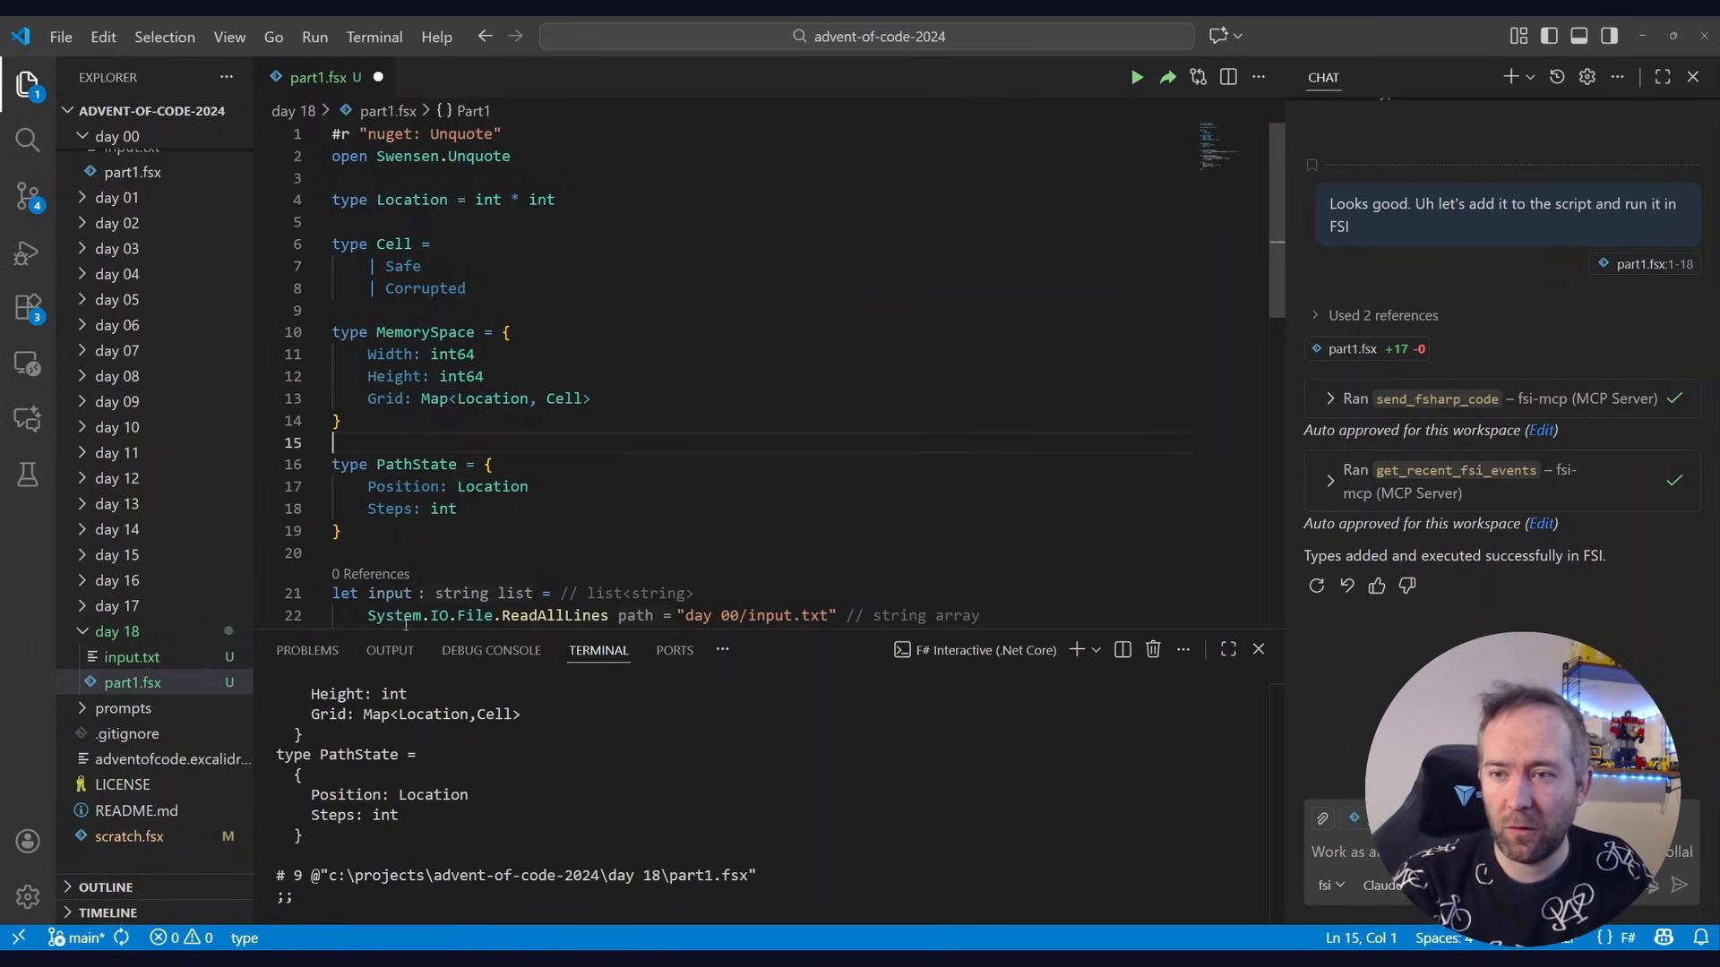
mouse_move(349, 331)
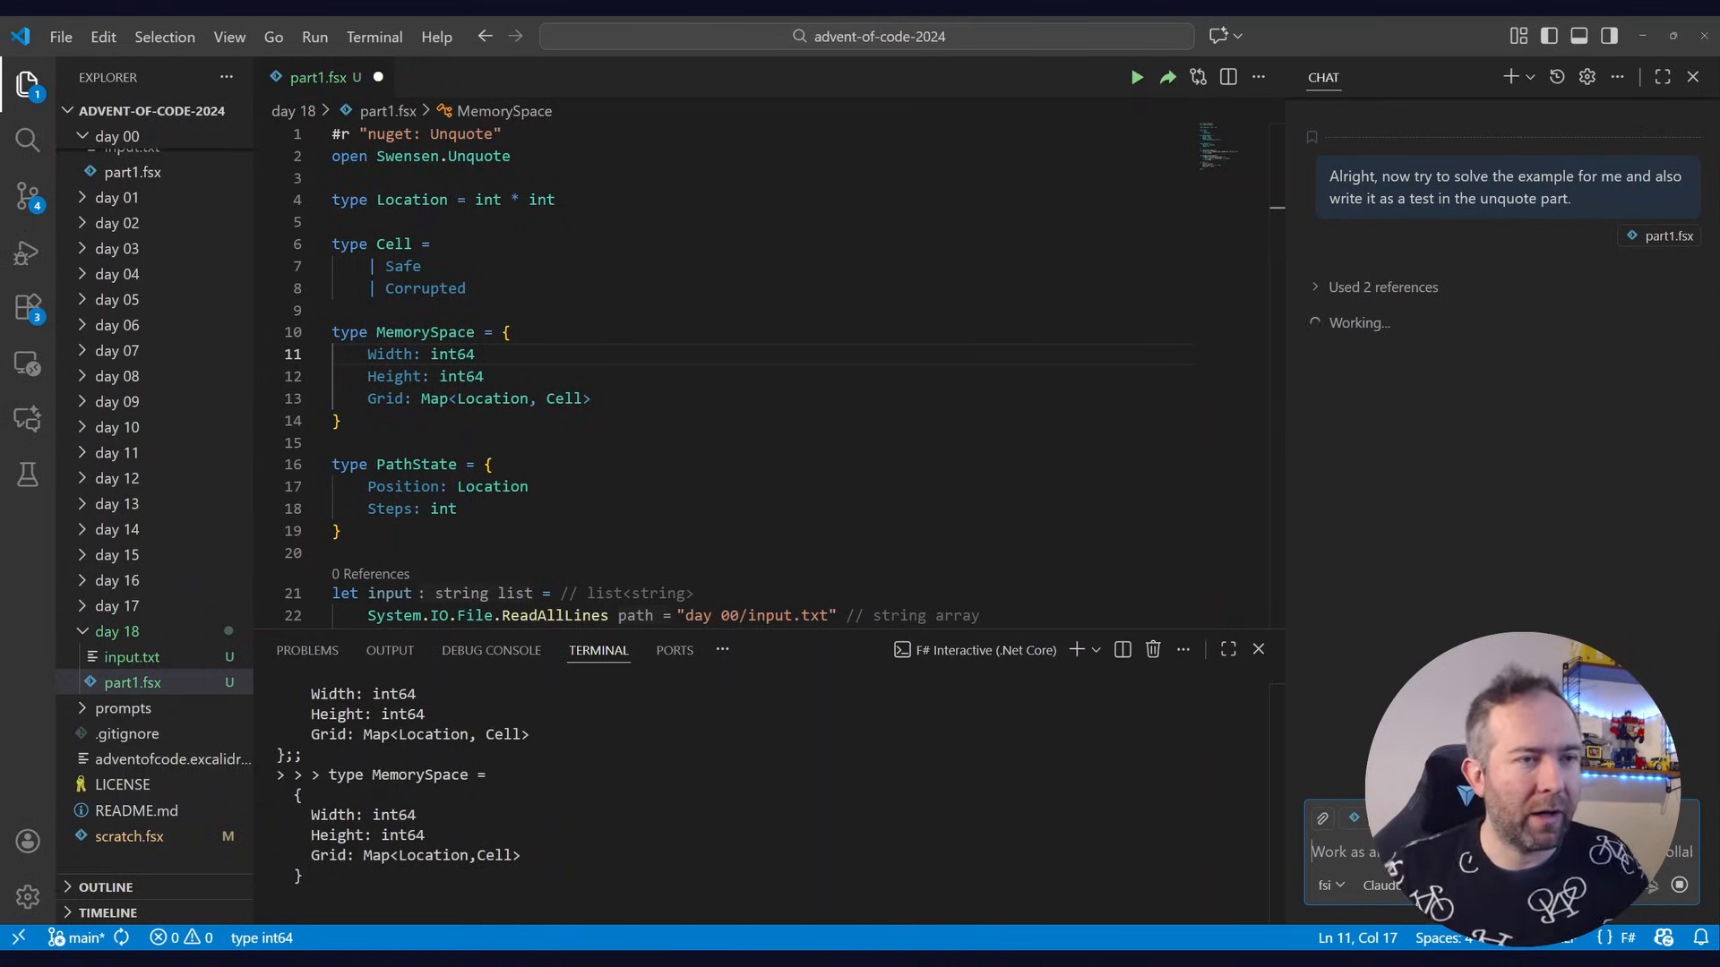
Scroll down through part1.fsx while the agent writes the Unquote test for the example
scroll("down", 3)
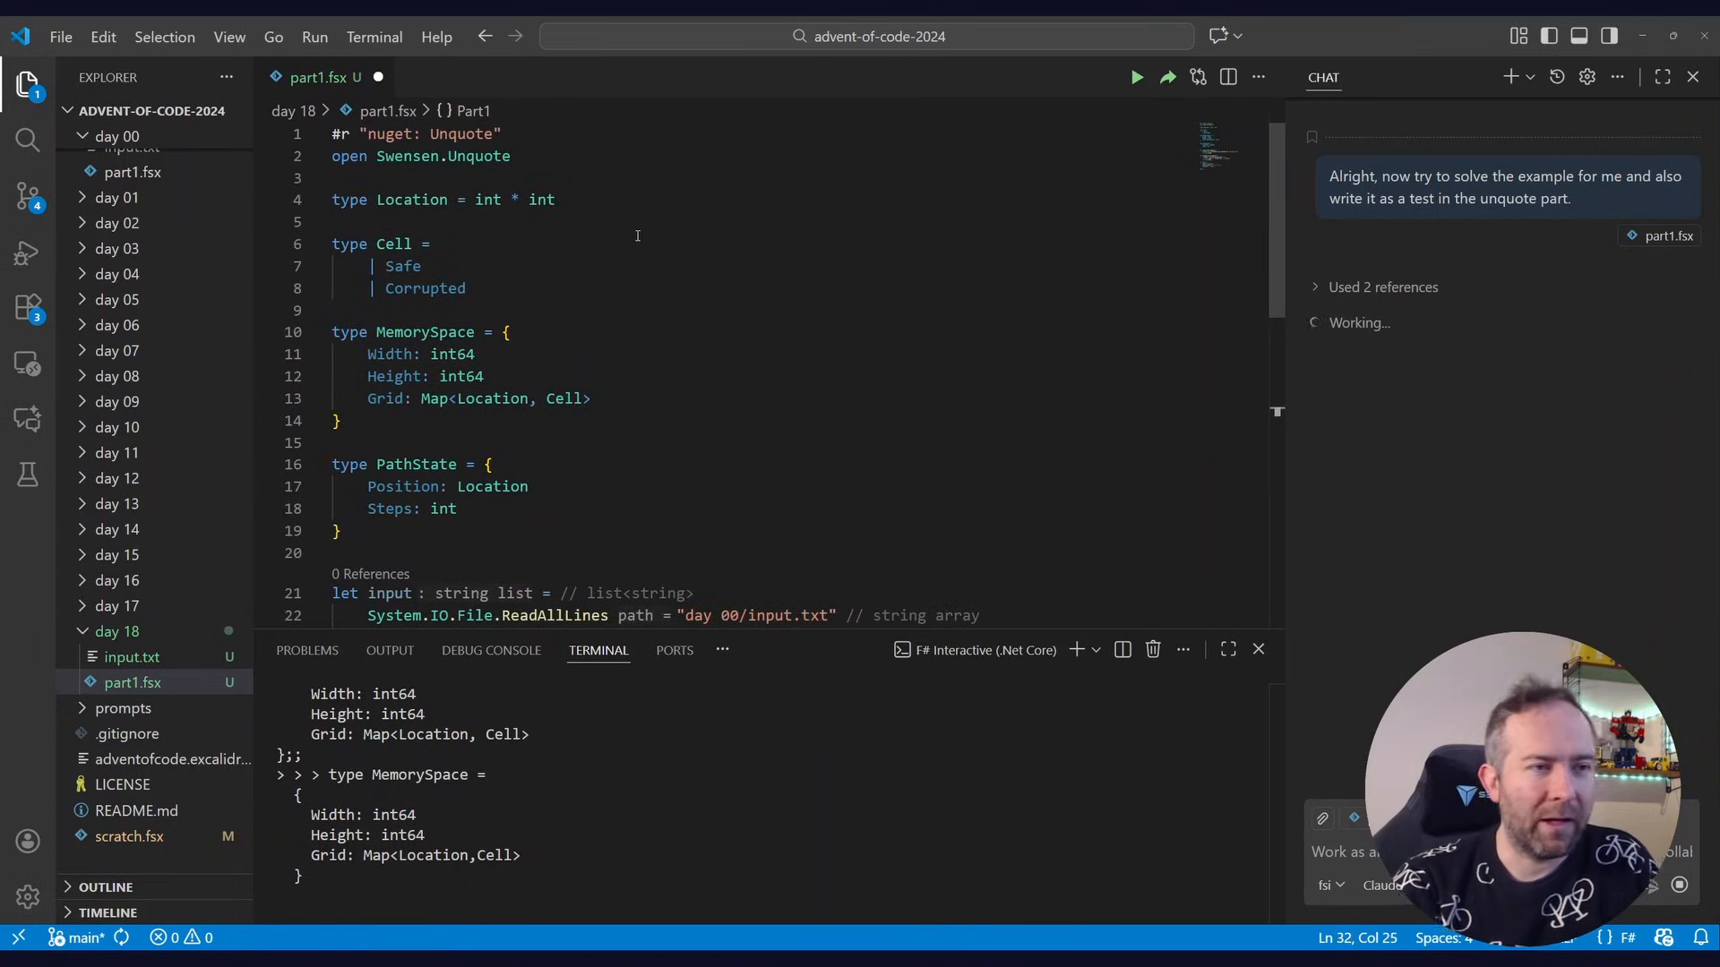
scroll("down", 3)
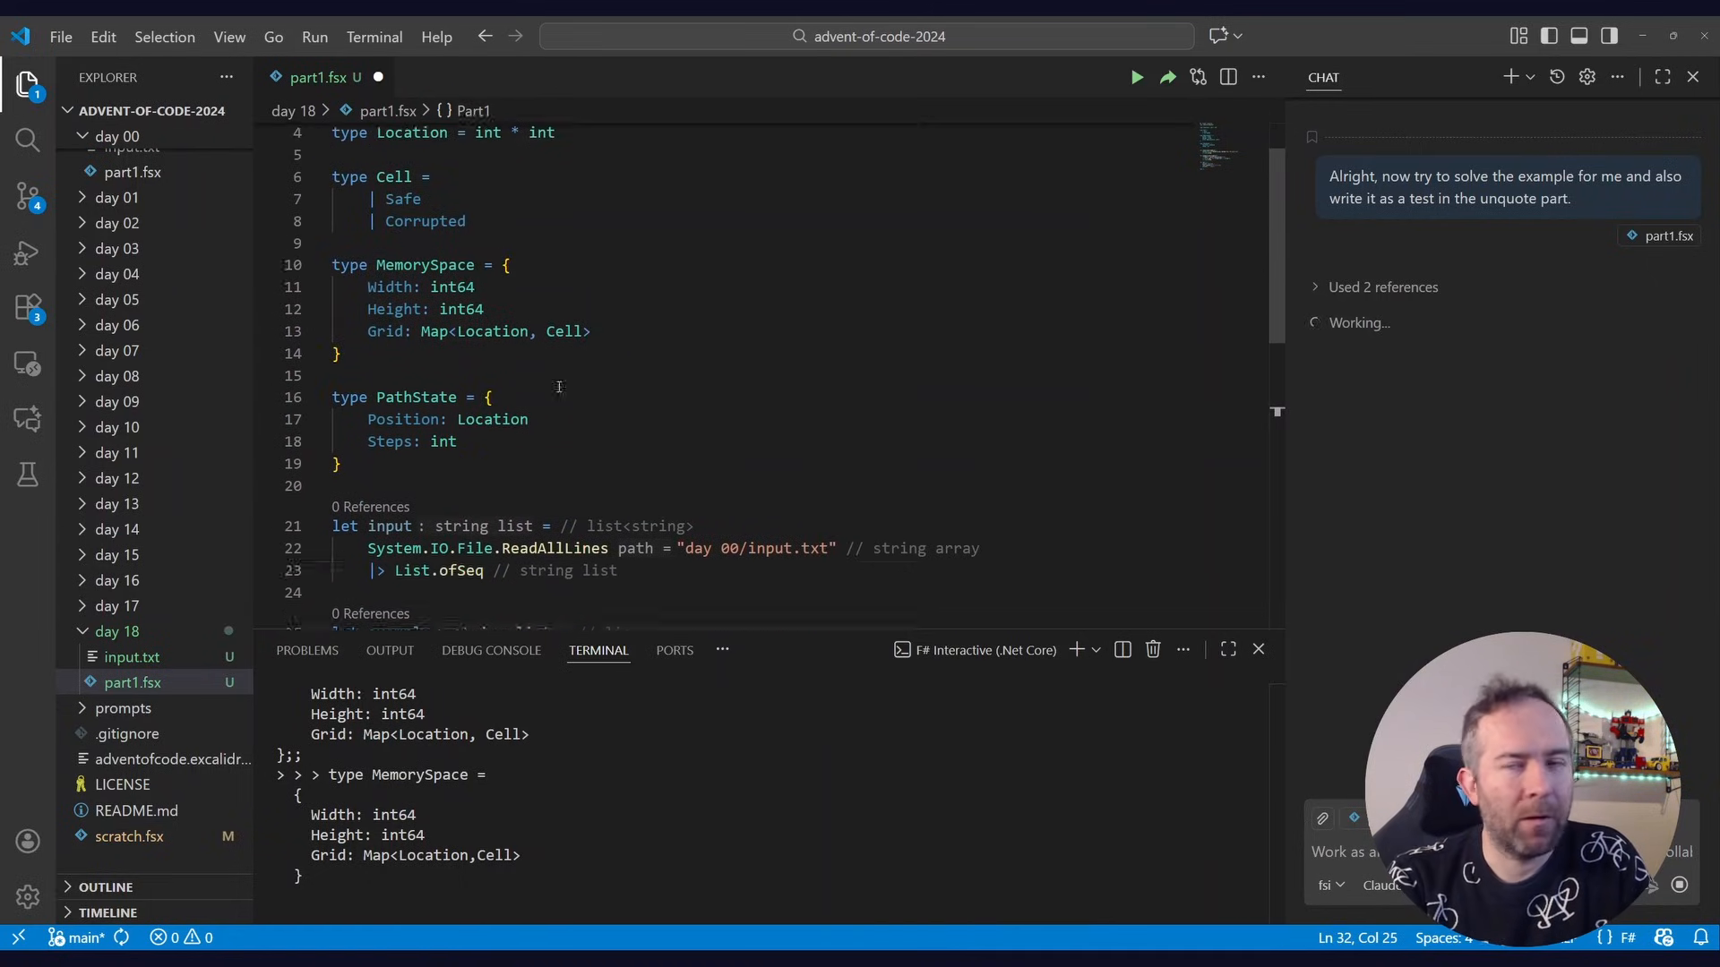
Enter the computed Day 18 part one answer and submit it for a gold star
left_click_drag(419, 265, 484, 308)
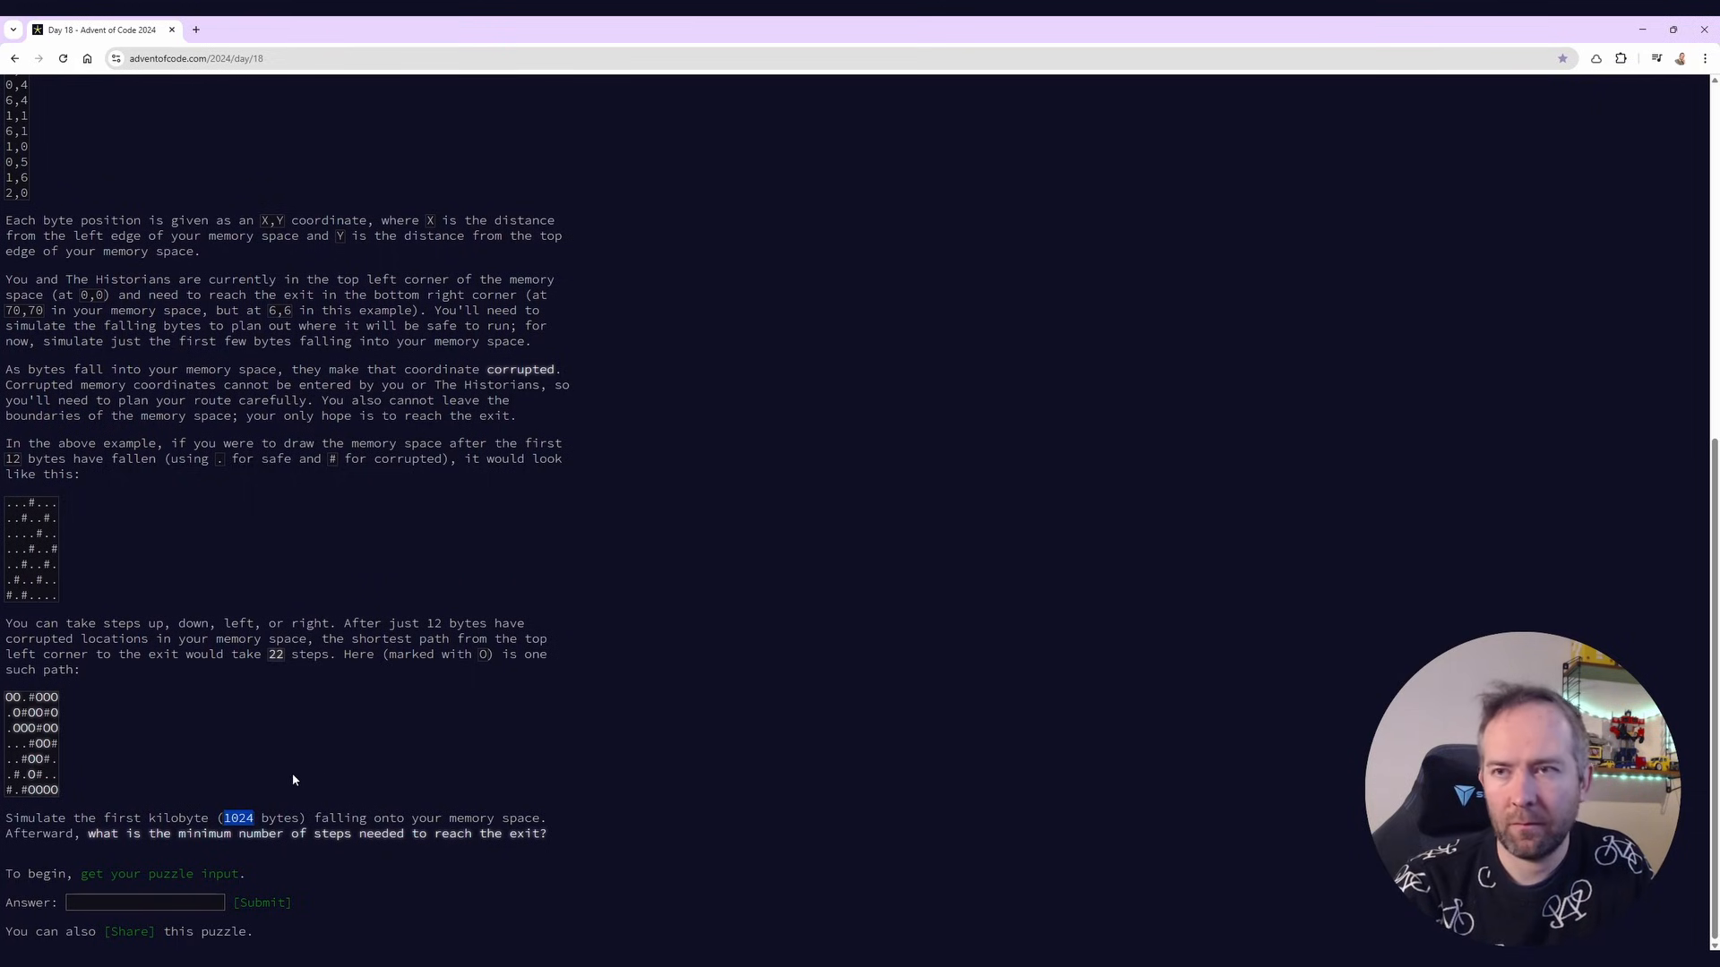
left_click(261, 901)
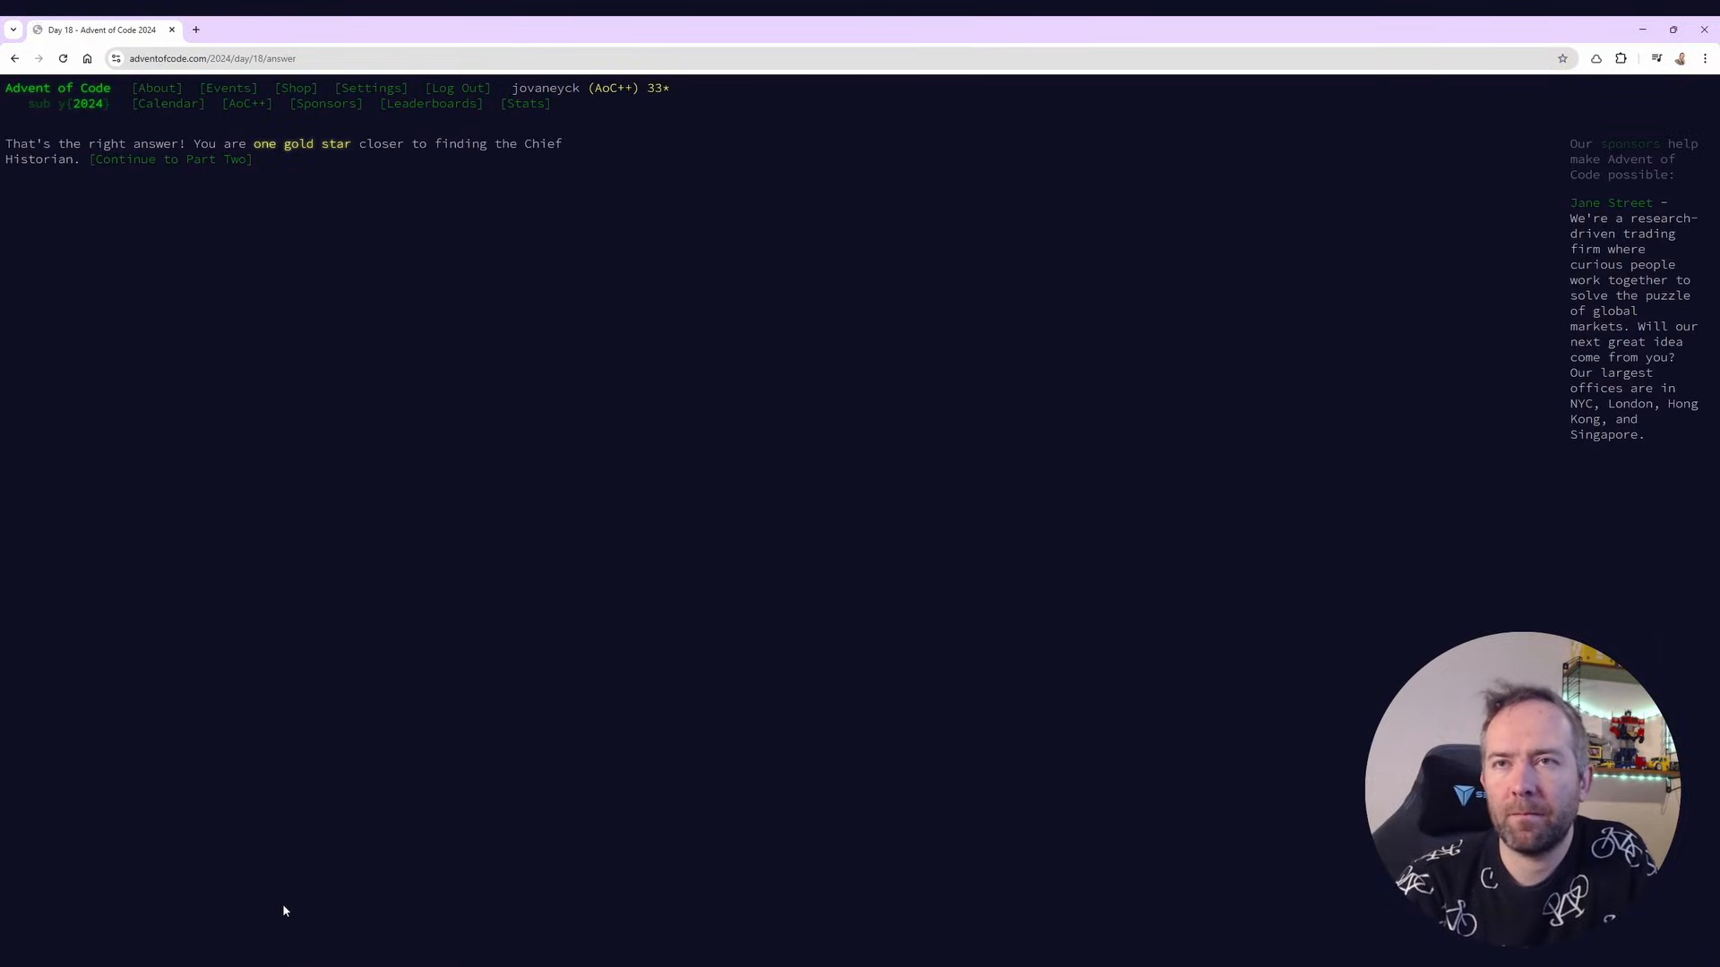